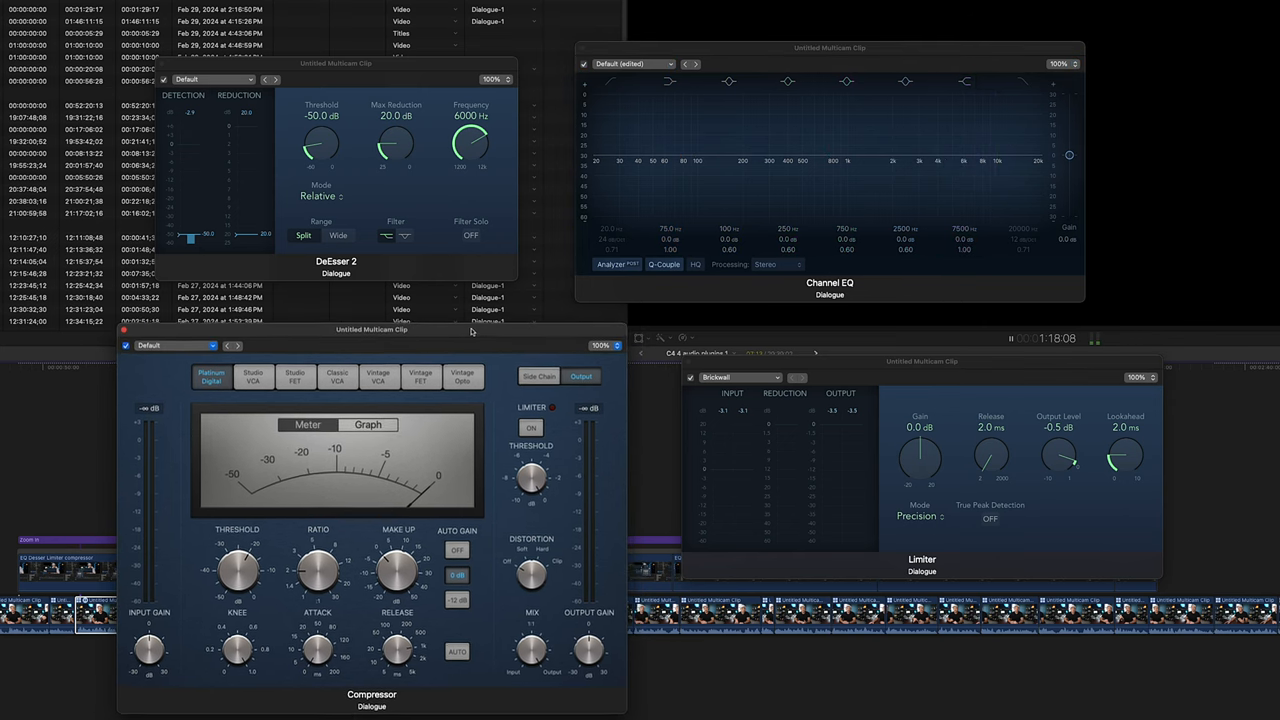
Switch the dialogue Compressor to its Graph view and nudge one of its knobs.
{"action": "left_click", "coordinate": [368, 424]}
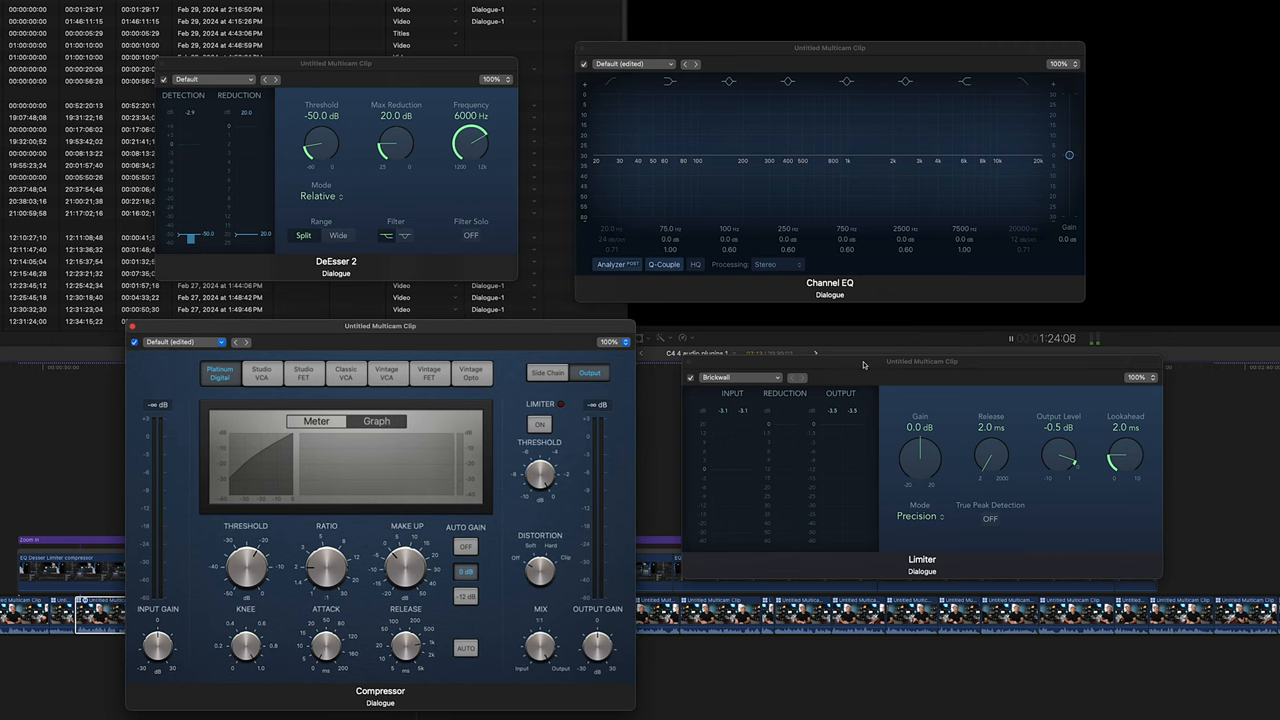
{"action": "left_click_drag", "start_coordinate": [920, 361], "coordinate": [932, 345]}
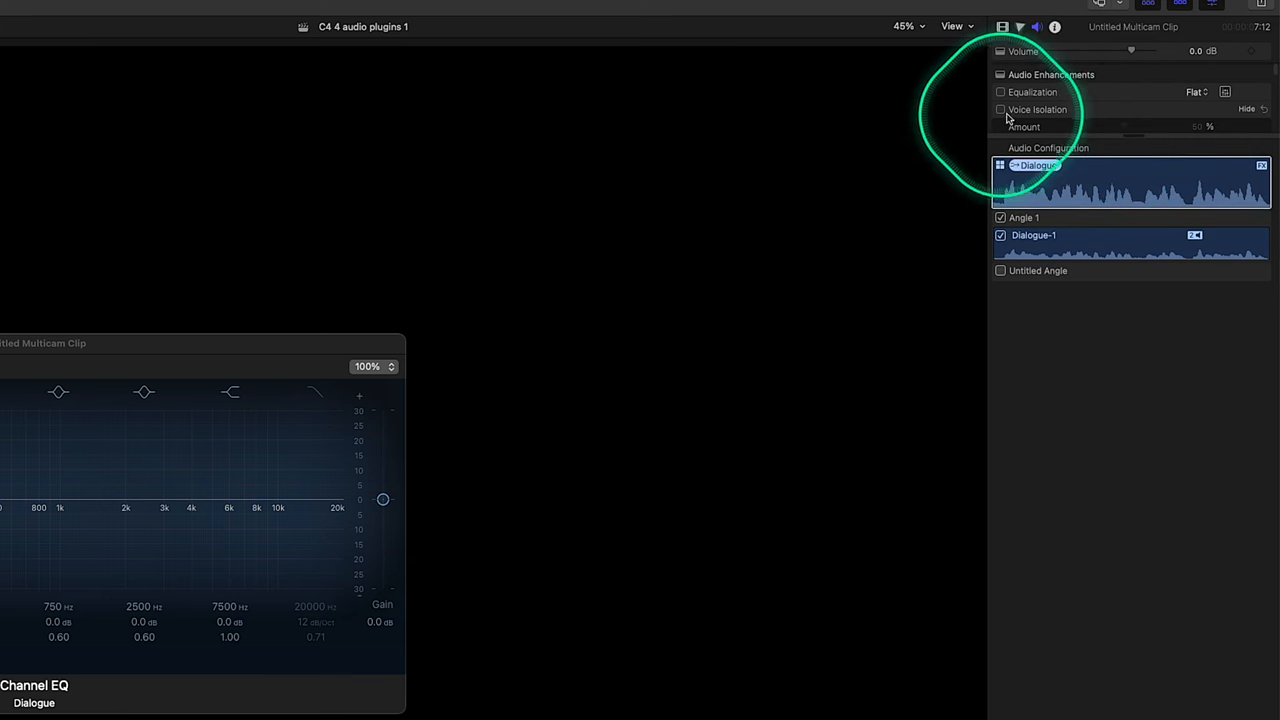
{"action": "mouse_move", "coordinate": [1030, 116]}
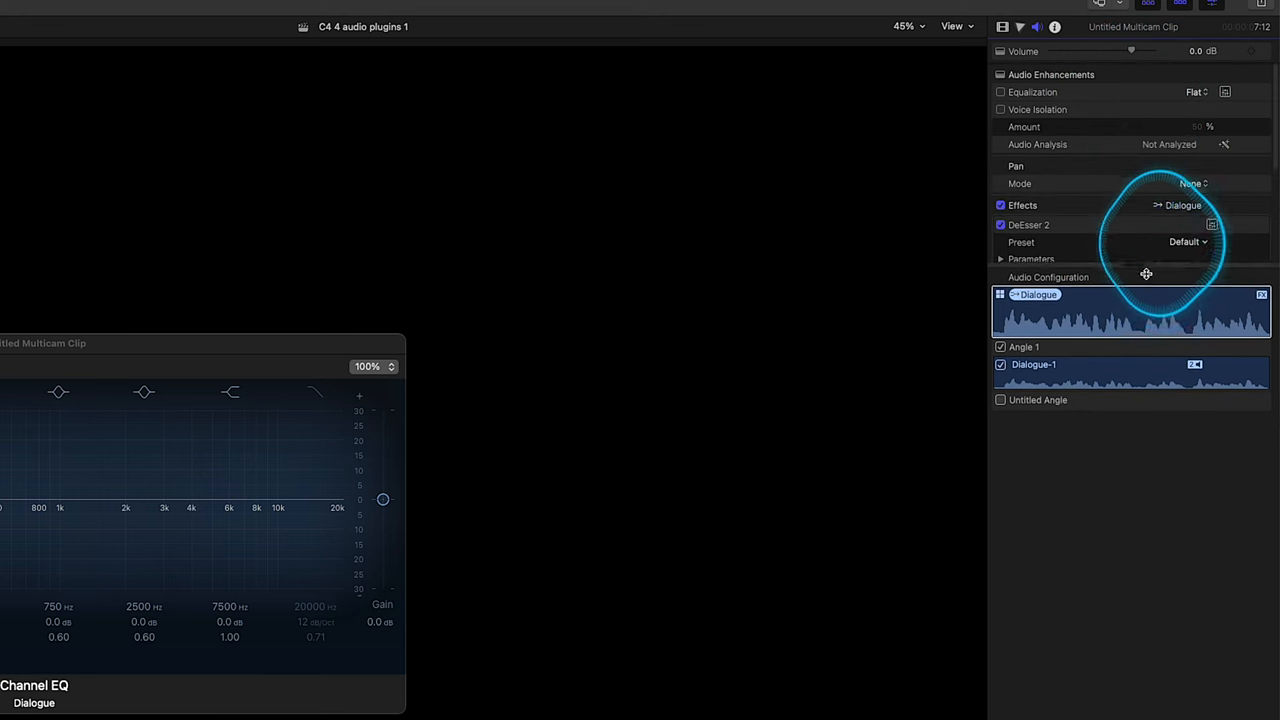
Enable Voice Isolation on the dialogue clip with Amount set to roughly 46%.
{"action": "left_click", "coordinate": [1000, 109]}
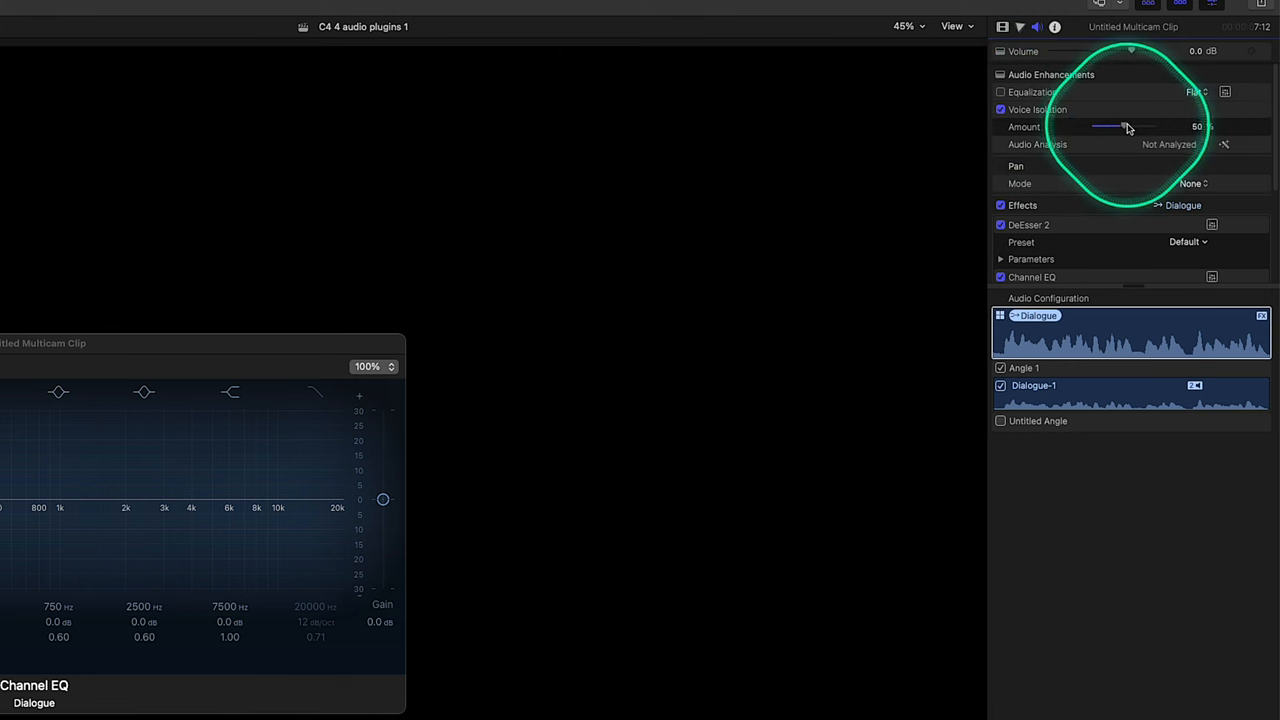
{"action": "left_click_drag", "start_coordinate": [1118, 127], "coordinate": [1108, 127]}
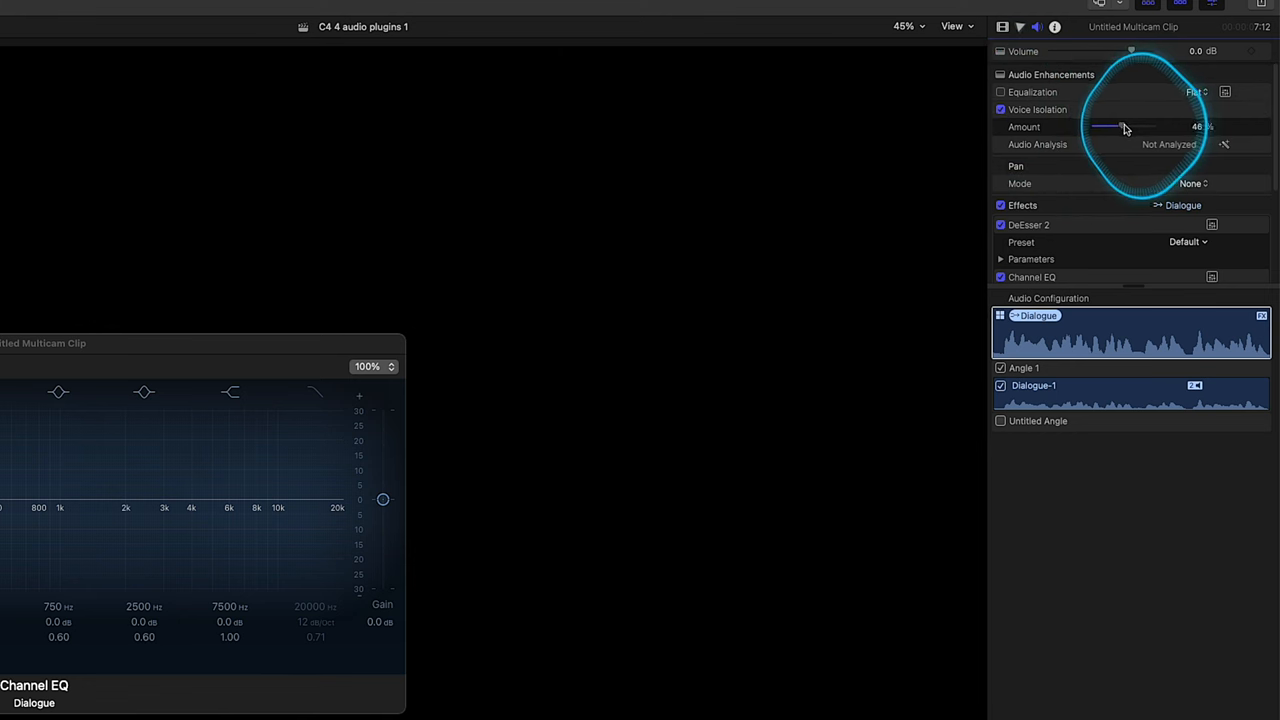
{"action": "left_click_drag", "start_coordinate": [1118, 127], "coordinate": [1110, 127]}
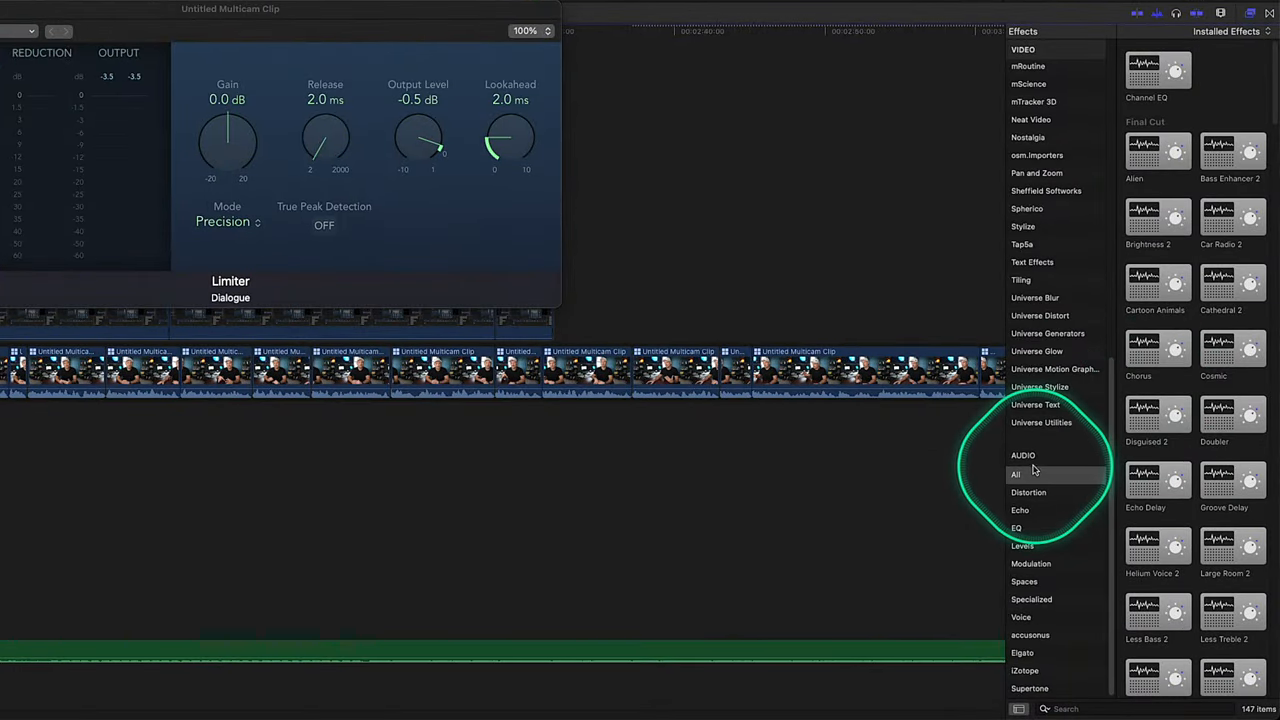
Browse All then Voice audio effects, and search the effects for 'De'.
{"action": "left_click", "coordinate": [1016, 474]}
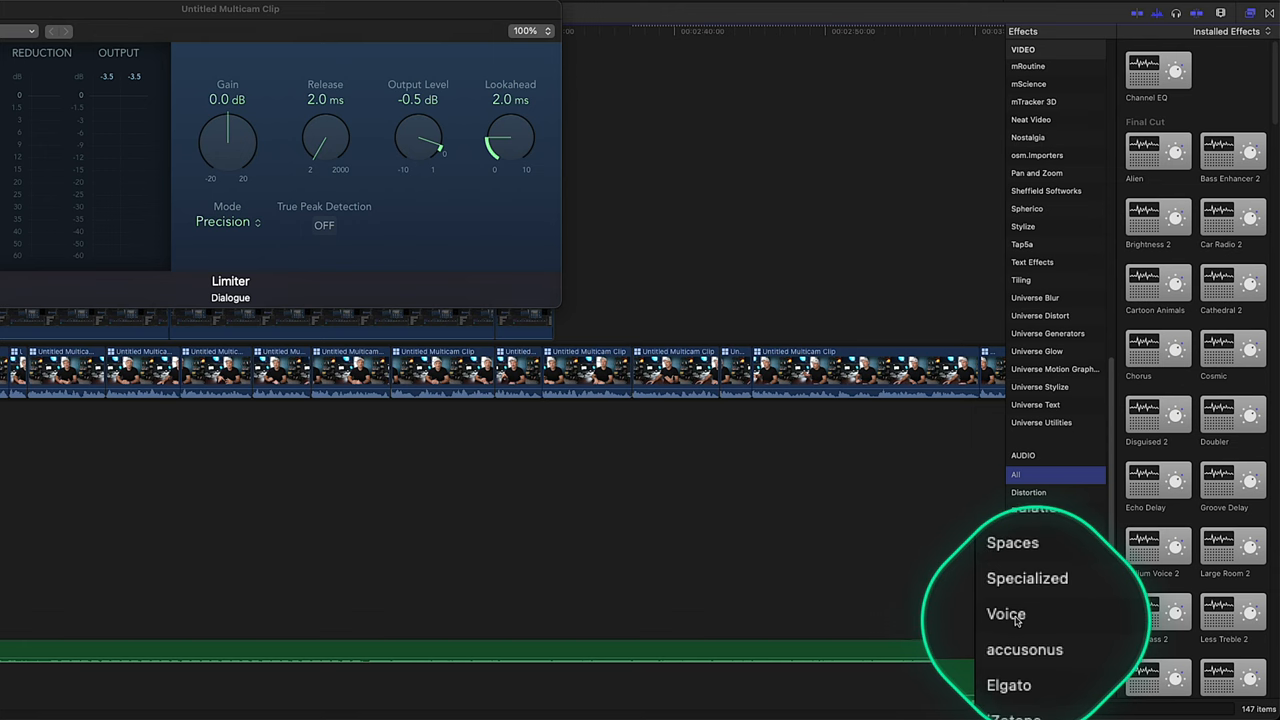
{"action": "left_click", "coordinate": [1006, 613]}
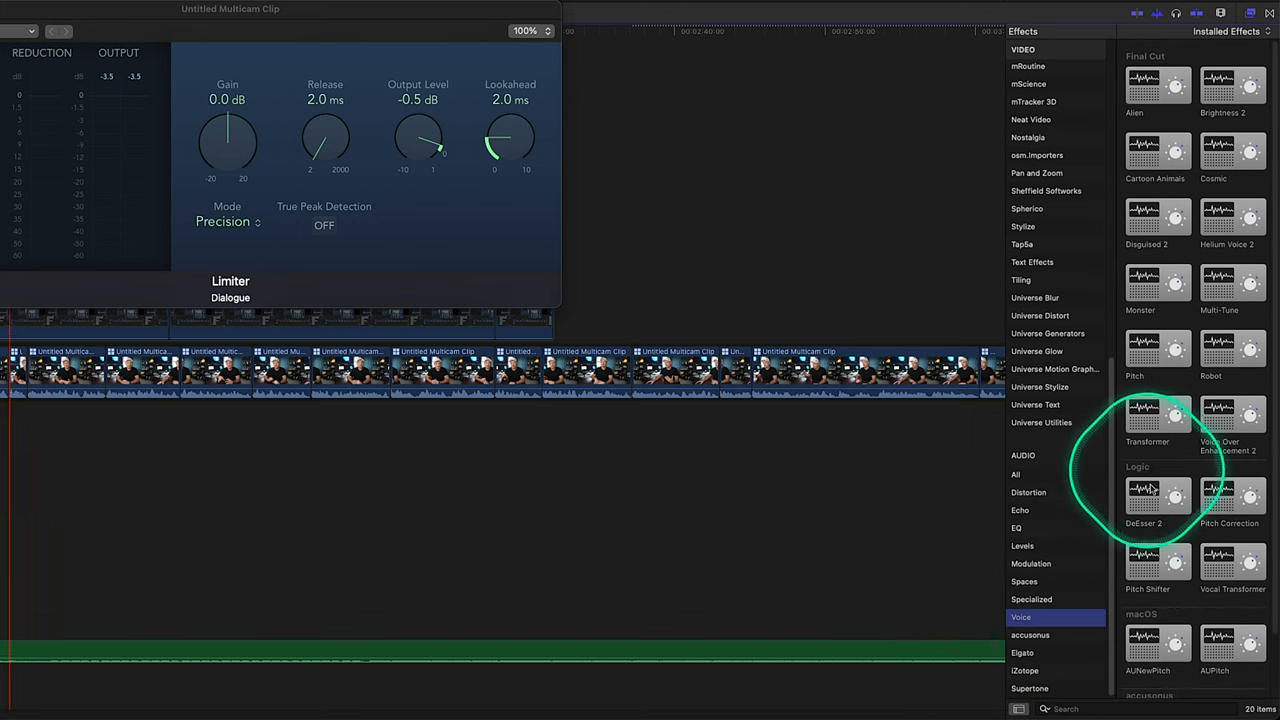
{"action": "left_click", "coordinate": [1016, 474]}
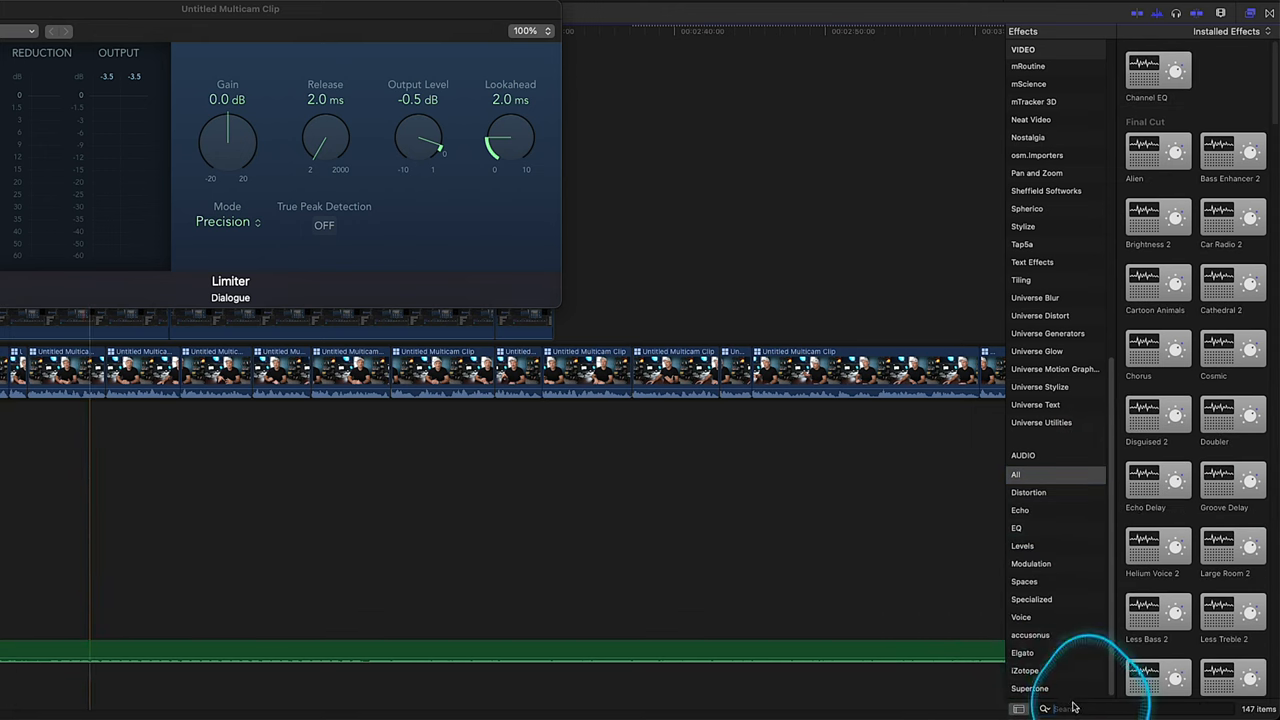
{"action": "type", "text": "De"}
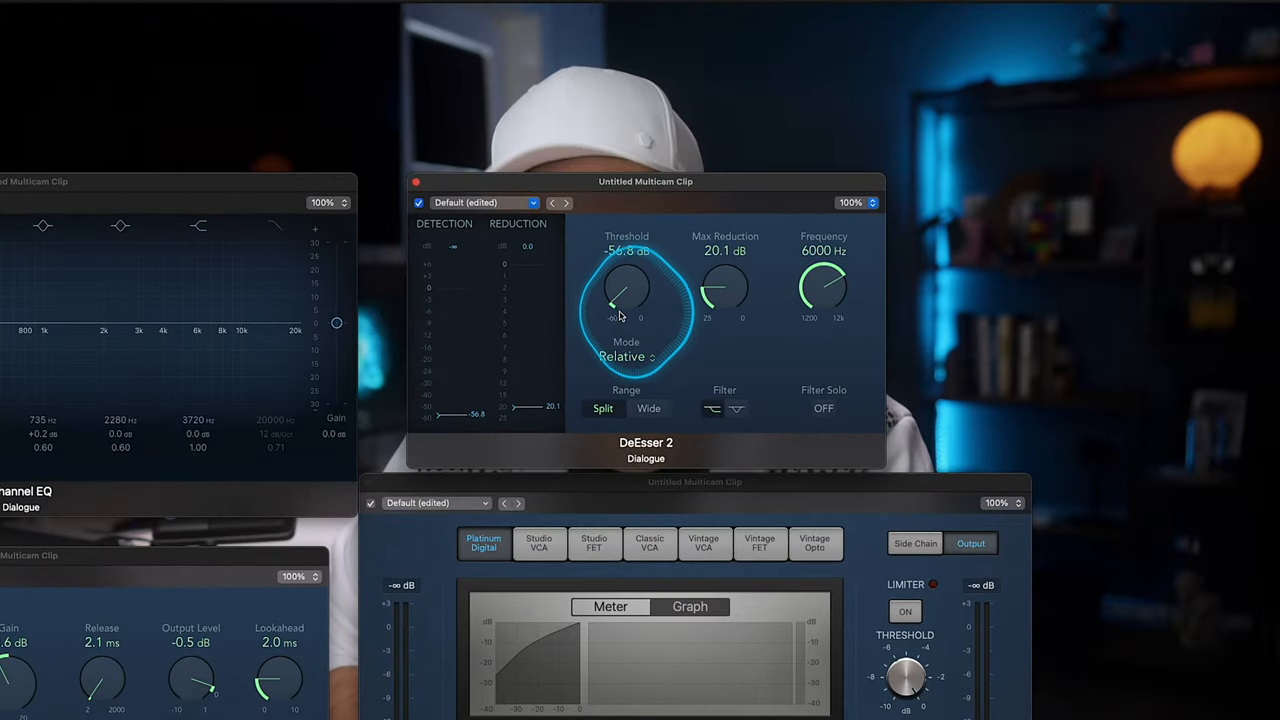
Set the DeEsser 2 Threshold to about -50.6 dB and dismiss the preset list.
{"action": "left_click_drag", "start_coordinate": [625, 300], "coordinate": [610, 285]}
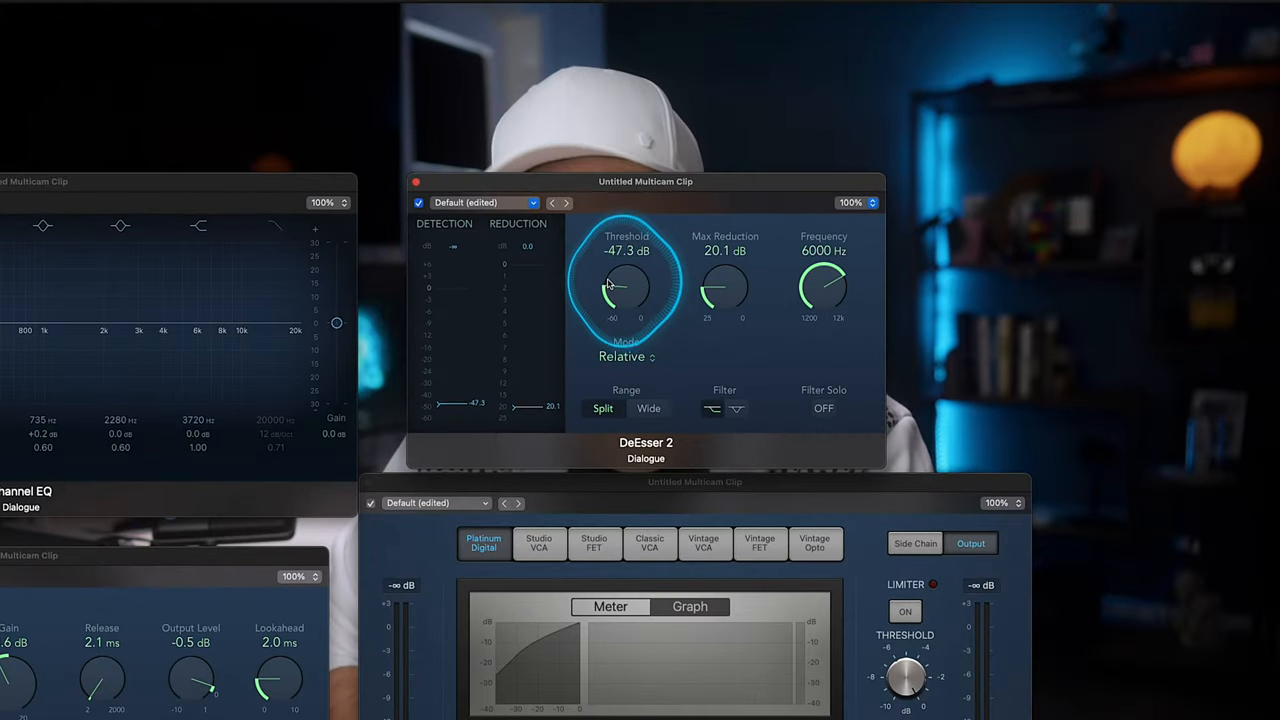
{"action": "left_click_drag", "start_coordinate": [625, 290], "coordinate": [620, 305]}
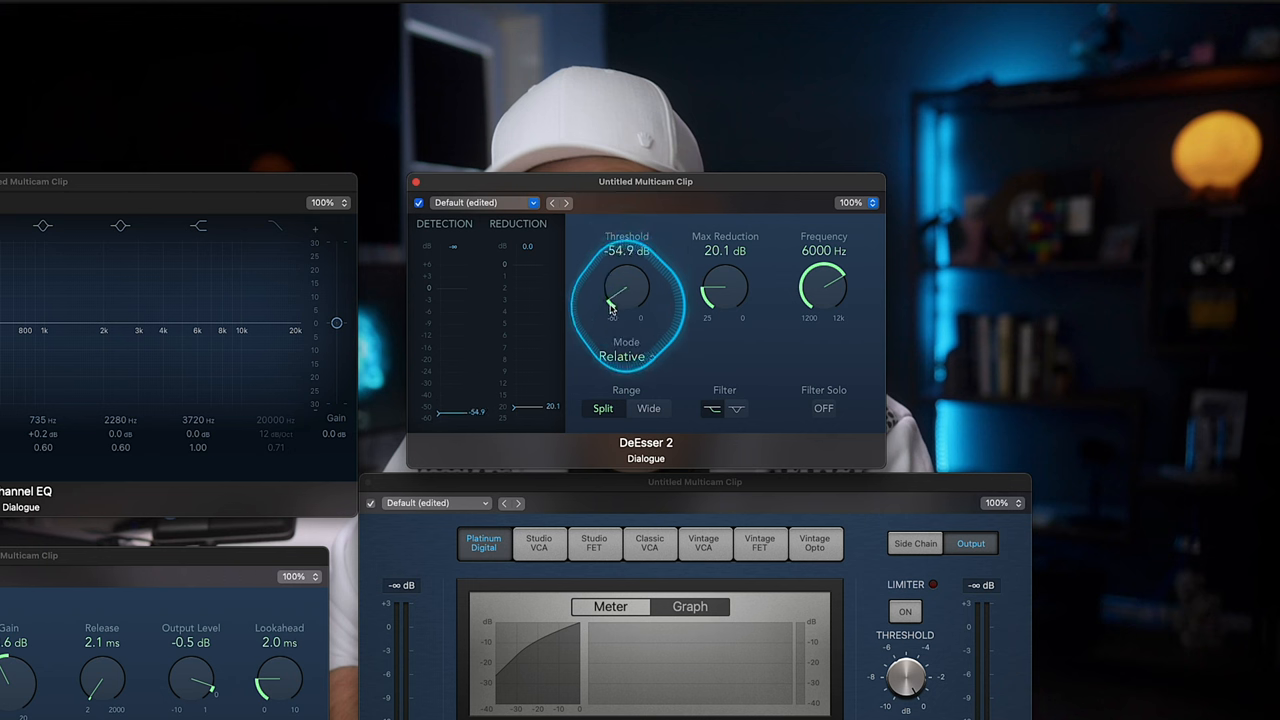
{"action": "left_click_drag", "start_coordinate": [617, 302], "coordinate": [610, 298]}
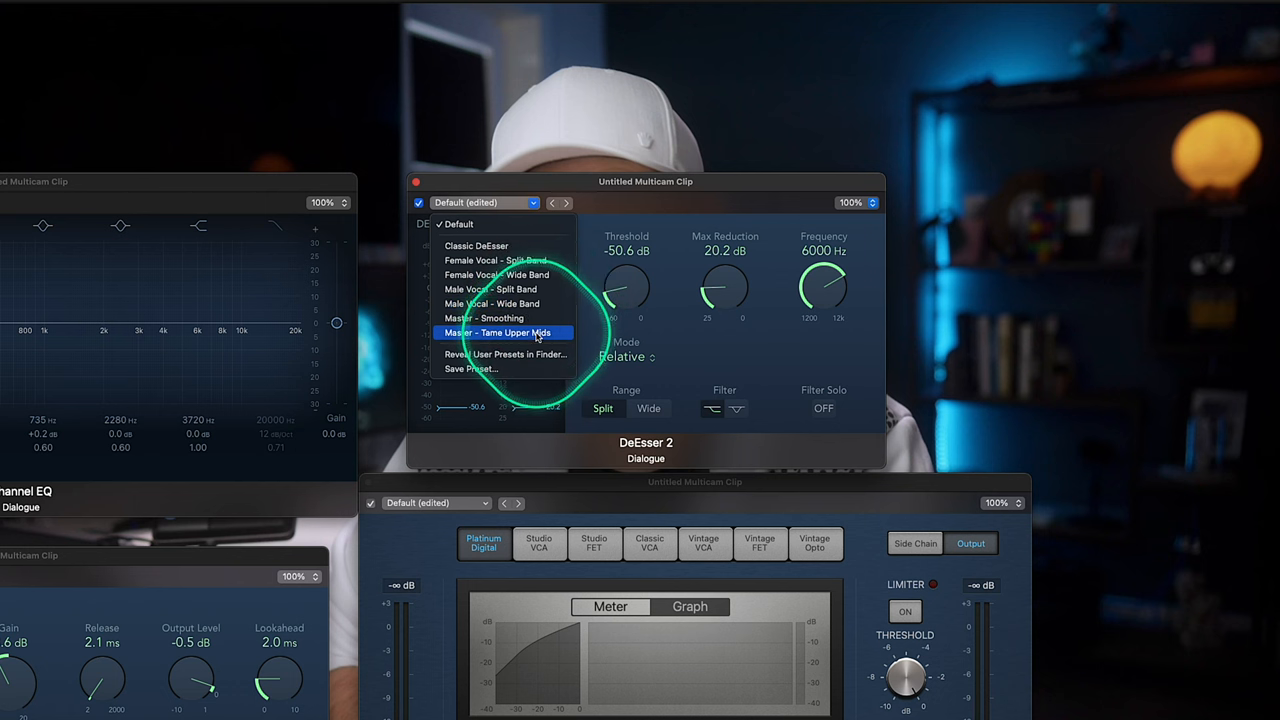
{"action": "mouse_move", "coordinate": [497, 318]}
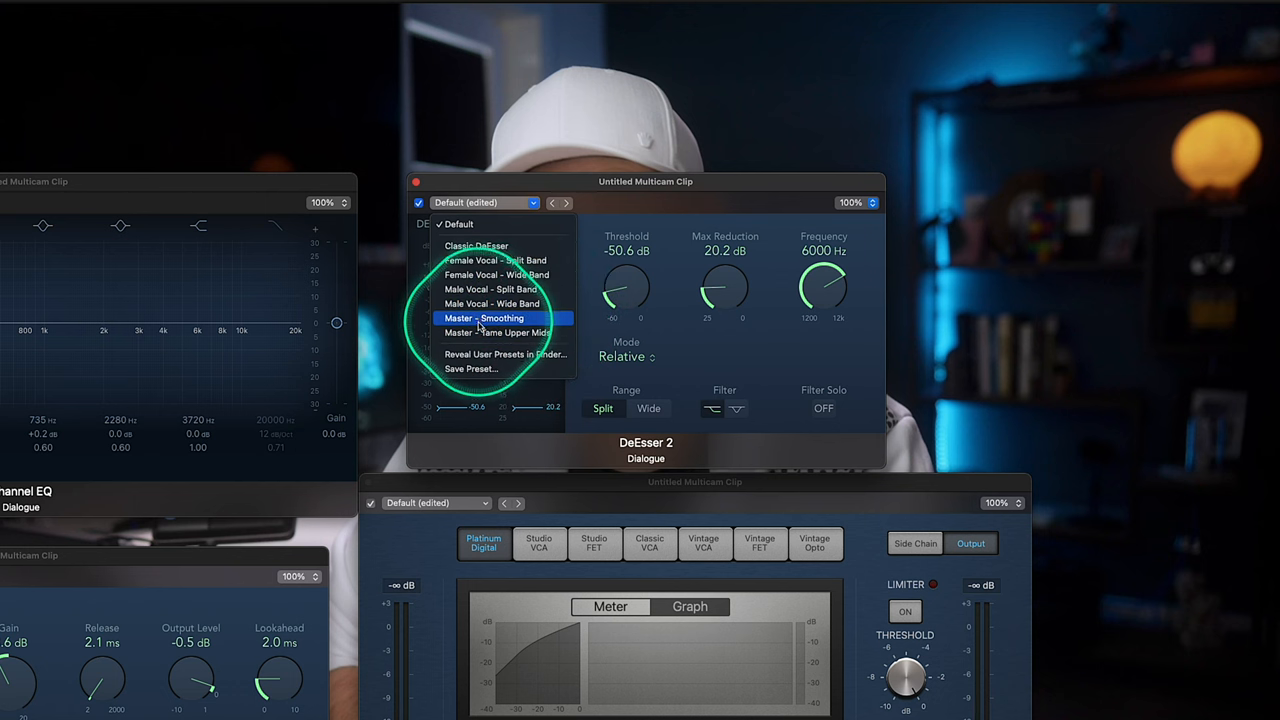
{"action": "mouse_move", "coordinate": [505, 303]}
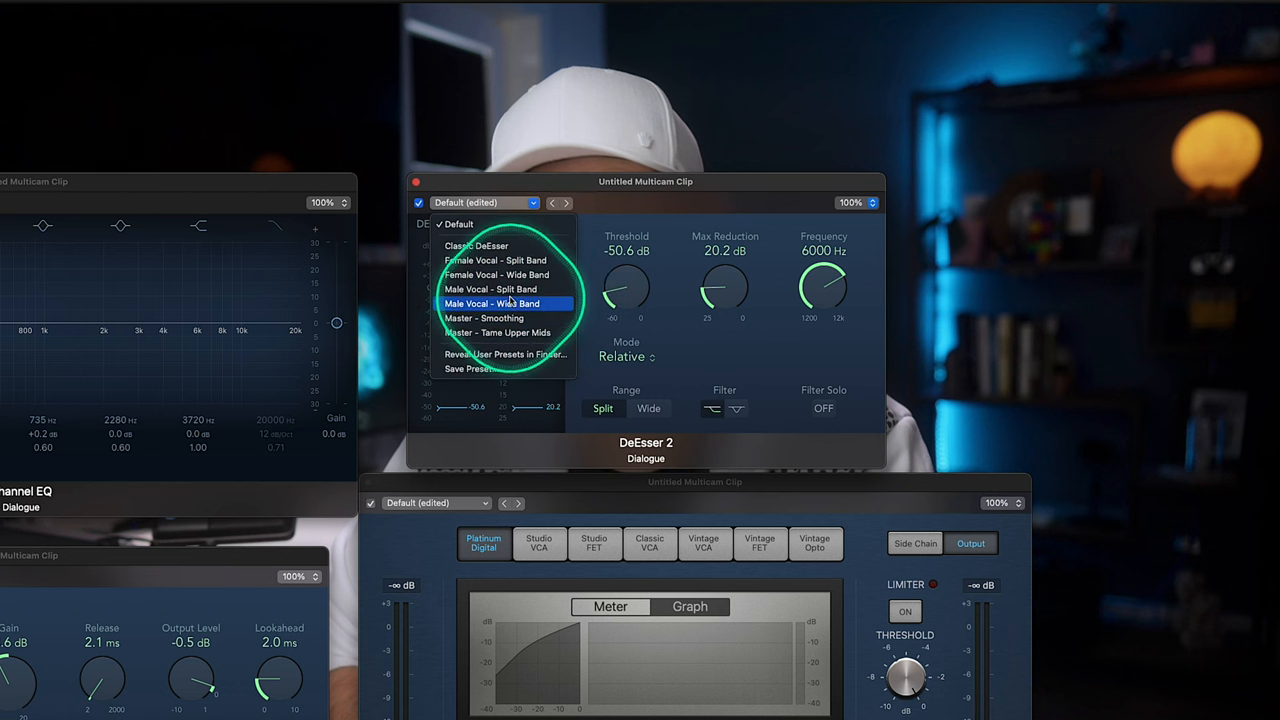
{"action": "left_click", "coordinate": [492, 303]}
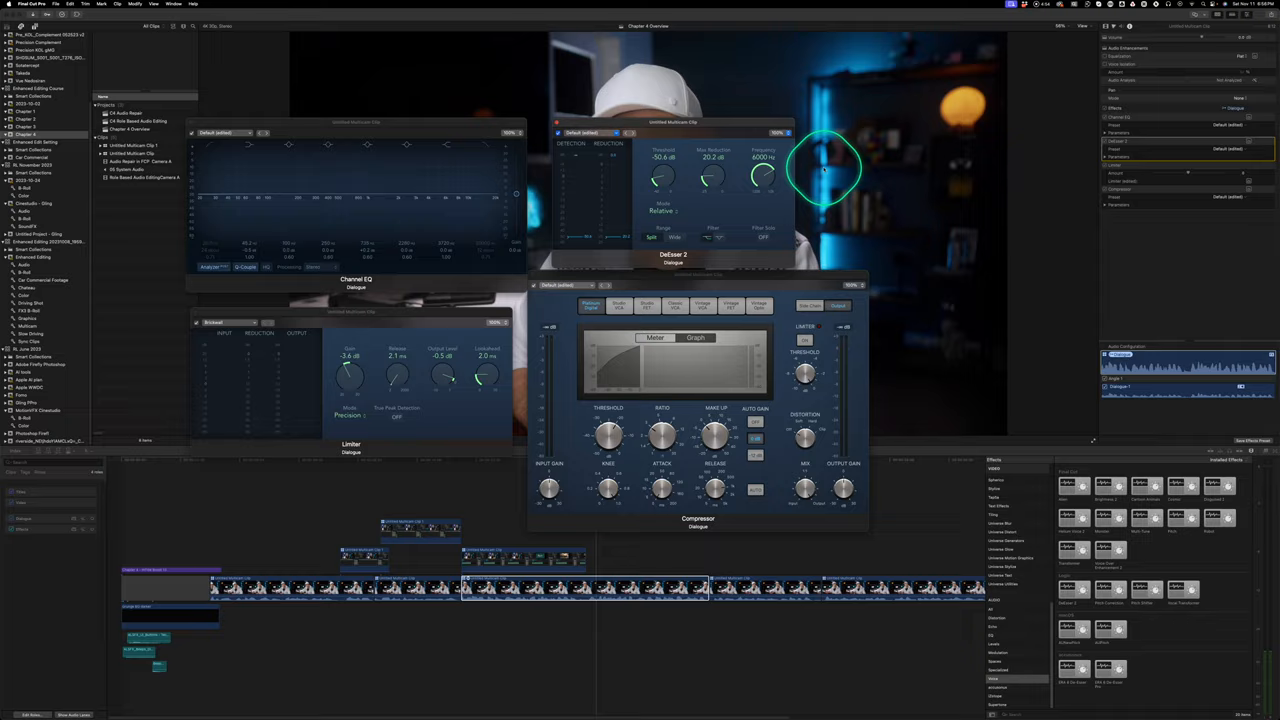
Load the Male Vocal - Split Band preset with threshold -30.9 dB and max reduction 5.1 dB.
{"action": "left_click", "coordinate": [458, 213]}
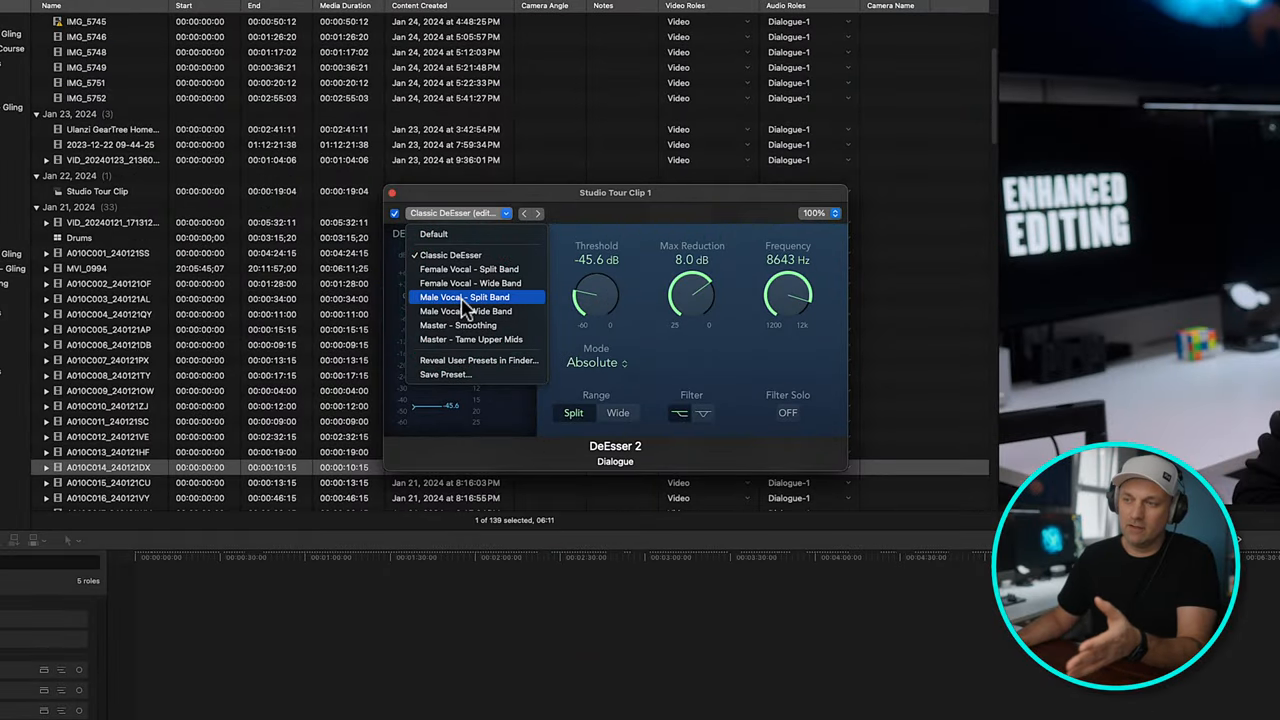
{"action": "left_click", "coordinate": [465, 297]}
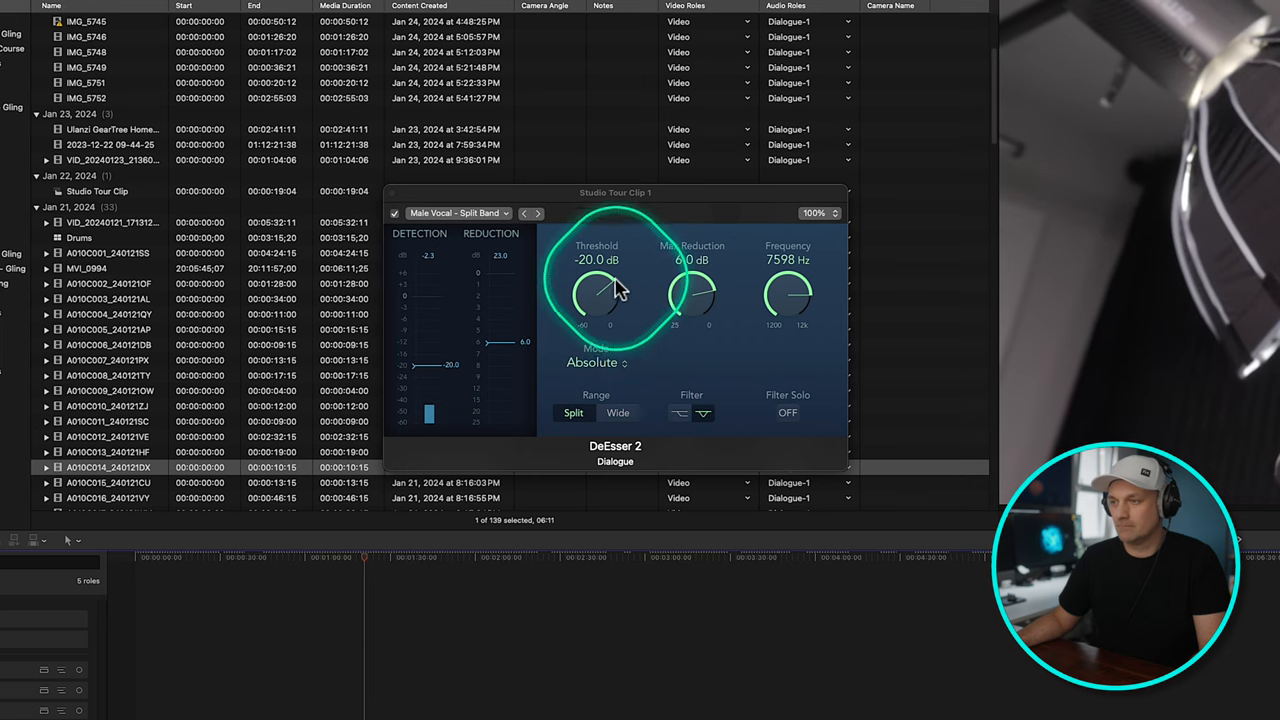
{"action": "left_click_drag", "start_coordinate": [610, 290], "coordinate": [615, 300]}
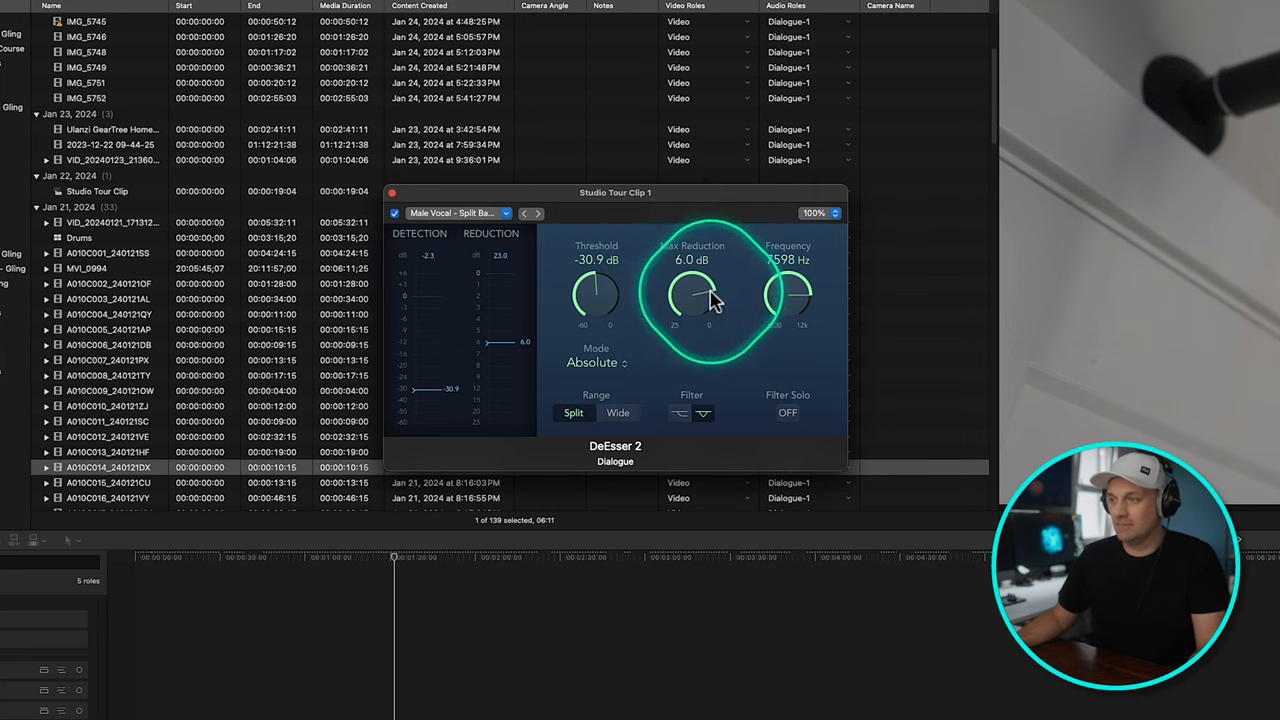
{"action": "left_click_drag", "start_coordinate": [693, 295], "coordinate": [700, 290]}
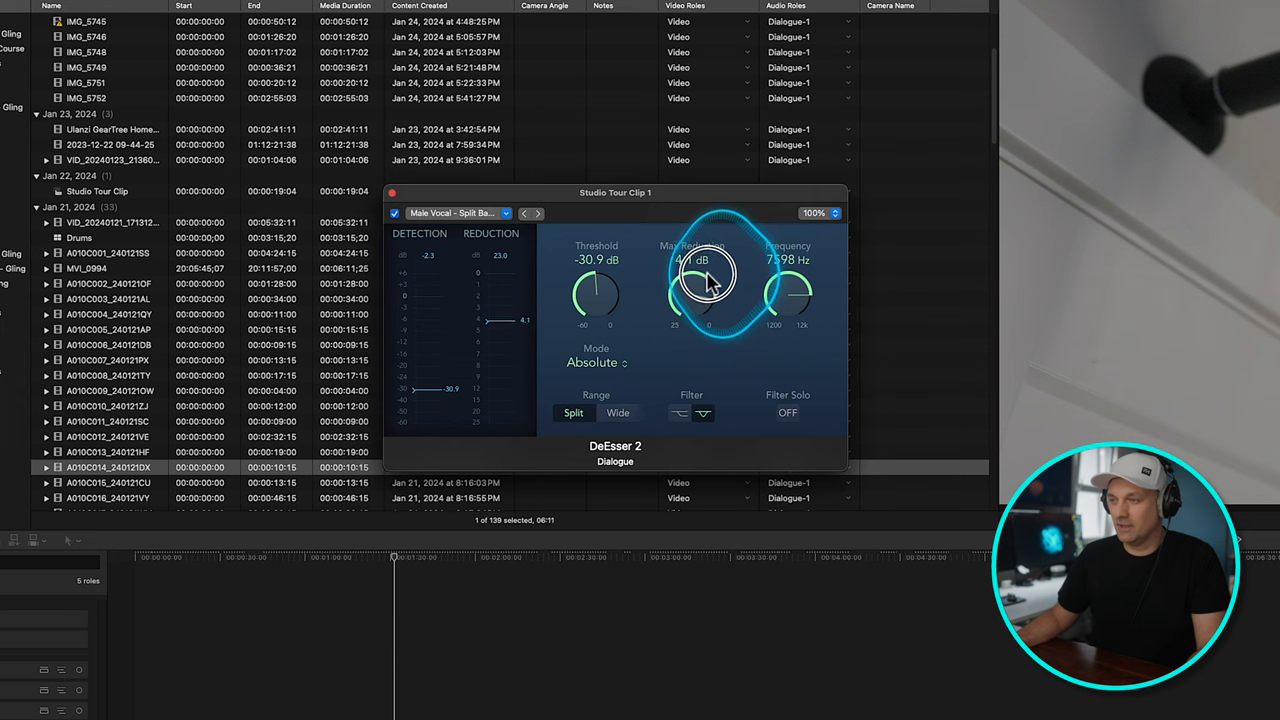
{"action": "left_click_drag", "start_coordinate": [705, 275], "coordinate": [705, 285]}
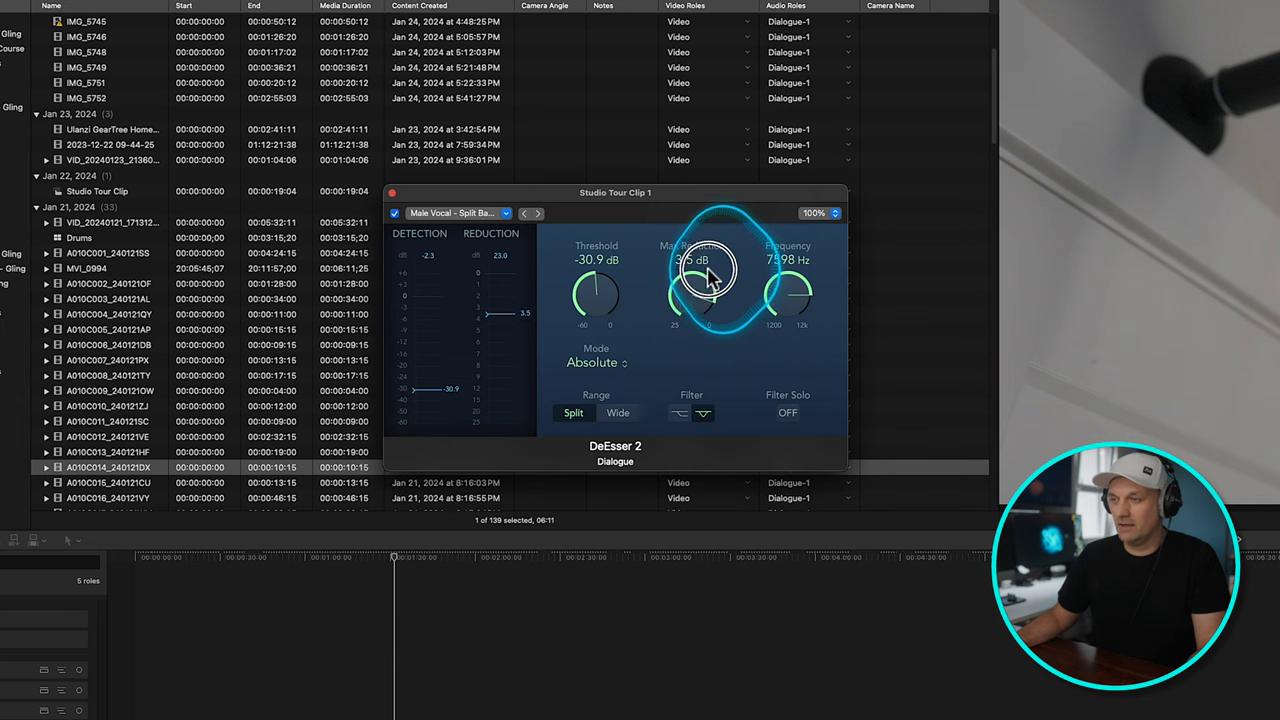
{"action": "left_click_drag", "start_coordinate": [705, 280], "coordinate": [708, 270]}
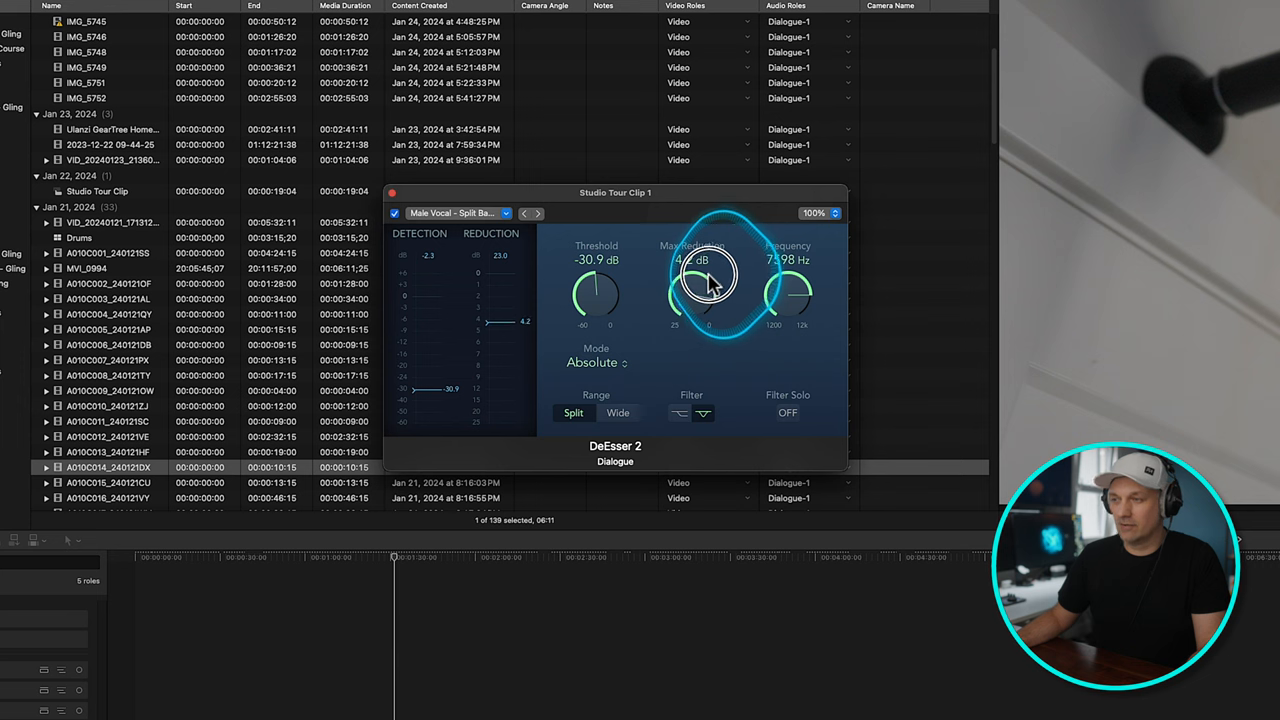
{"action": "left_click_drag", "start_coordinate": [708, 290], "coordinate": [712, 280]}
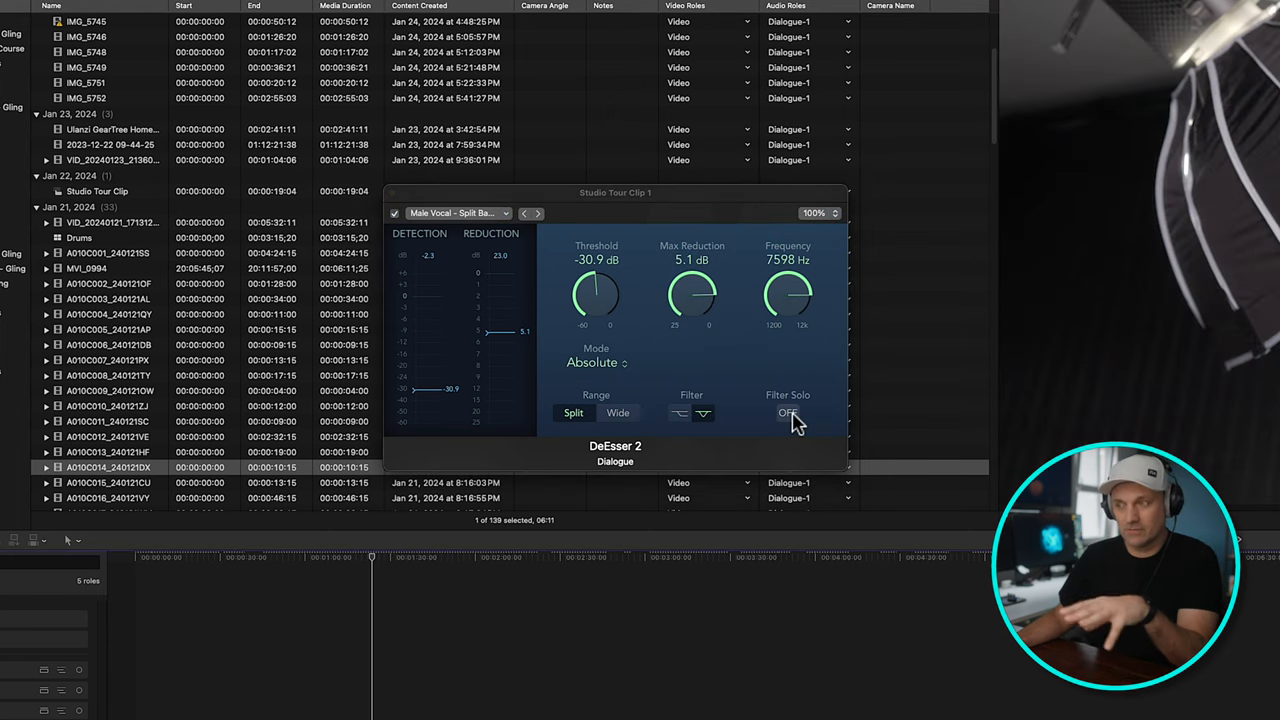
{"action": "left_click", "coordinate": [788, 413]}
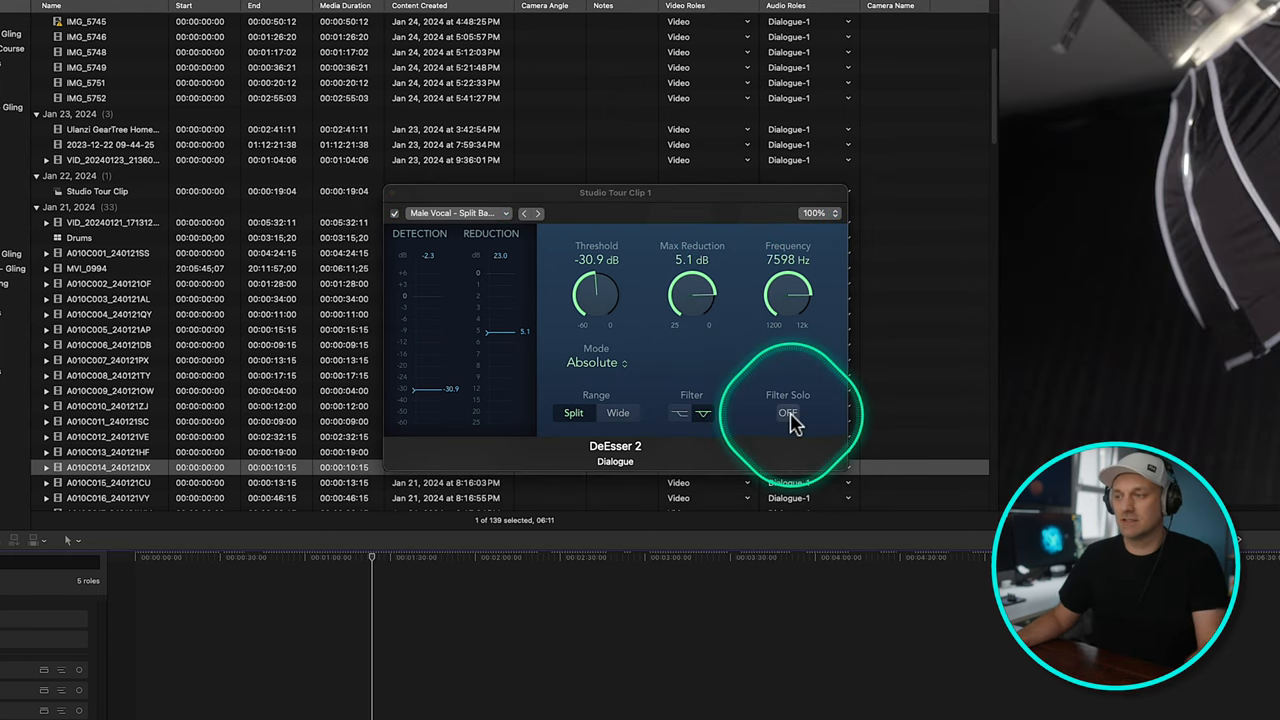
{"action": "left_click", "coordinate": [788, 413]}
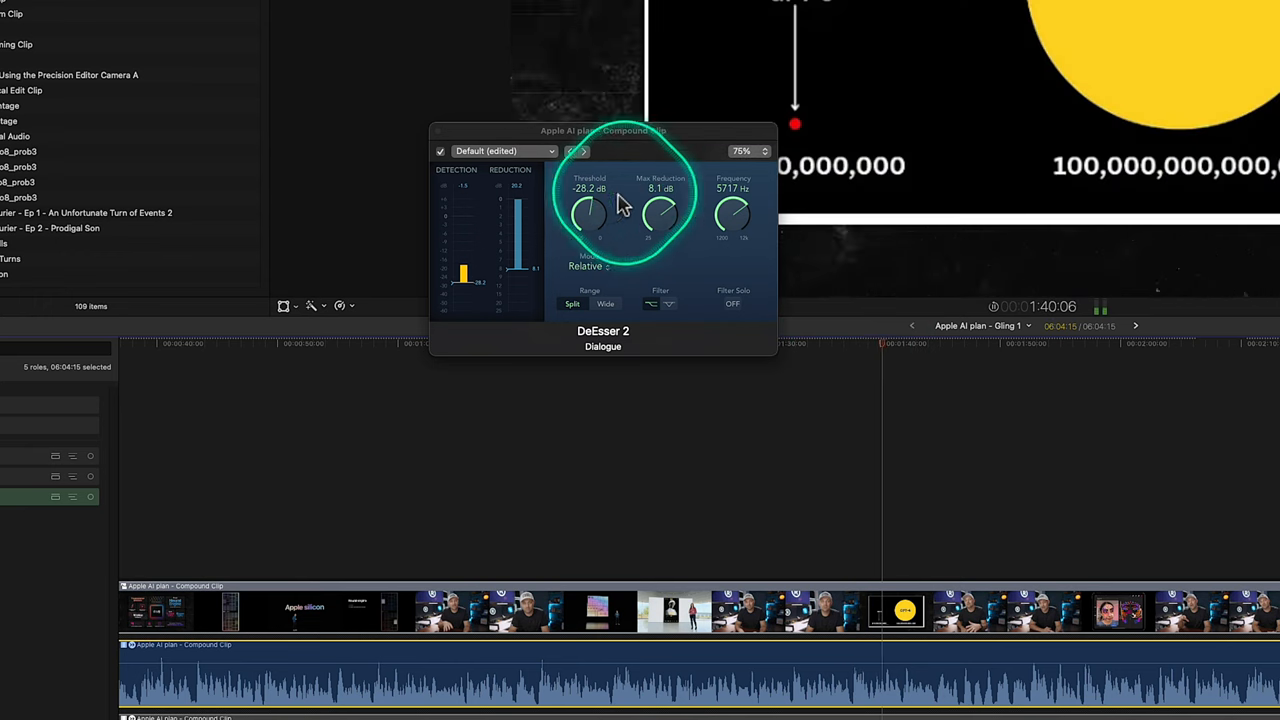
Lower the DeEsser 2 threshold to about -48.2 dB.
{"action": "left_click_drag", "start_coordinate": [590, 210], "coordinate": [560, 240]}
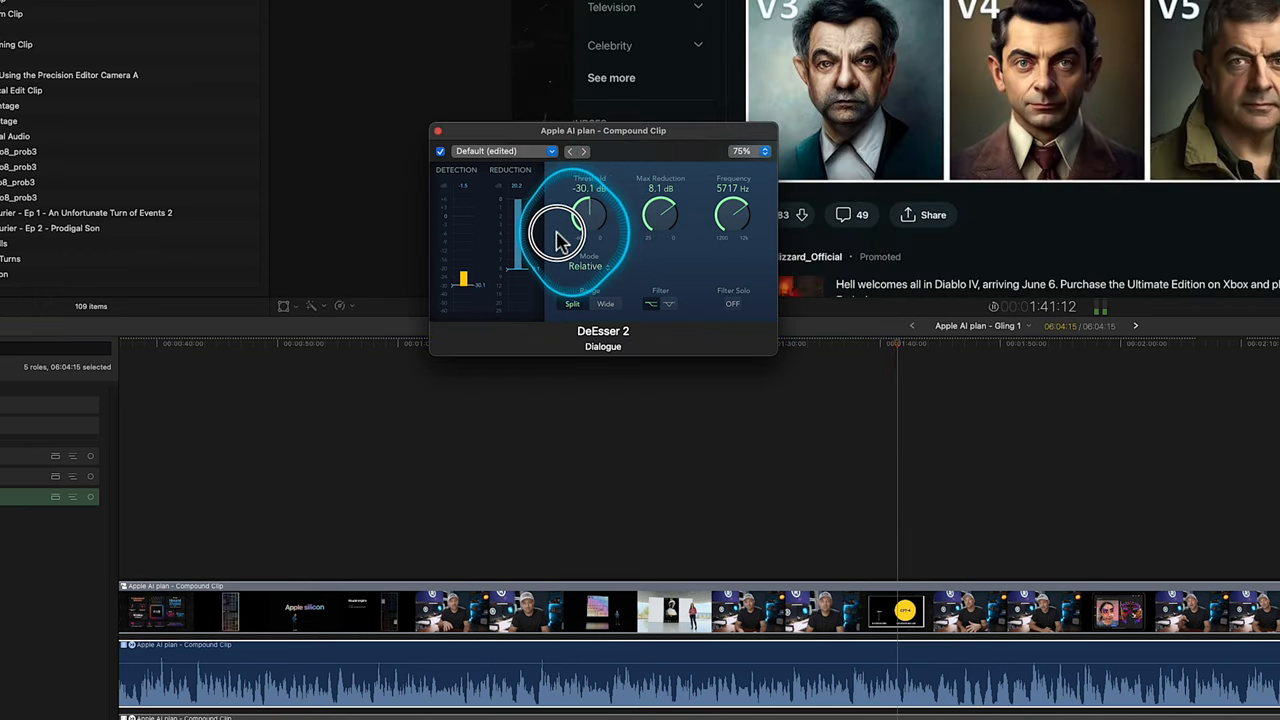
{"action": "left_click_drag", "start_coordinate": [560, 240], "coordinate": [555, 248]}
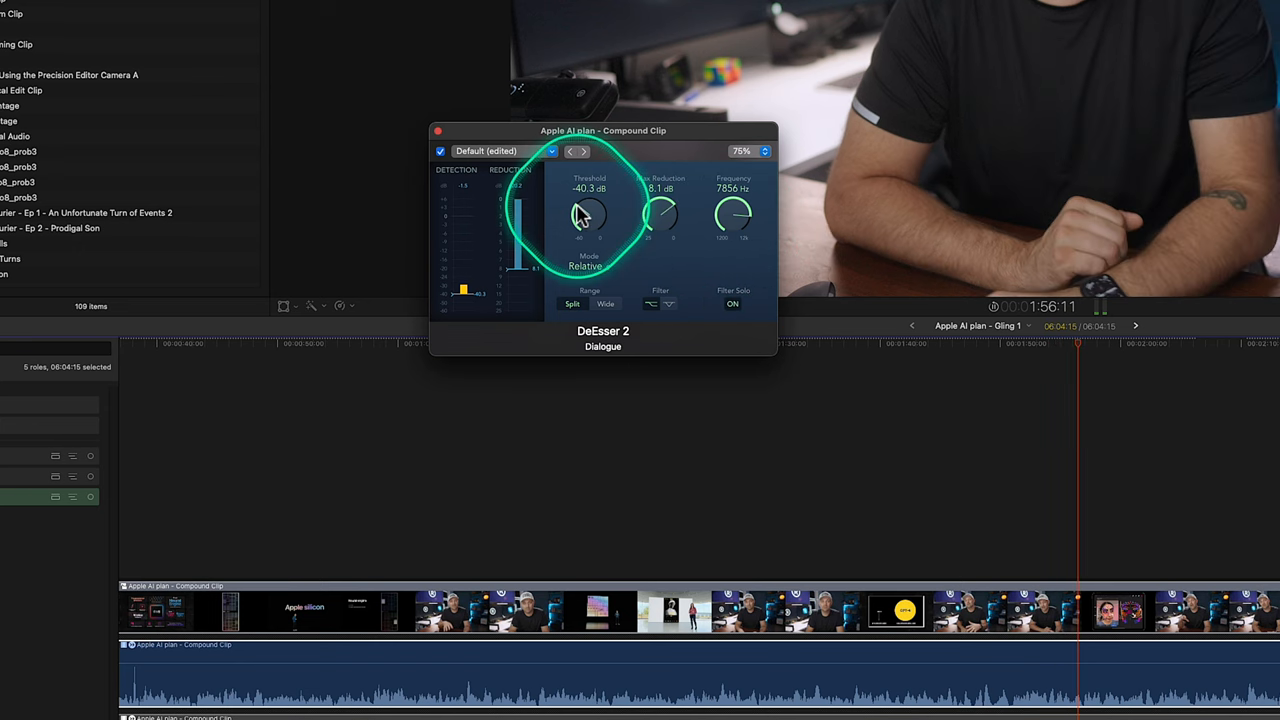
{"action": "left_click_drag", "start_coordinate": [588, 215], "coordinate": [590, 205]}
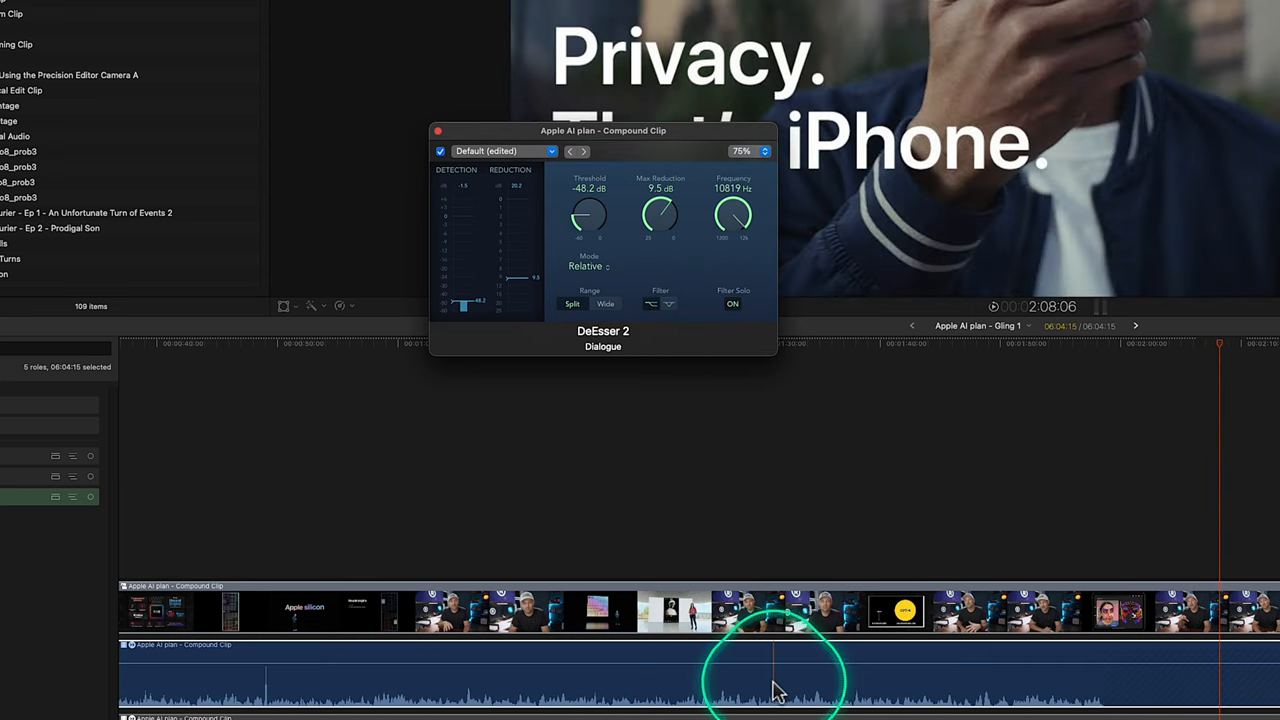
Sweep the de-essing frequency to about 7082 Hz and turn off Filter Solo.
{"action": "left_click_drag", "start_coordinate": [733, 218], "coordinate": [733, 240]}
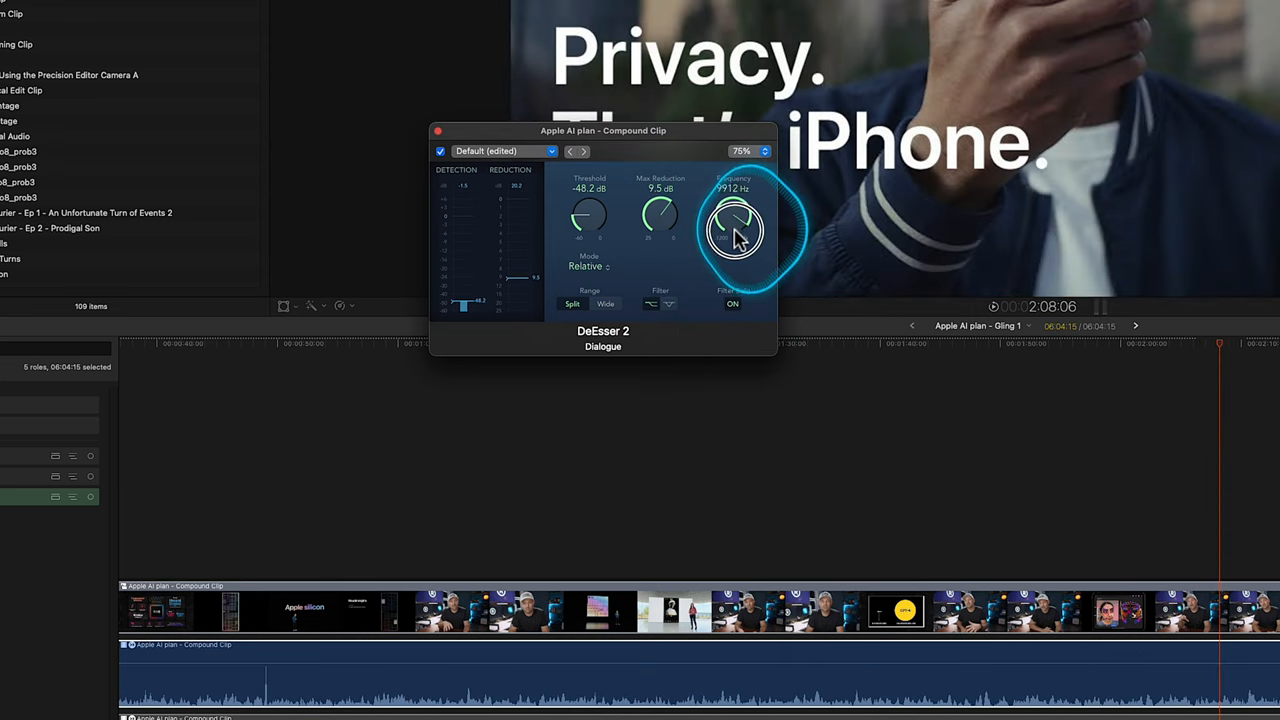
{"action": "left_click_drag", "start_coordinate": [734, 230], "coordinate": [734, 215]}
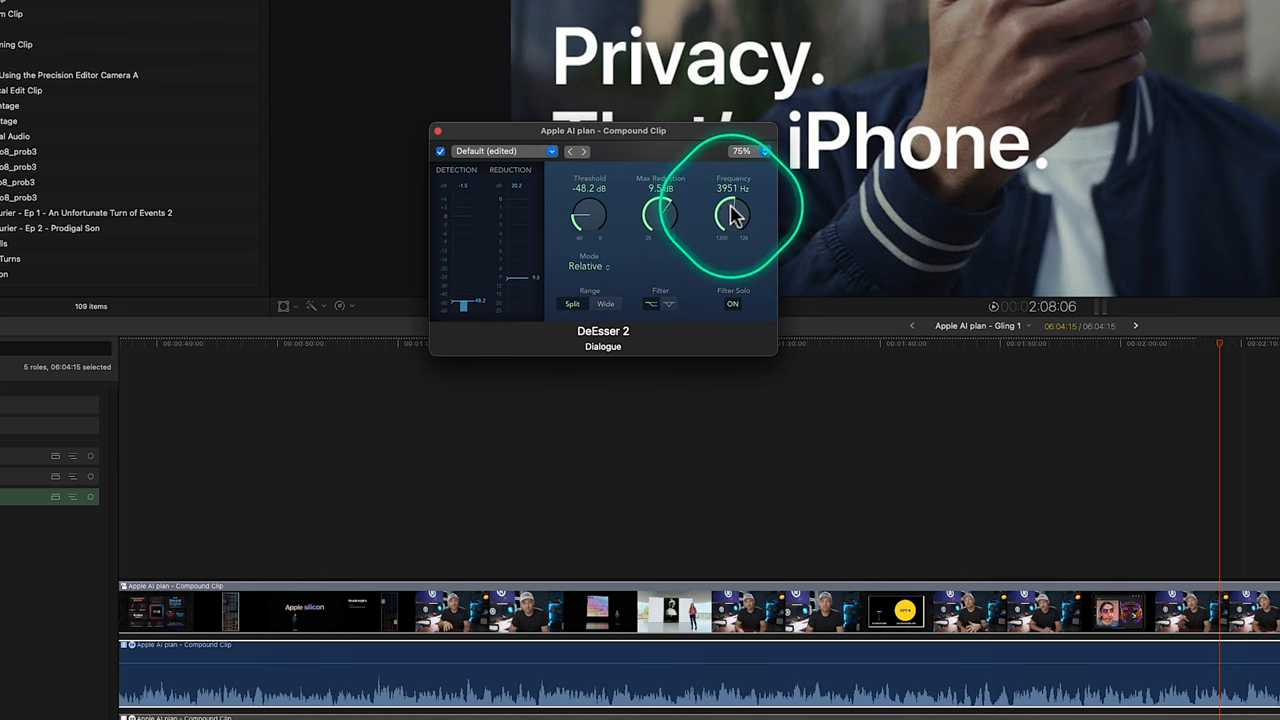
{"action": "left_click_drag", "start_coordinate": [732, 215], "coordinate": [728, 188]}
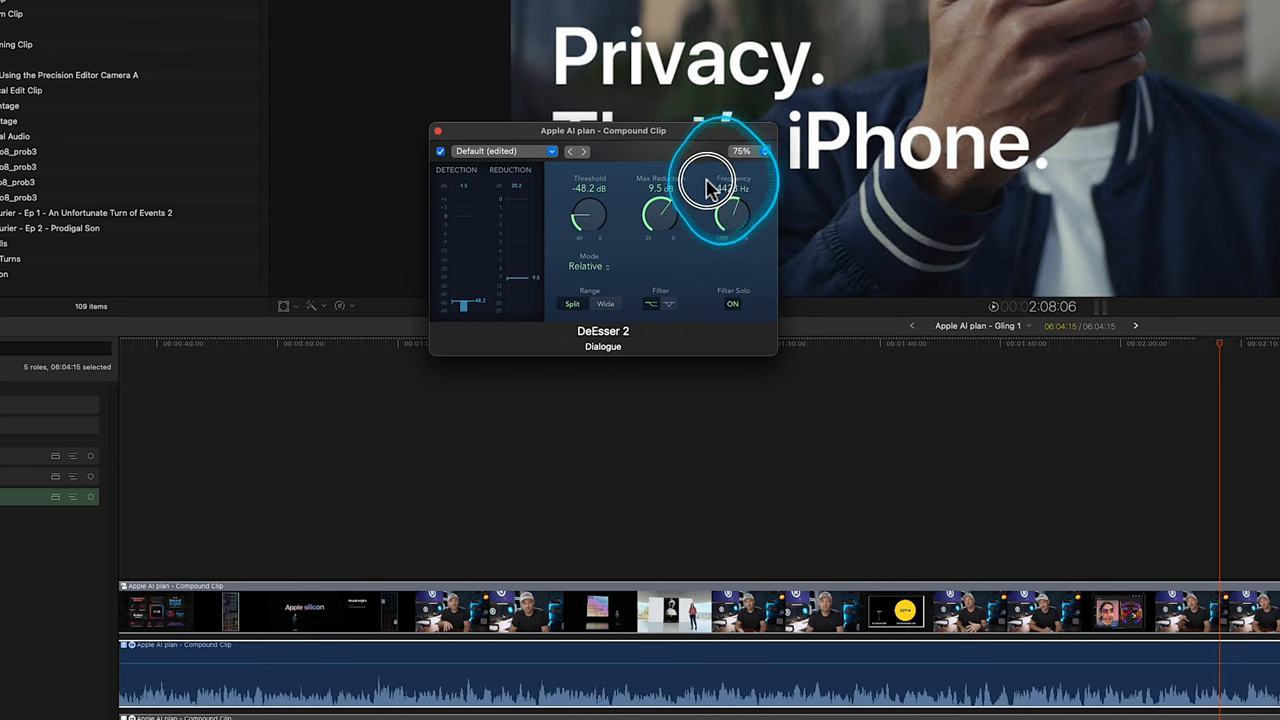
{"action": "left_click_drag", "start_coordinate": [725, 190], "coordinate": [740, 215]}
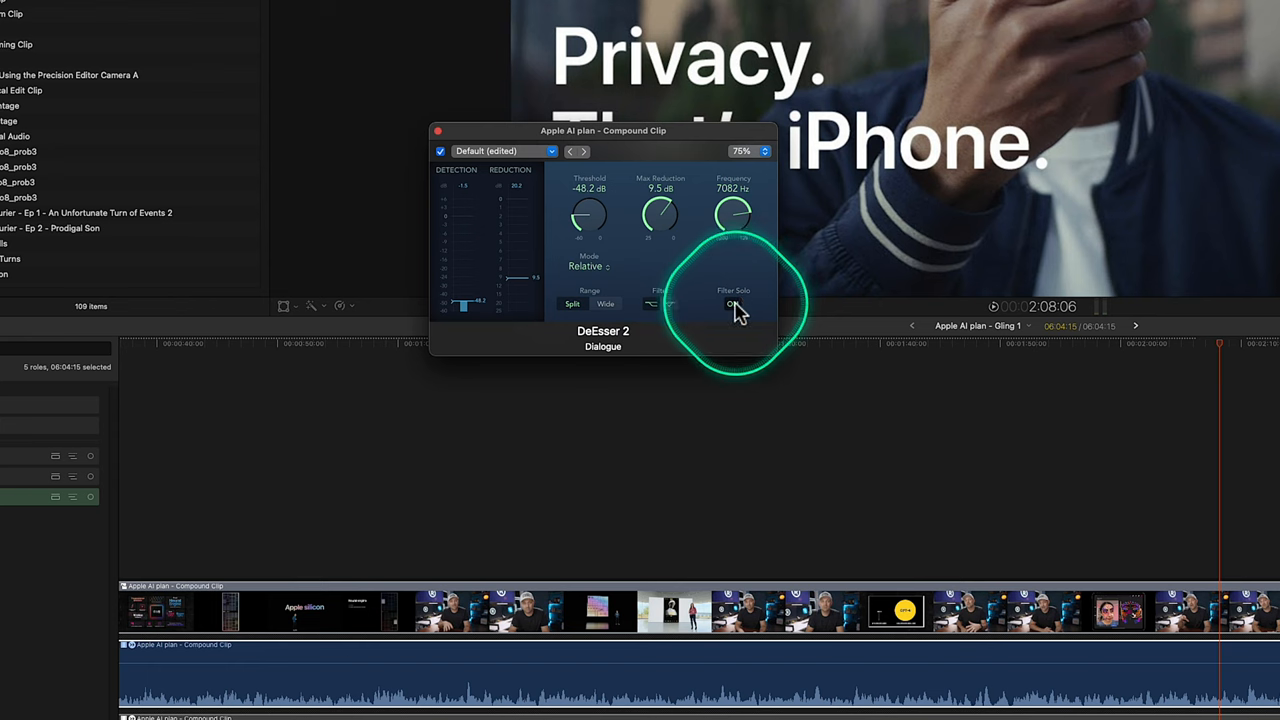
{"action": "left_click", "coordinate": [731, 304]}
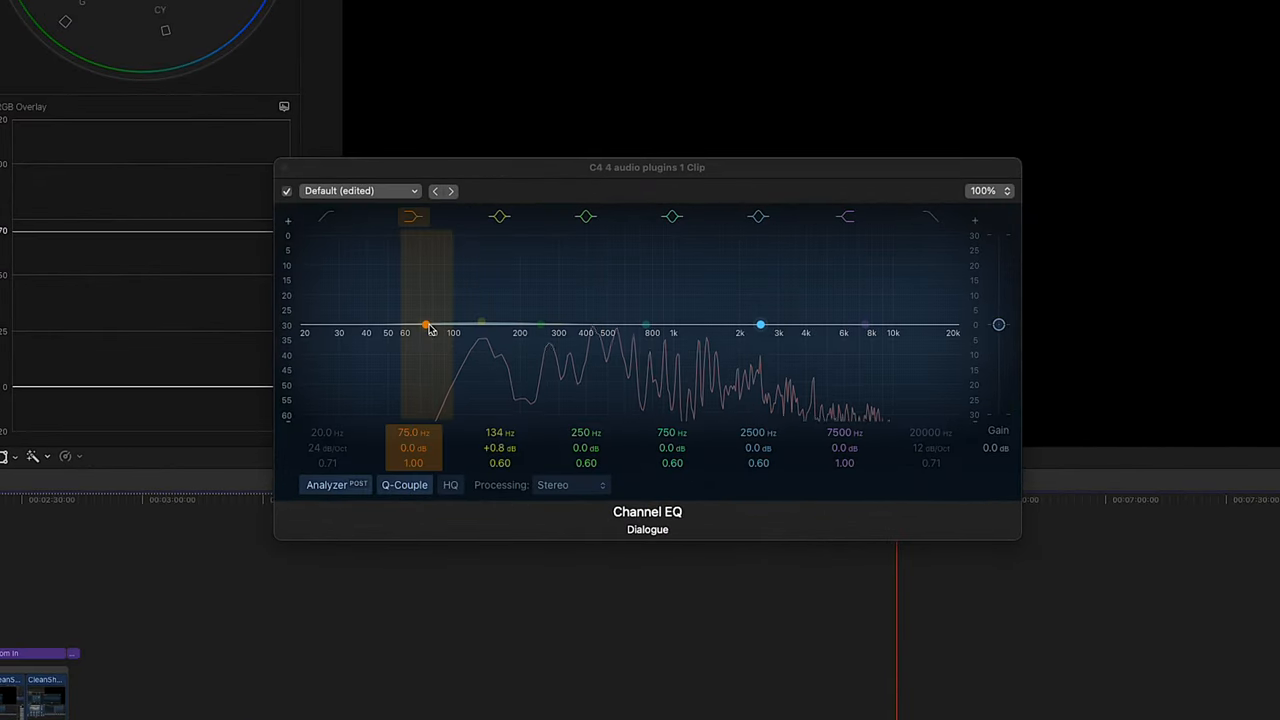
Cut the low shelf around 84 Hz, rough in a mid boost, and check the high band.
{"action": "left_click_drag", "start_coordinate": [428, 324], "coordinate": [418, 318]}
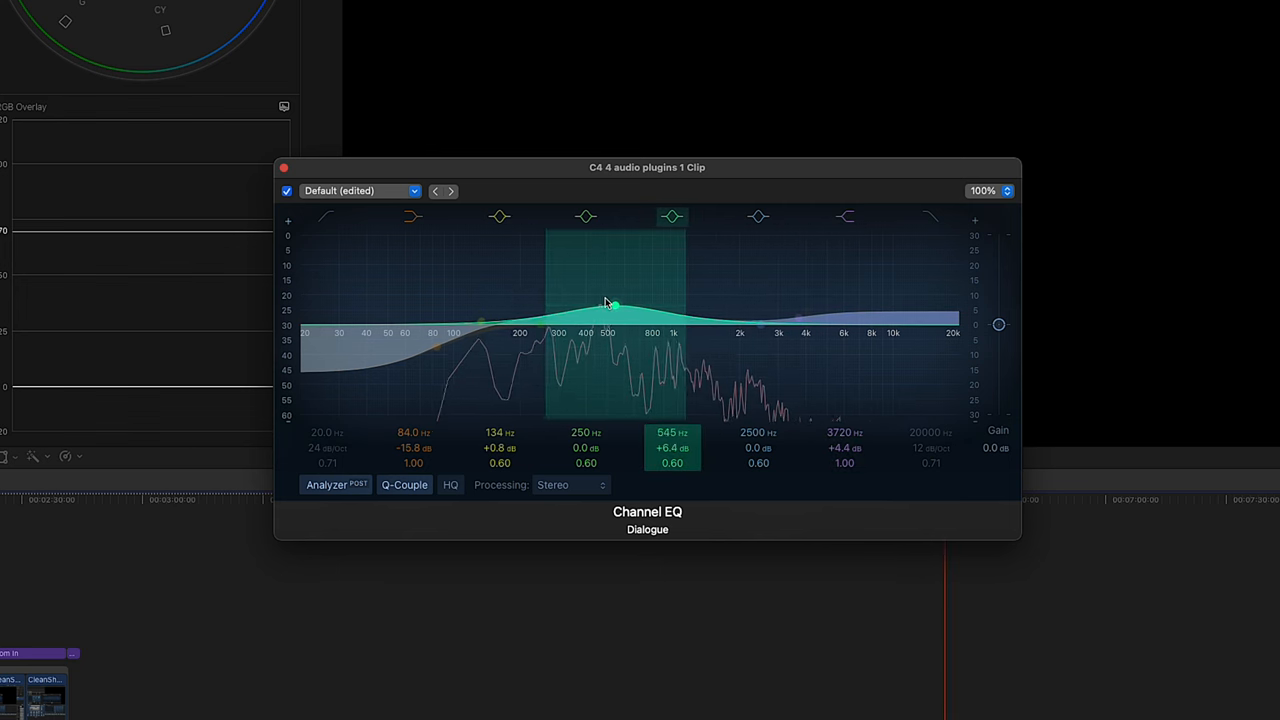
{"action": "left_click_drag", "start_coordinate": [612, 304], "coordinate": [656, 337]}
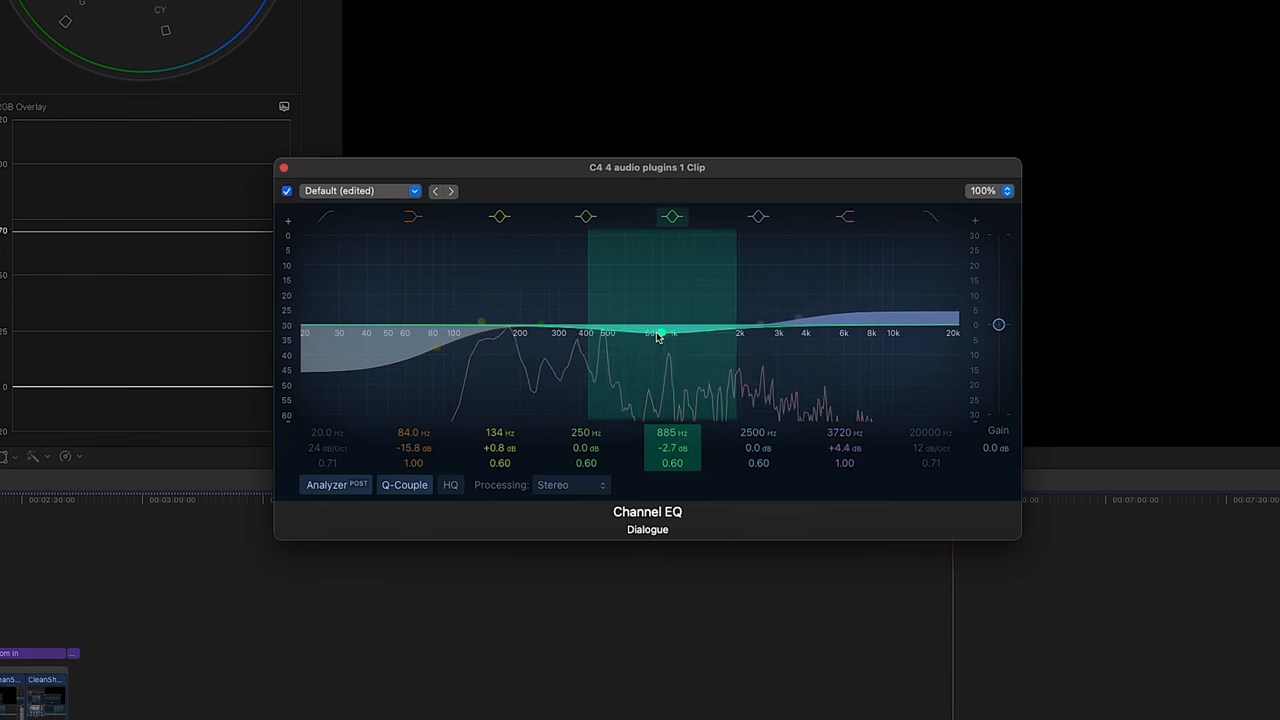
{"action": "left_click_drag", "start_coordinate": [655, 335], "coordinate": [658, 313]}
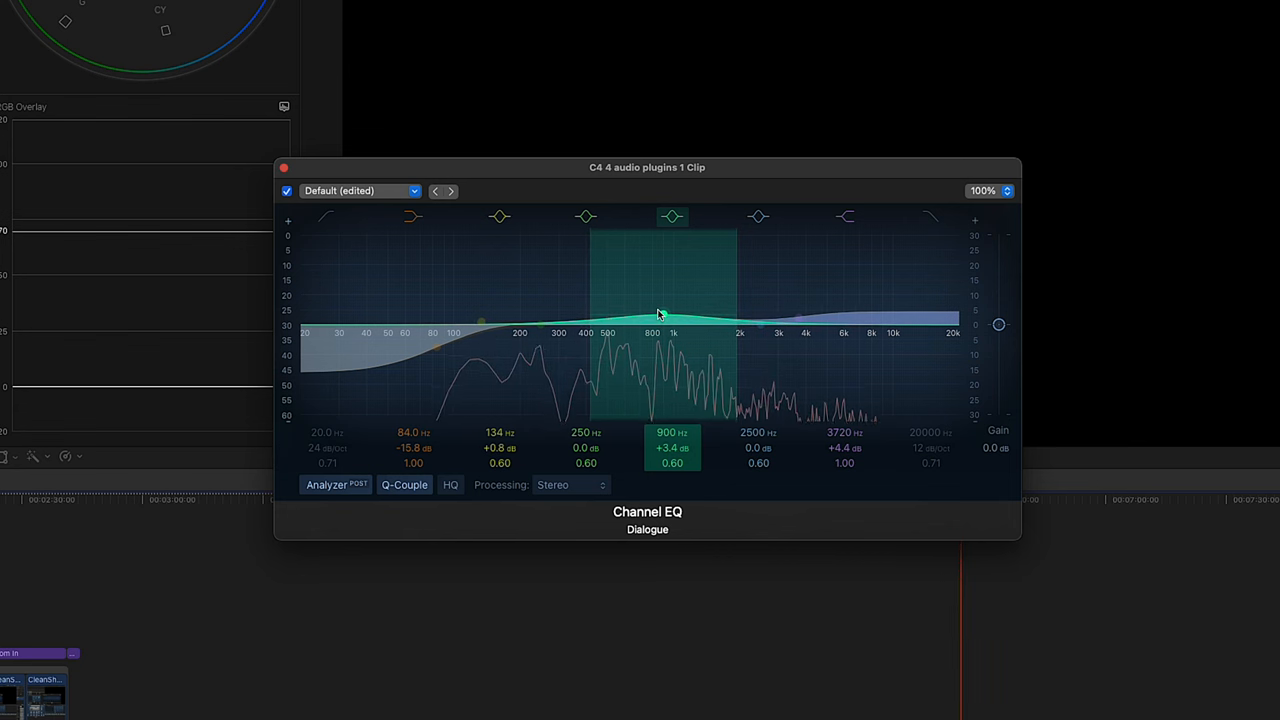
{"action": "left_click", "coordinate": [844, 217]}
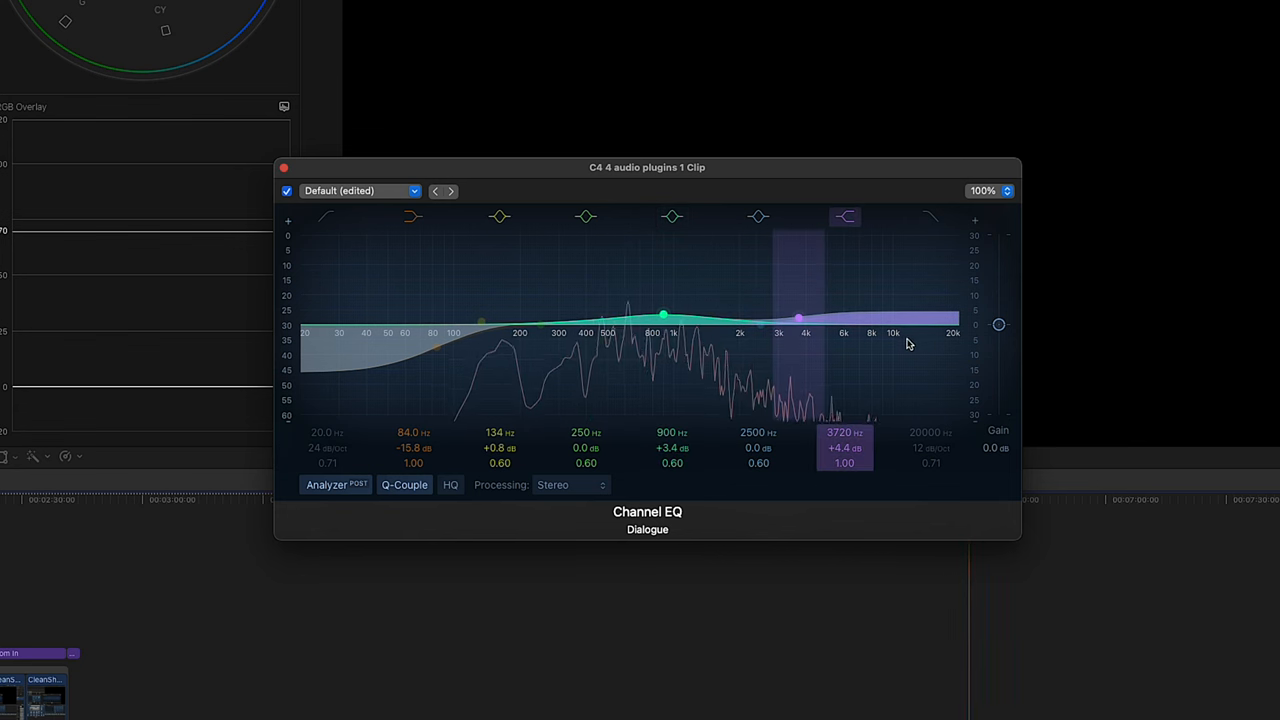
{"action": "left_click", "coordinate": [672, 217]}
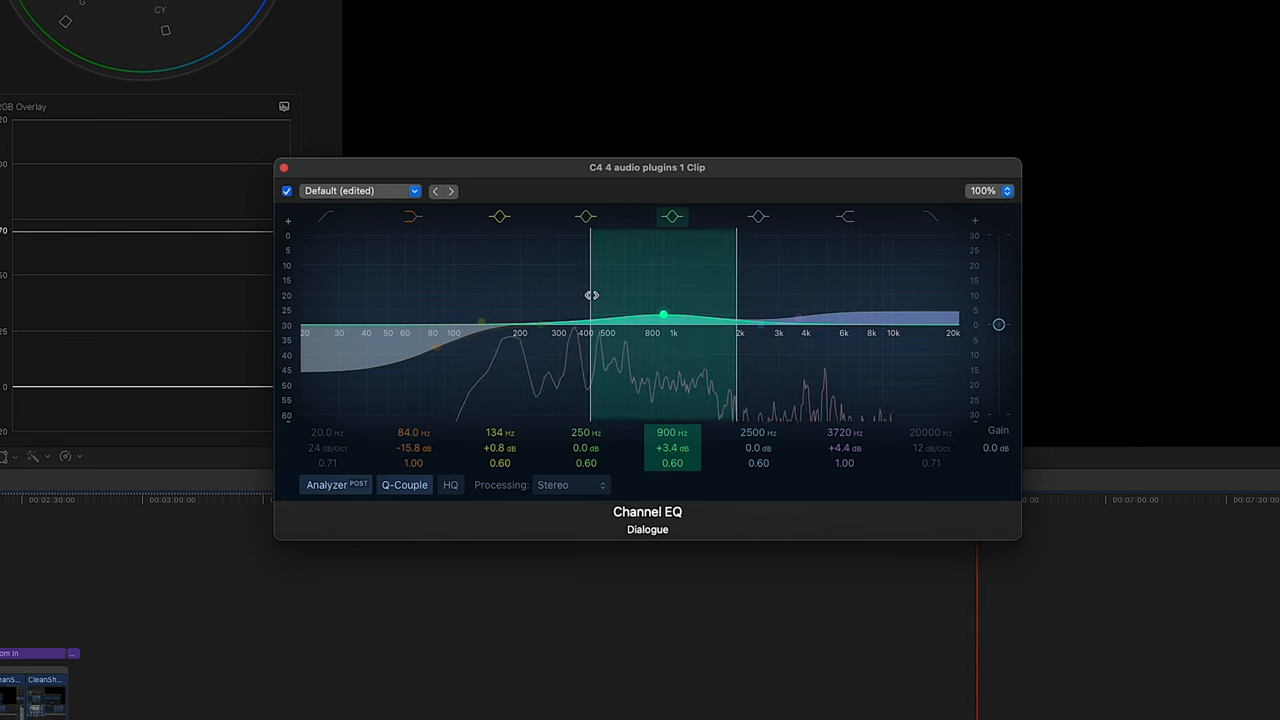
Narrow and move the mid peak to about 1490 Hz, +6 dB, Q 1.40.
{"action": "left_click_drag", "start_coordinate": [665, 311], "coordinate": [665, 308]}
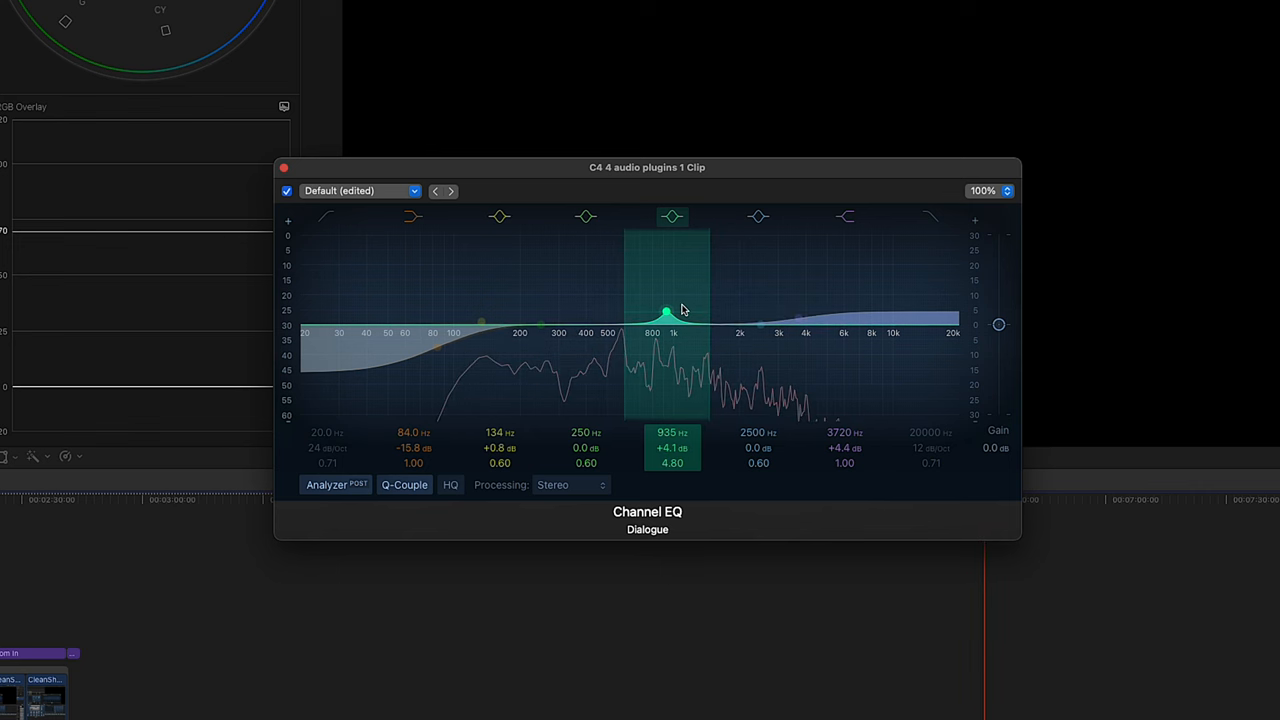
{"action": "left_click_drag", "start_coordinate": [665, 308], "coordinate": [625, 367]}
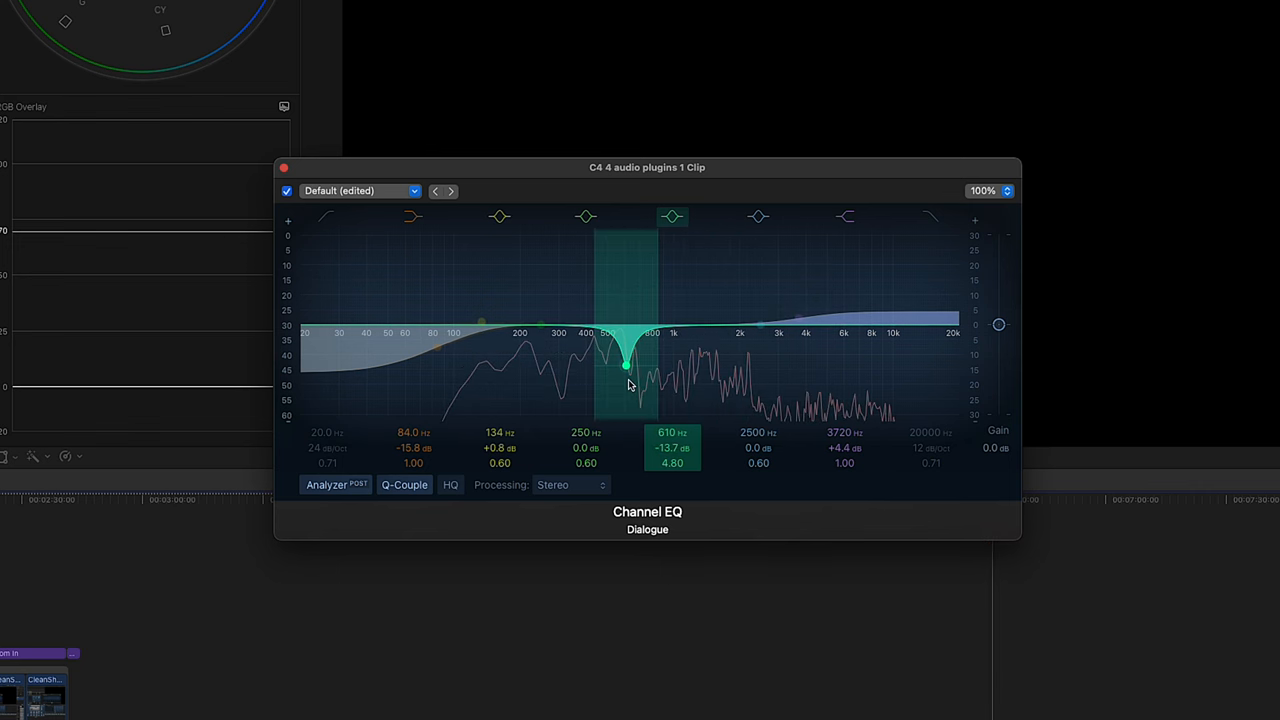
{"action": "left_click_drag", "start_coordinate": [625, 370], "coordinate": [745, 300]}
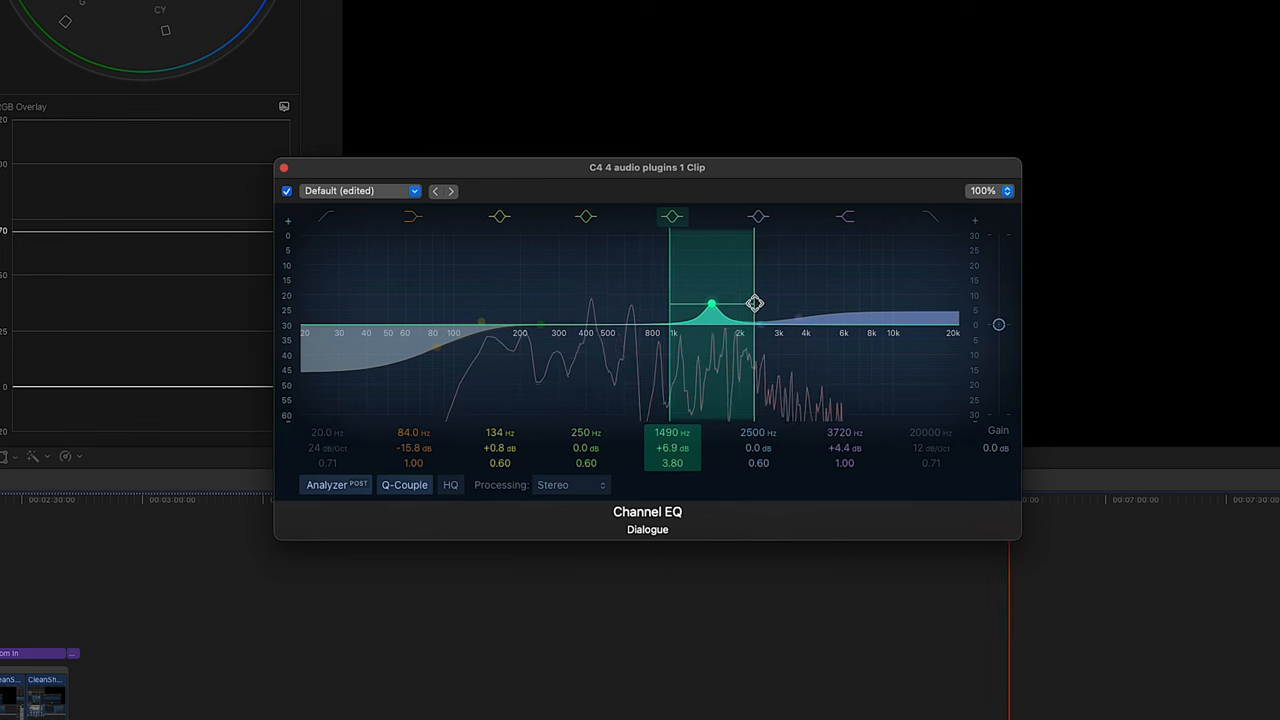
{"action": "left_click_drag", "start_coordinate": [755, 303], "coordinate": [770, 307]}
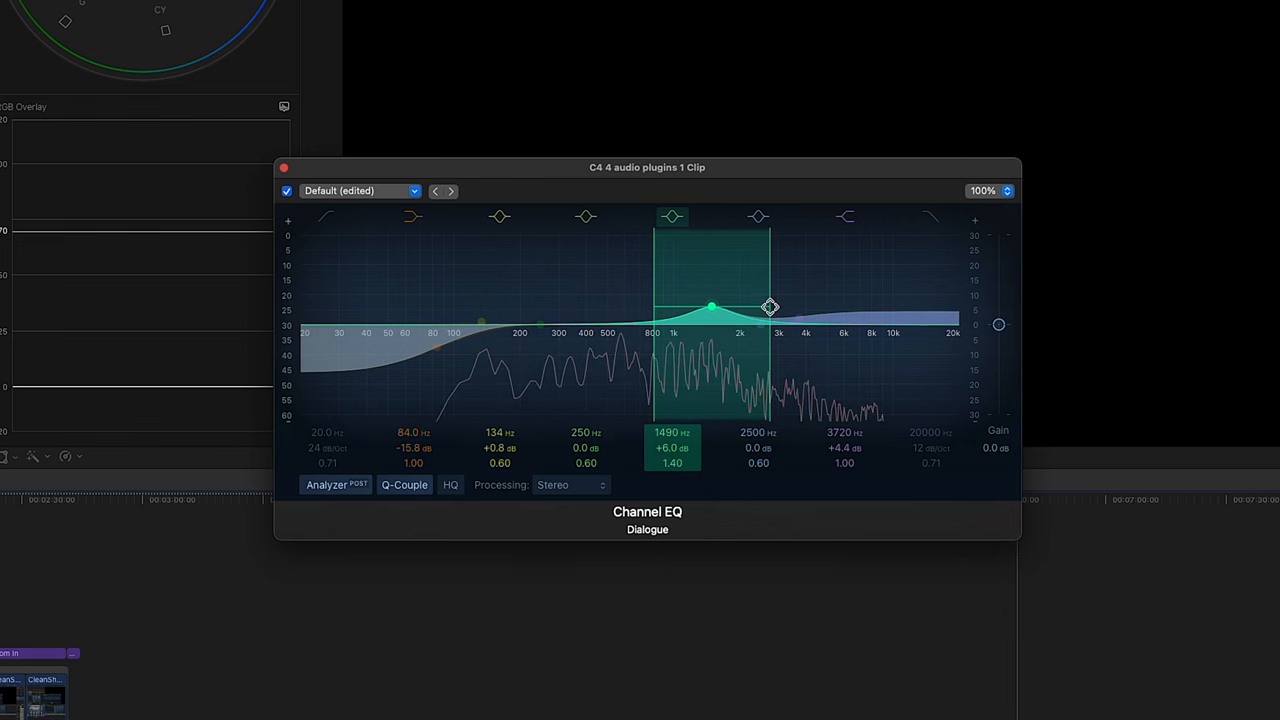
{"action": "left_click_drag", "start_coordinate": [770, 307], "coordinate": [735, 302]}
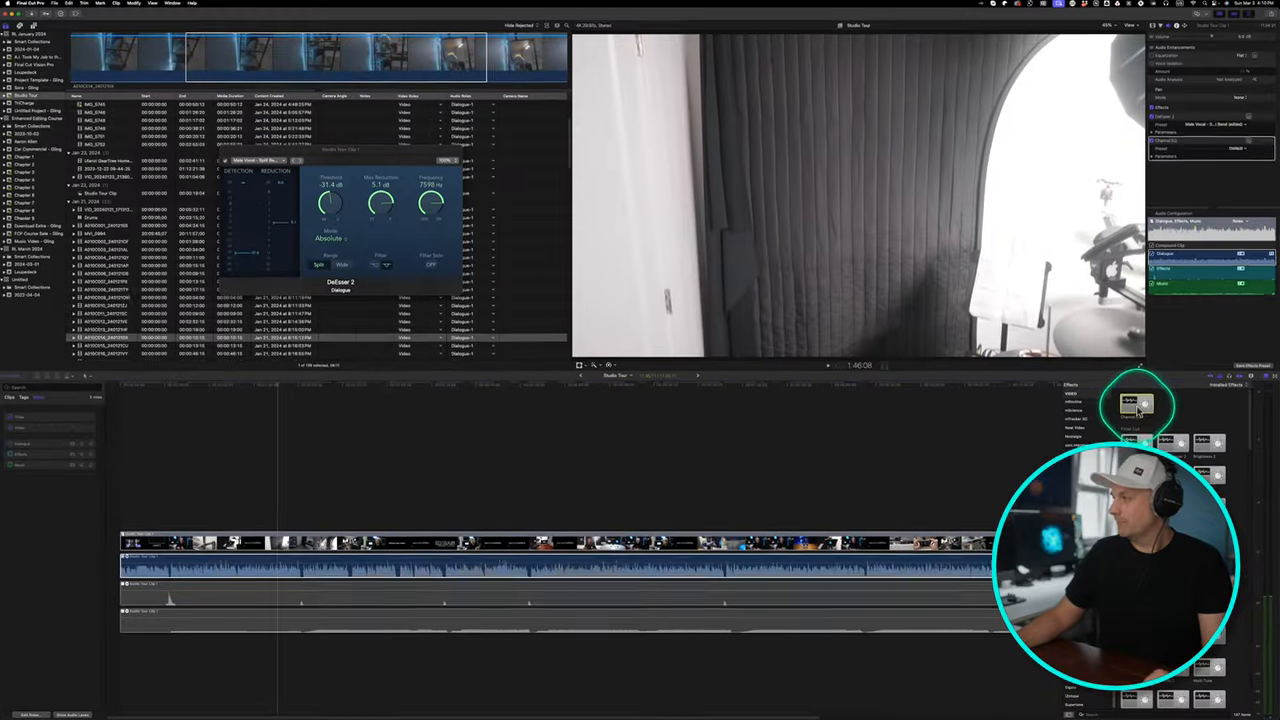
Add Channel EQ to the Studio Tour clip and turn on its live Analyzer.
{"action": "left_click", "coordinate": [1135, 403]}
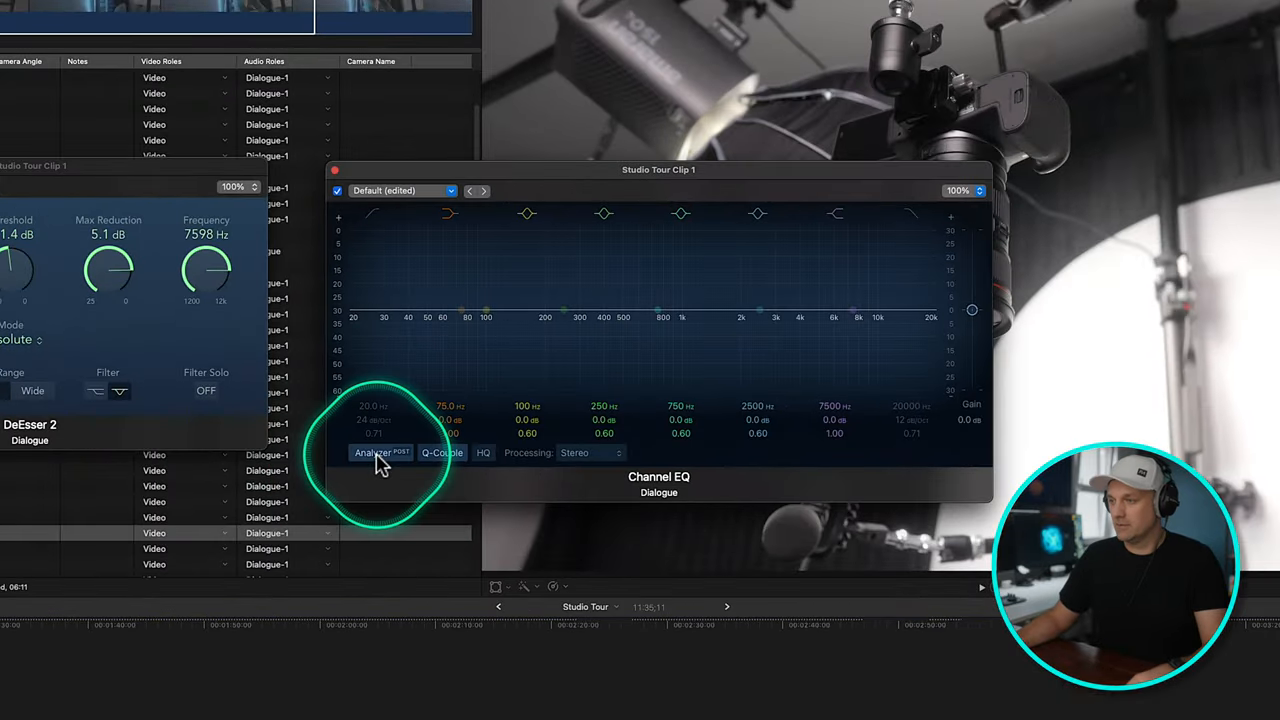
{"action": "left_click", "coordinate": [380, 452]}
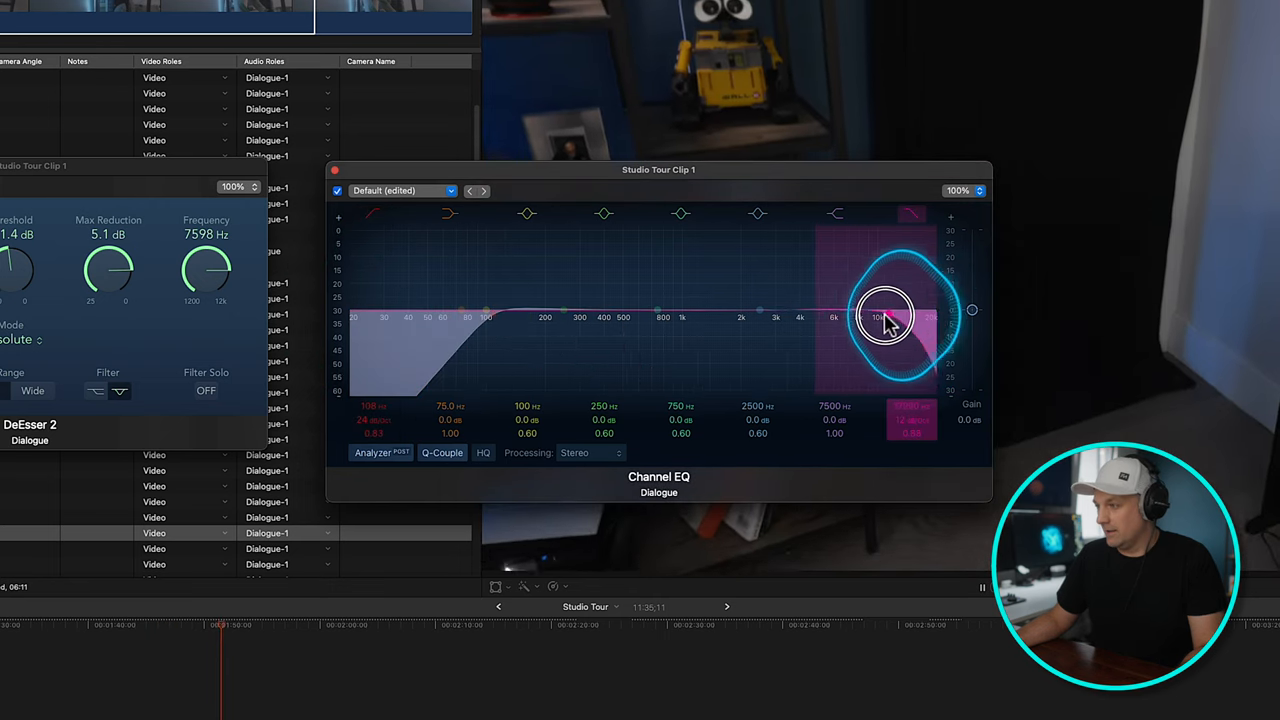
Sweep the EQ high-cut between about 3.8 and 8 kHz, then pull it back down.
{"action": "left_click_drag", "start_coordinate": [885, 315], "coordinate": [810, 315]}
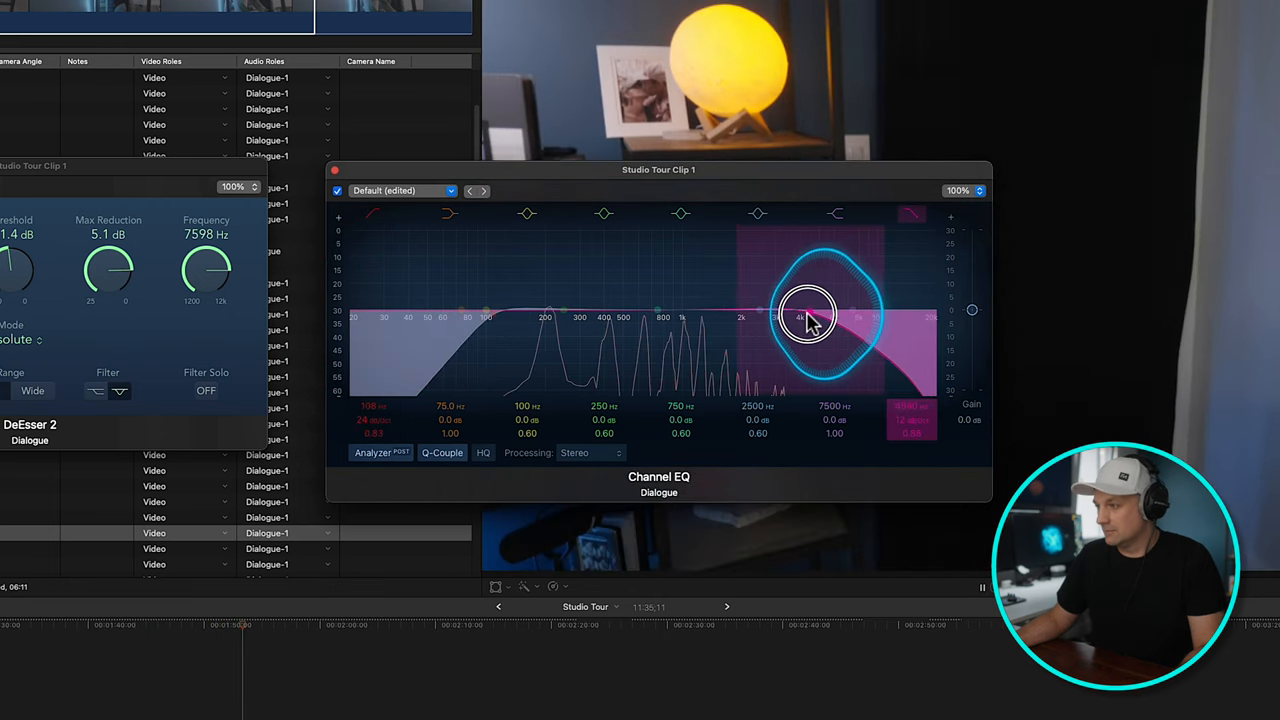
{"action": "left_click_drag", "start_coordinate": [805, 315], "coordinate": [798, 323]}
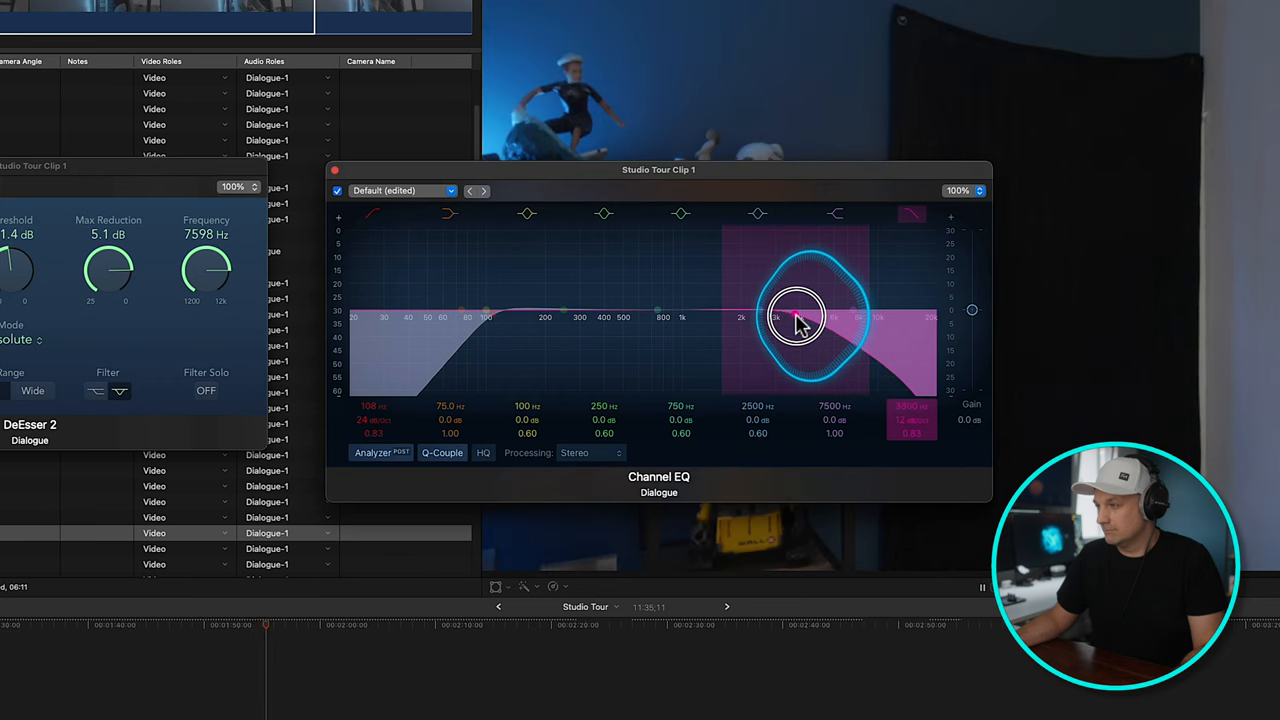
{"action": "left_click_drag", "start_coordinate": [800, 320], "coordinate": [855, 318]}
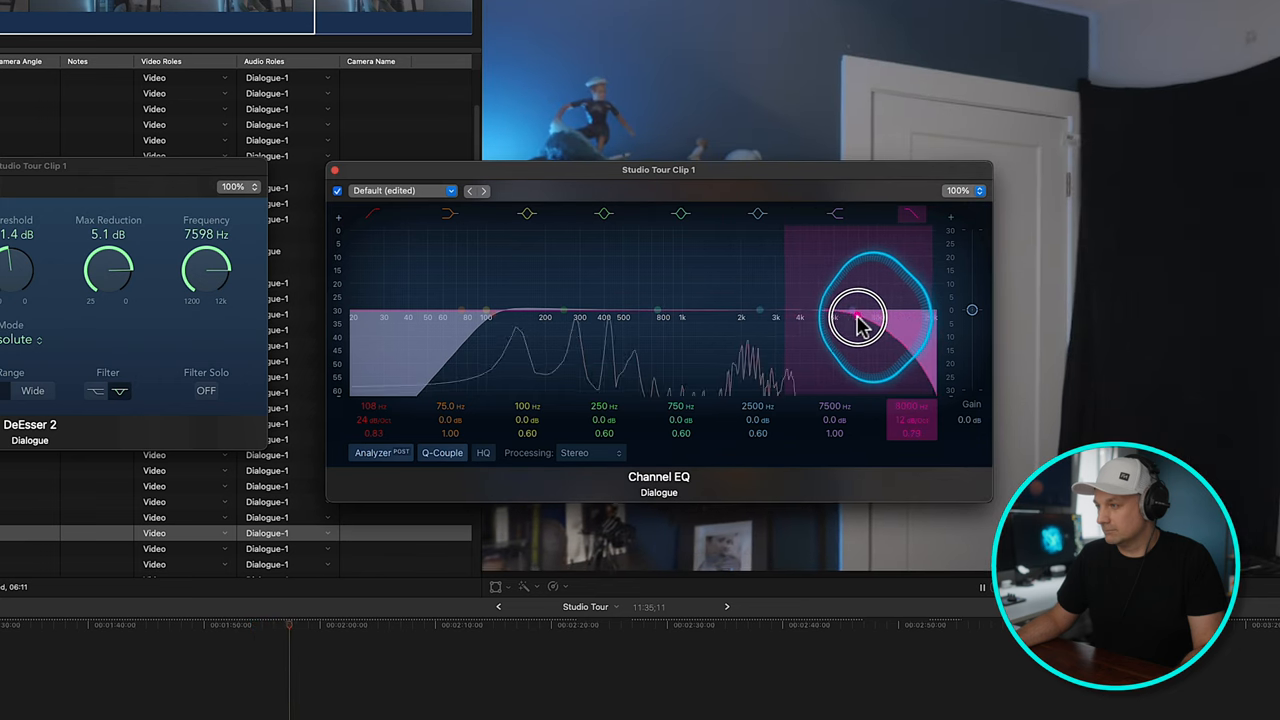
{"action": "left_click_drag", "start_coordinate": [858, 317], "coordinate": [770, 317]}
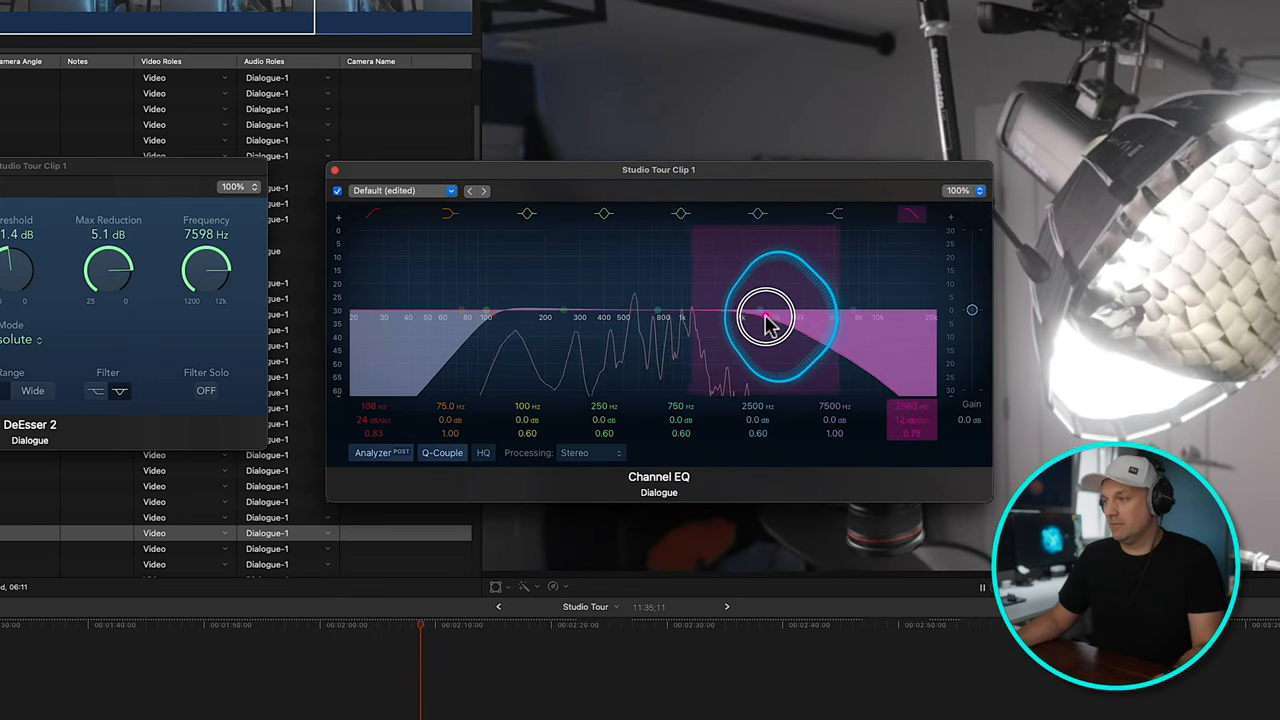
Raise the low-cut frequency to around 318 Hz.
{"action": "left_click_drag", "start_coordinate": [765, 315], "coordinate": [550, 315]}
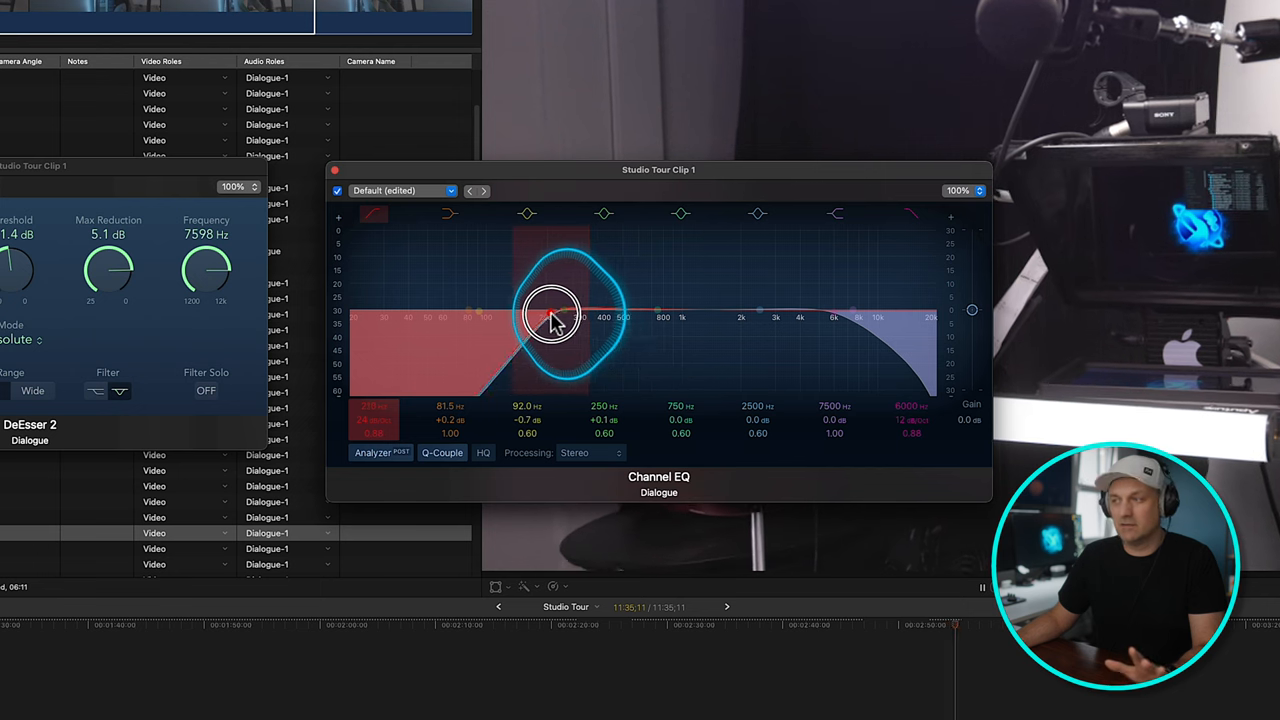
{"action": "left_click_drag", "start_coordinate": [550, 315], "coordinate": [585, 320]}
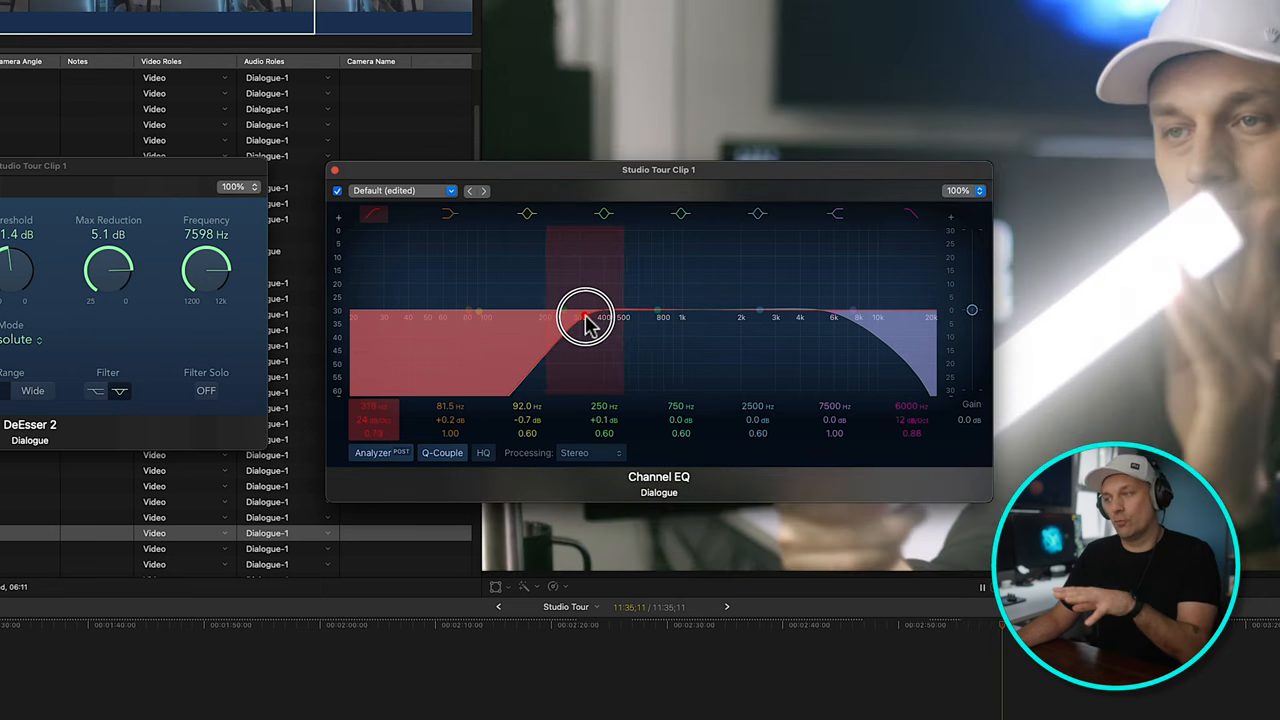
{"action": "left_click_drag", "start_coordinate": [585, 318], "coordinate": [410, 320]}
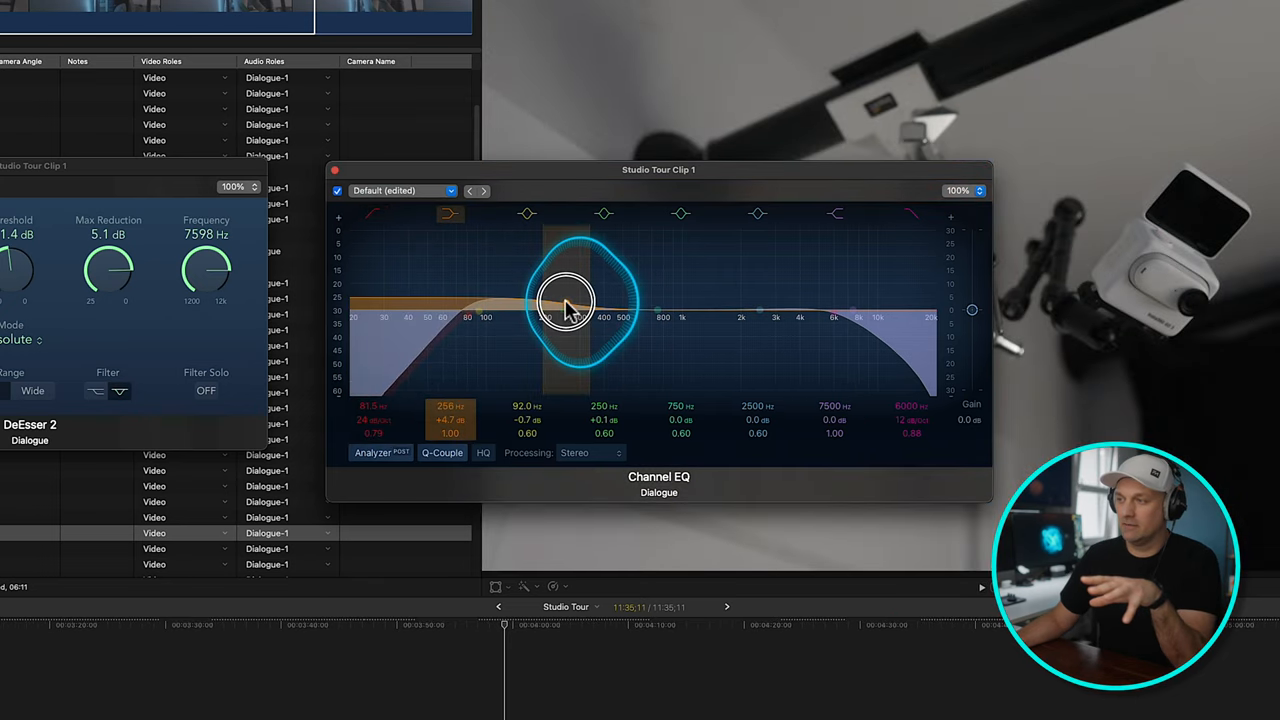
Set the low shelf near 254 Hz +3.6 dB and the high shelf near 2260 Hz +3.4 dB.
{"action": "left_click_drag", "start_coordinate": [565, 300], "coordinate": [765, 307]}
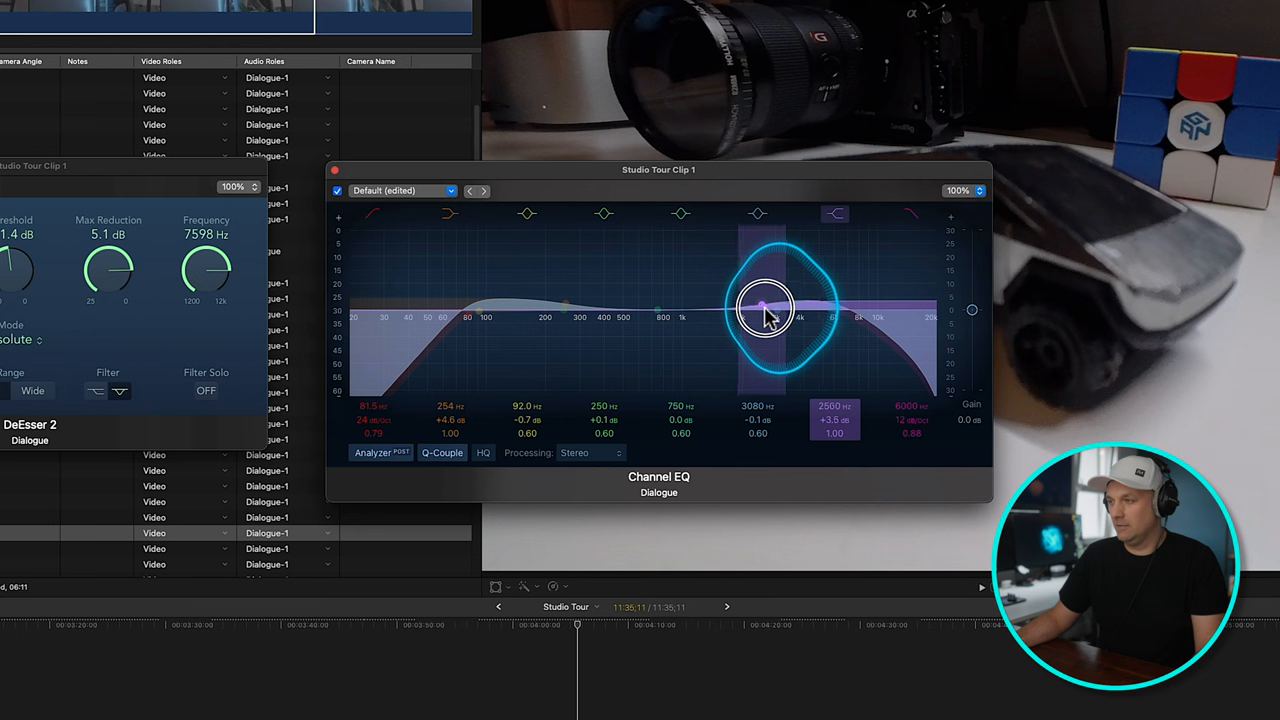
{"action": "left_click_drag", "start_coordinate": [765, 305], "coordinate": [780, 335]}
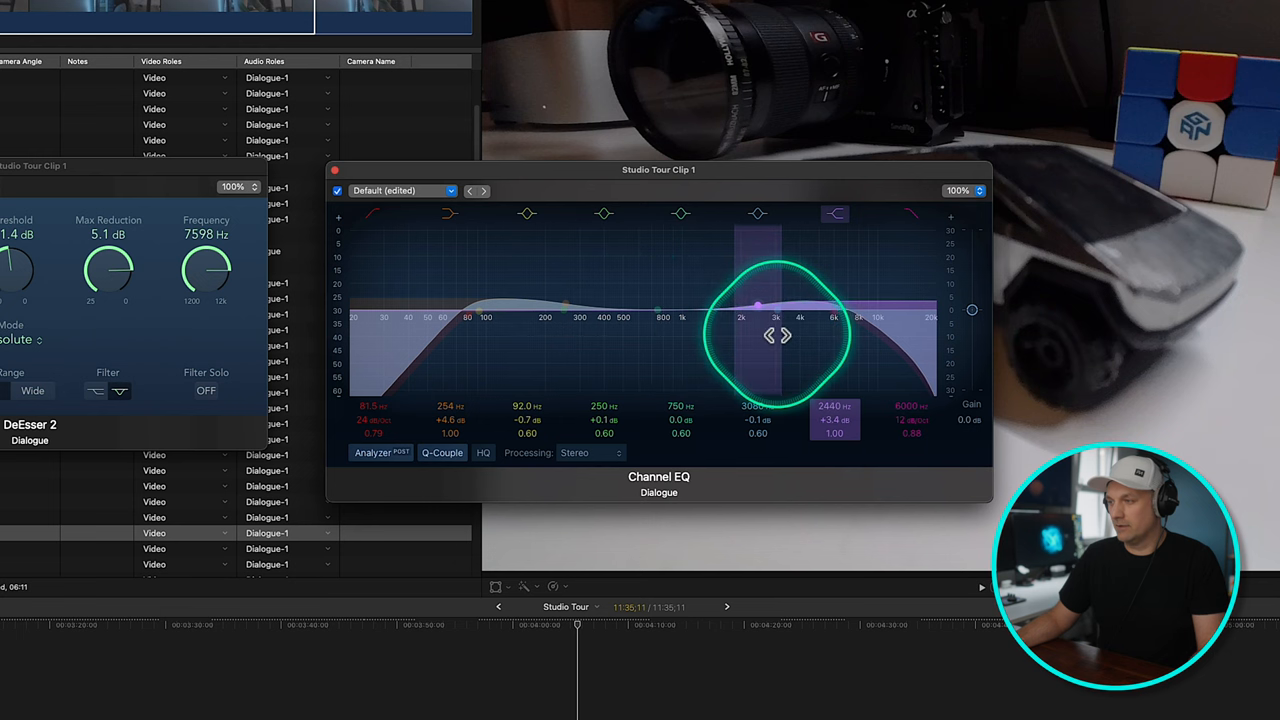
{"action": "left_click", "coordinate": [681, 213]}
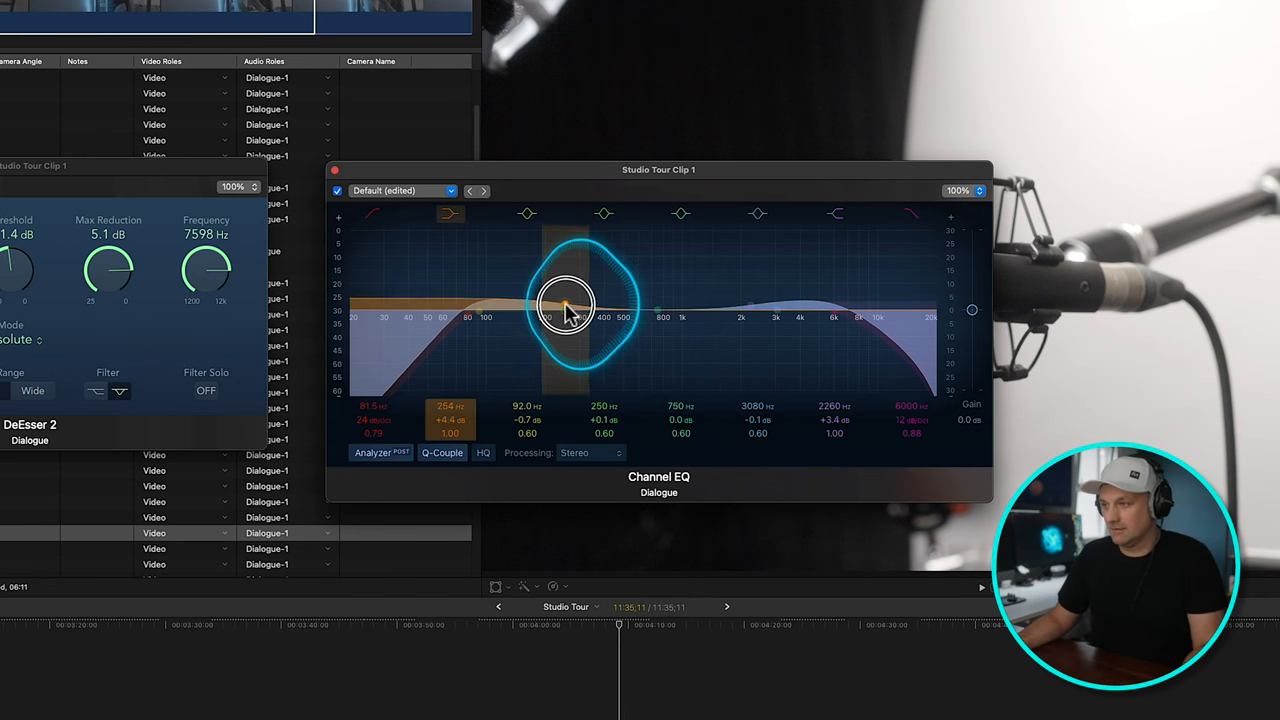
{"action": "left_click", "coordinate": [778, 309]}
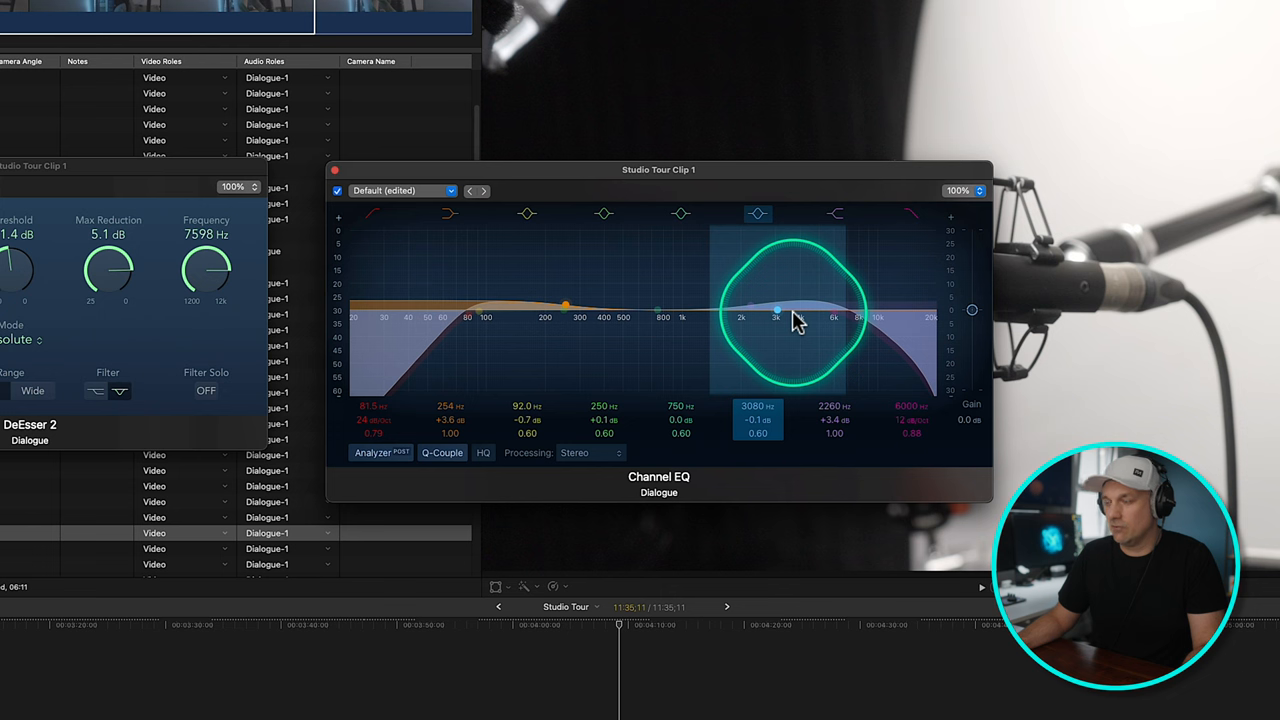
{"action": "left_click_drag", "start_coordinate": [778, 310], "coordinate": [758, 310]}
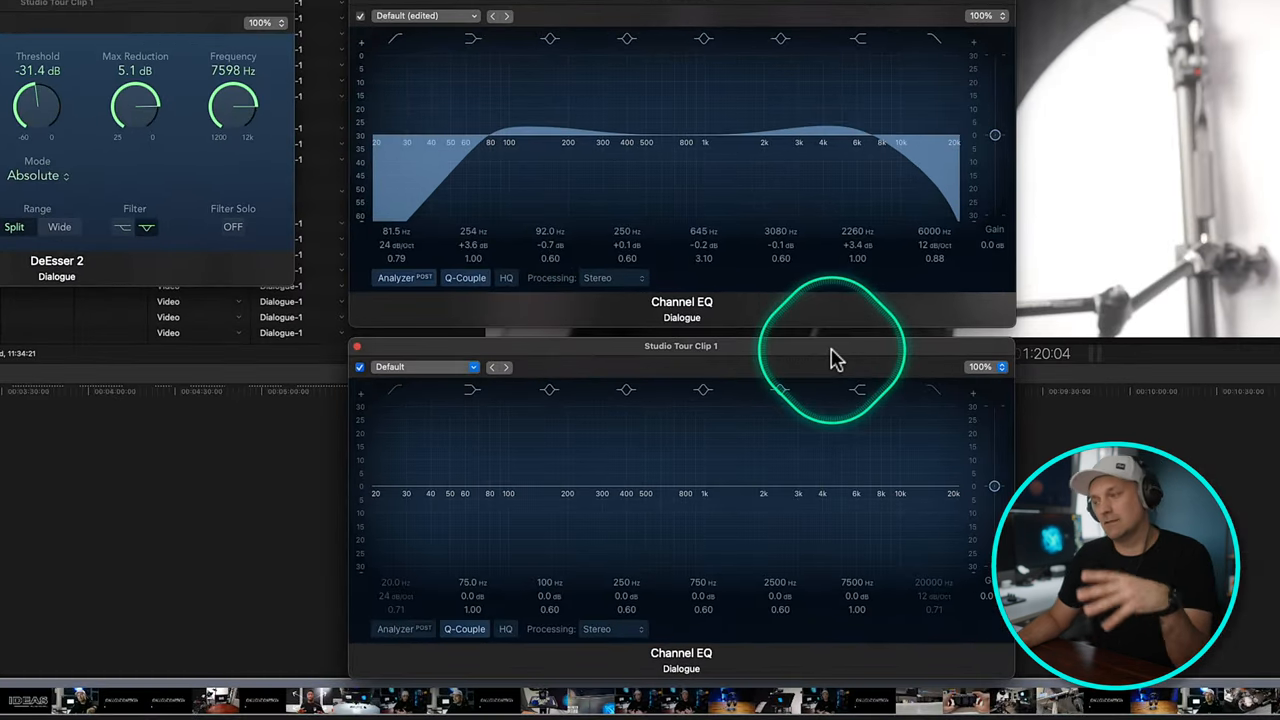
In the second Channel EQ, sweep band 3 and turn it into a -5.8 dB cut at 121 Hz.
{"action": "left_click", "coordinate": [489, 492]}
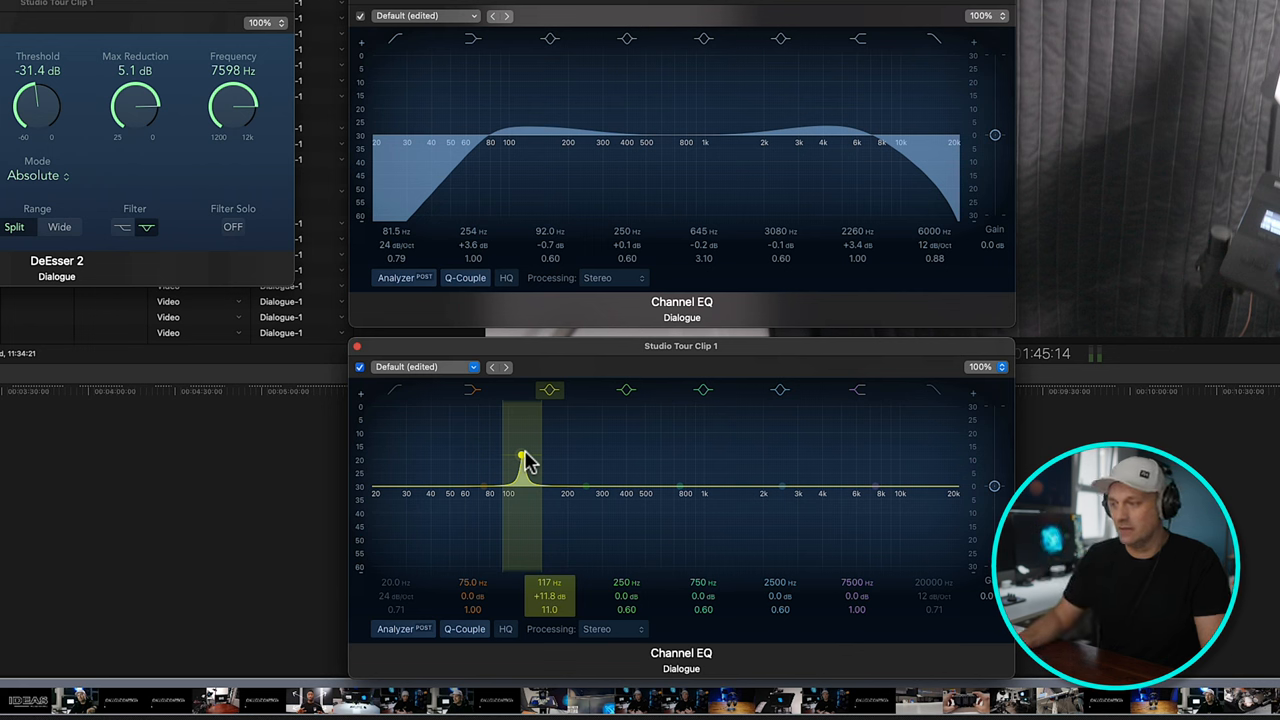
{"action": "left_click_drag", "start_coordinate": [527, 448], "coordinate": [527, 463]}
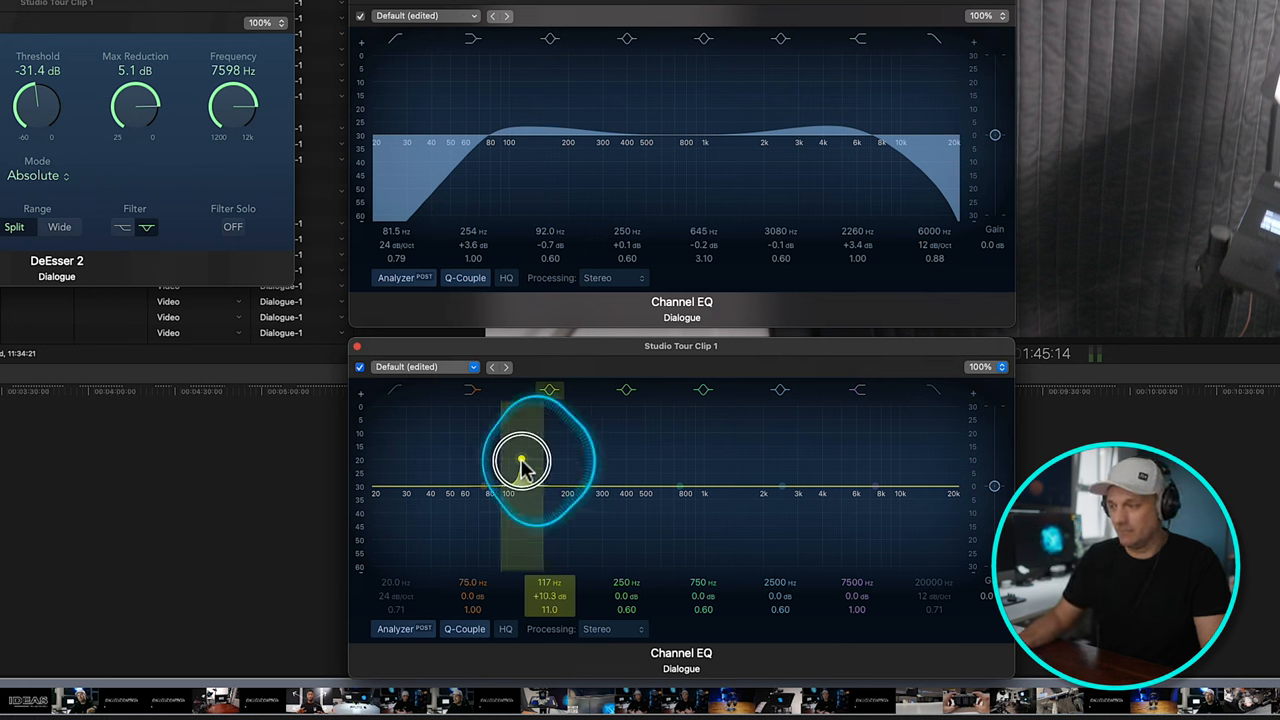
{"action": "left_click_drag", "start_coordinate": [548, 463], "coordinate": [525, 455]}
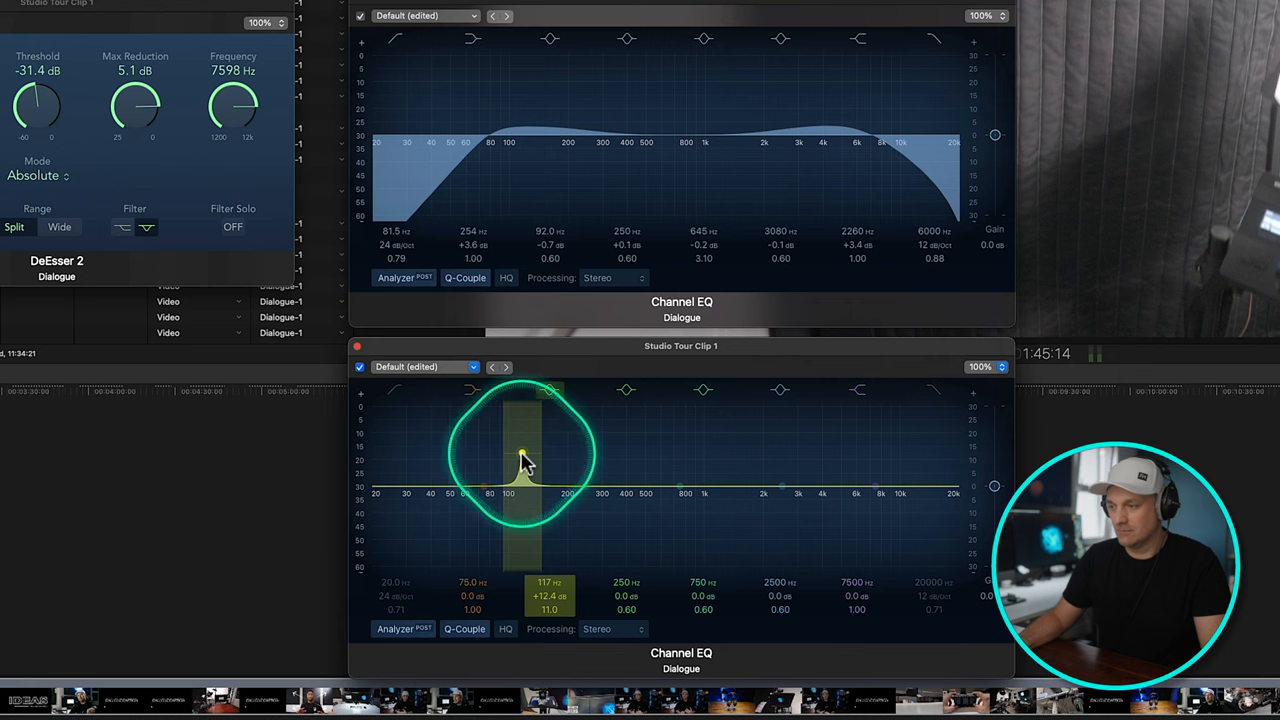
{"action": "left_click_drag", "start_coordinate": [525, 455], "coordinate": [525, 497]}
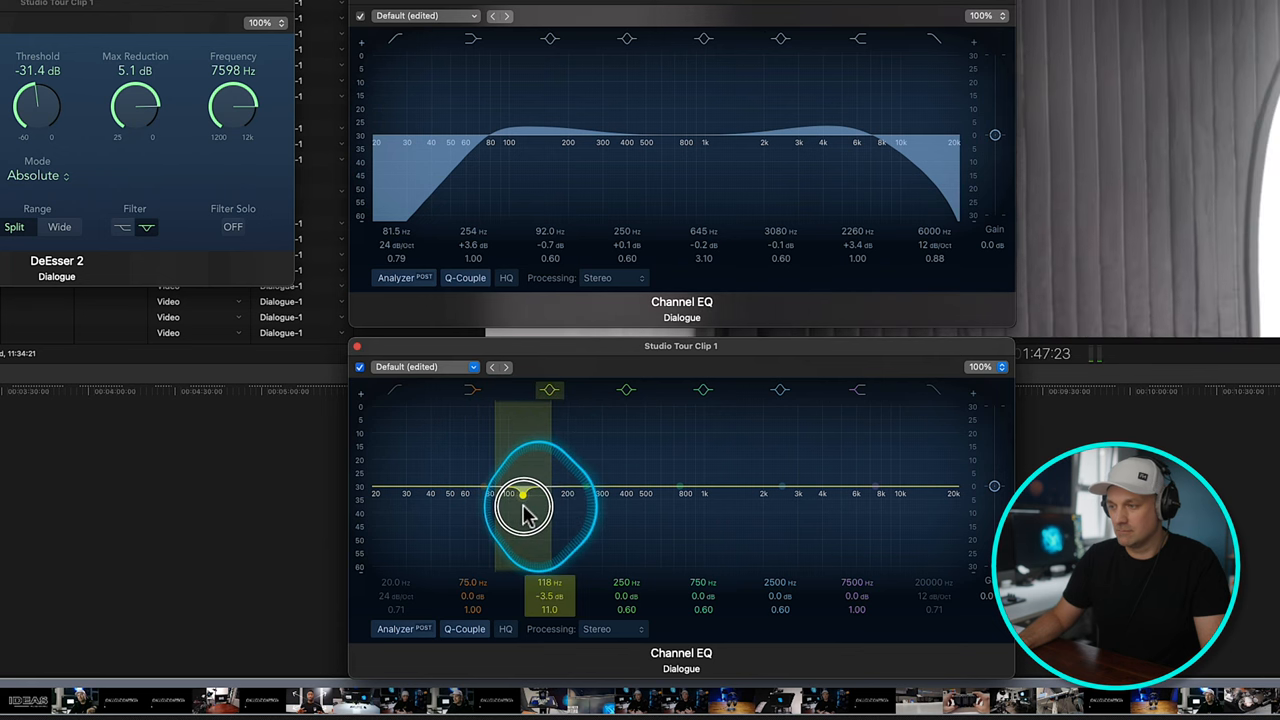
{"action": "left_click_drag", "start_coordinate": [525, 497], "coordinate": [525, 500]}
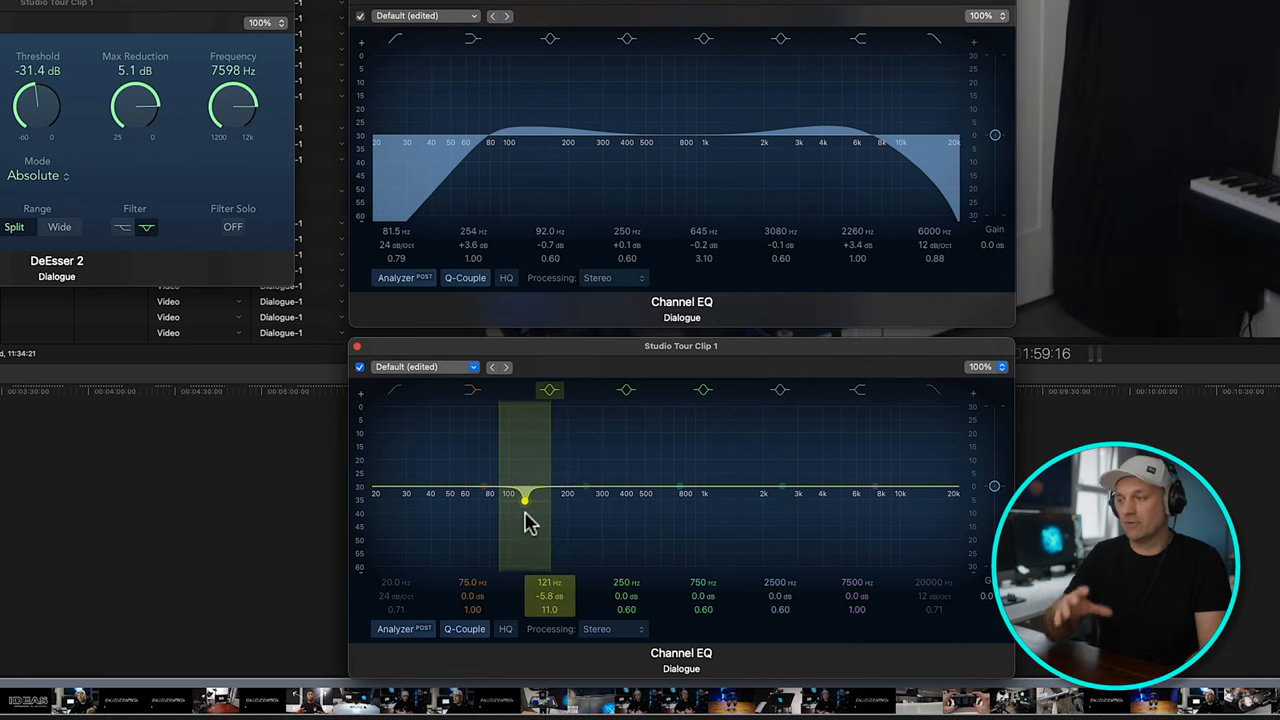
{"action": "left_click", "coordinate": [626, 390]}
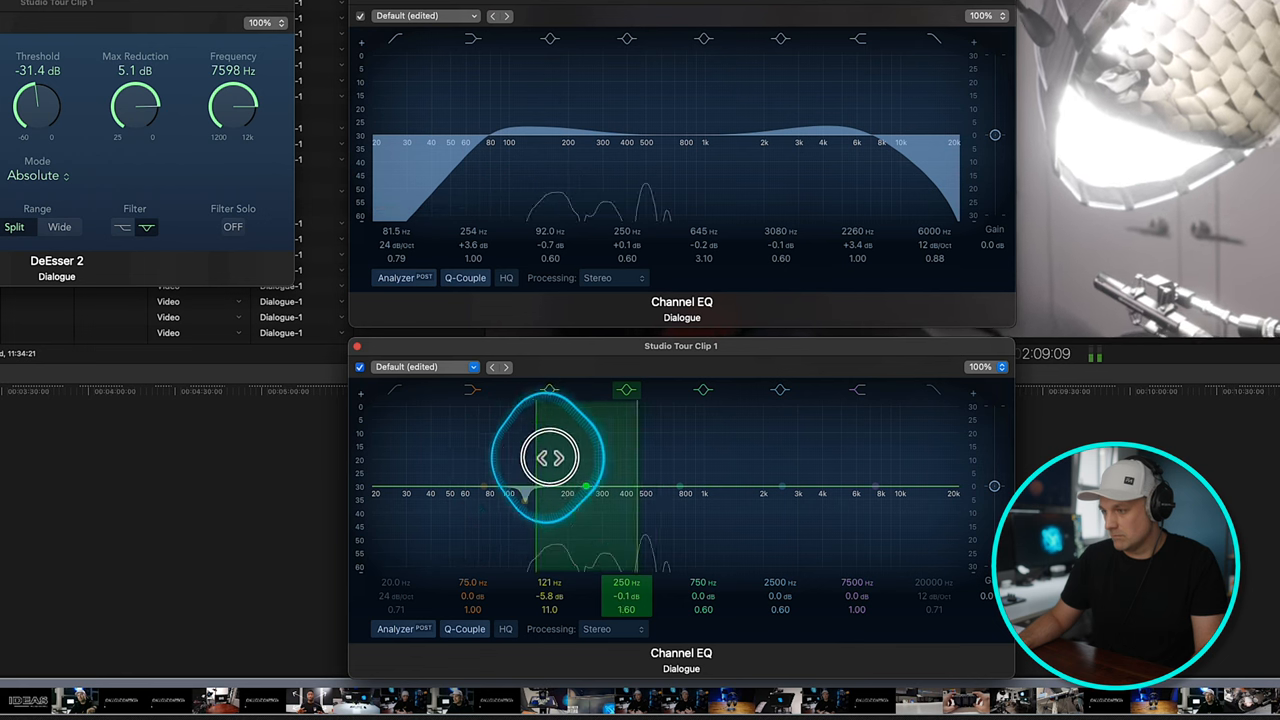
Raise the 250 Hz band into a narrow boost and sweep it up to about 344 Hz.
{"action": "left_click_drag", "start_coordinate": [550, 457], "coordinate": [587, 470]}
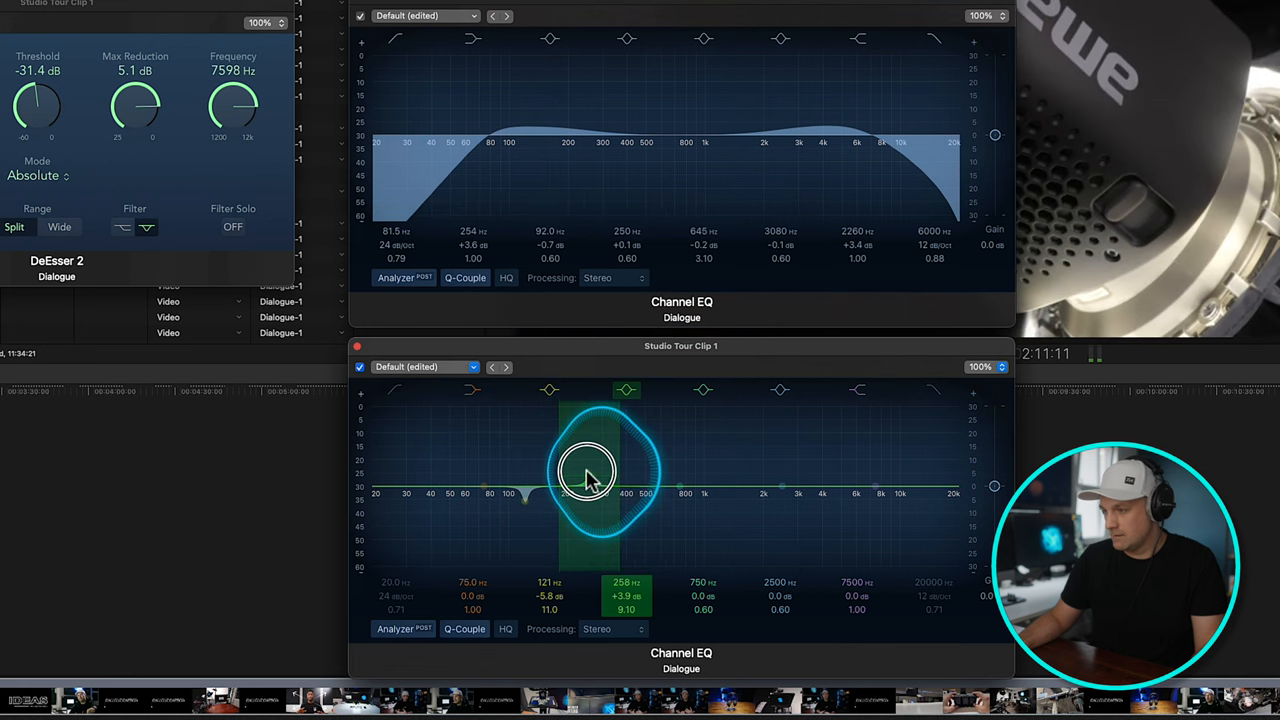
{"action": "left_click_drag", "start_coordinate": [585, 470], "coordinate": [555, 450]}
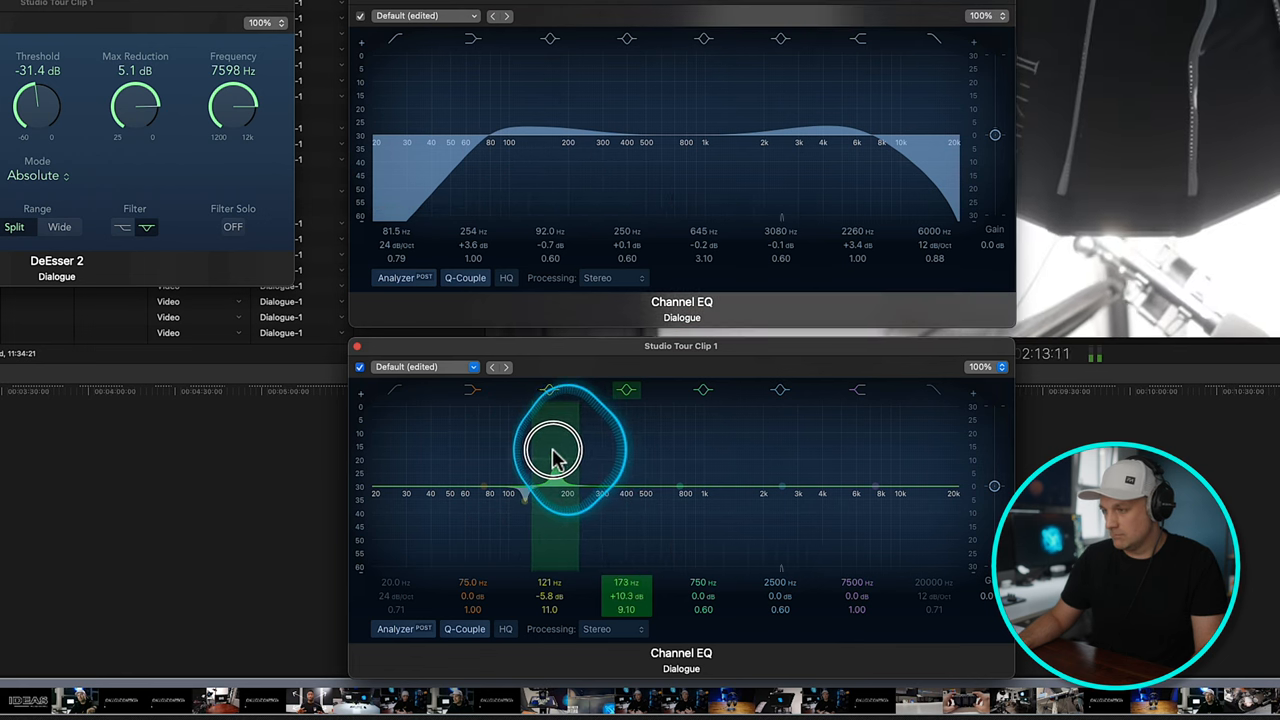
{"action": "left_click_drag", "start_coordinate": [555, 450], "coordinate": [600, 450]}
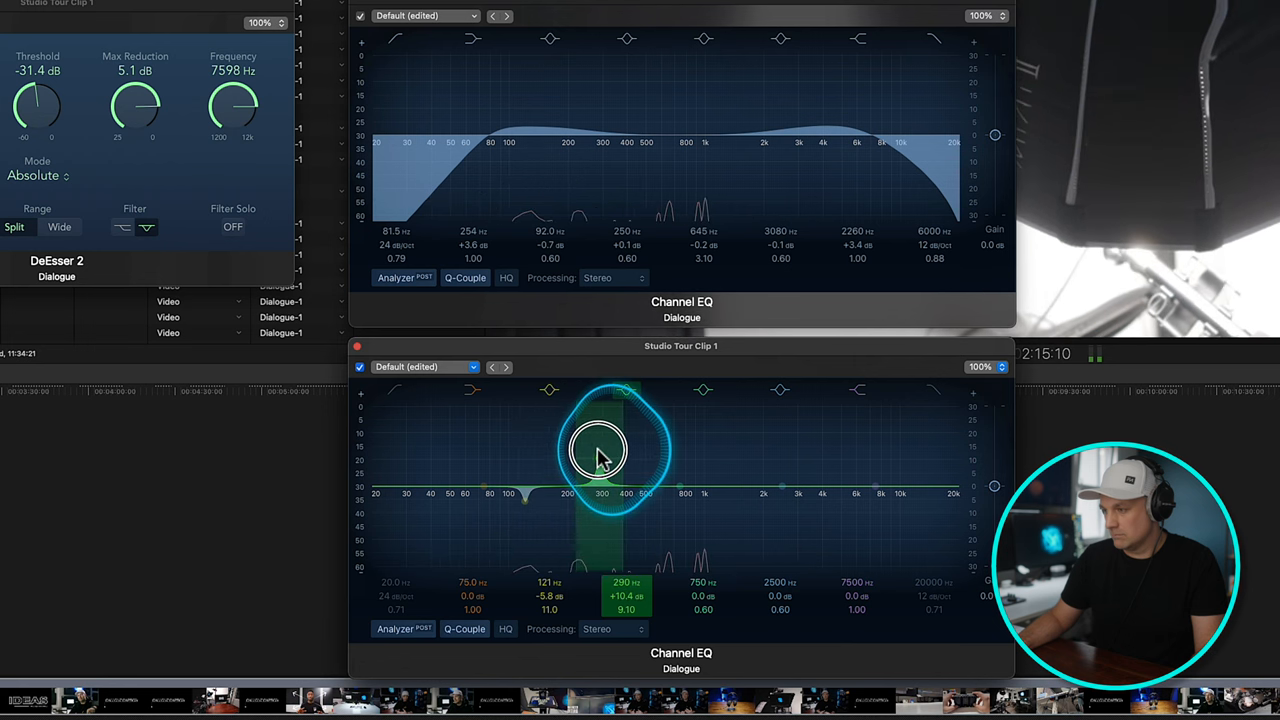
{"action": "left_click_drag", "start_coordinate": [600, 450], "coordinate": [620, 445]}
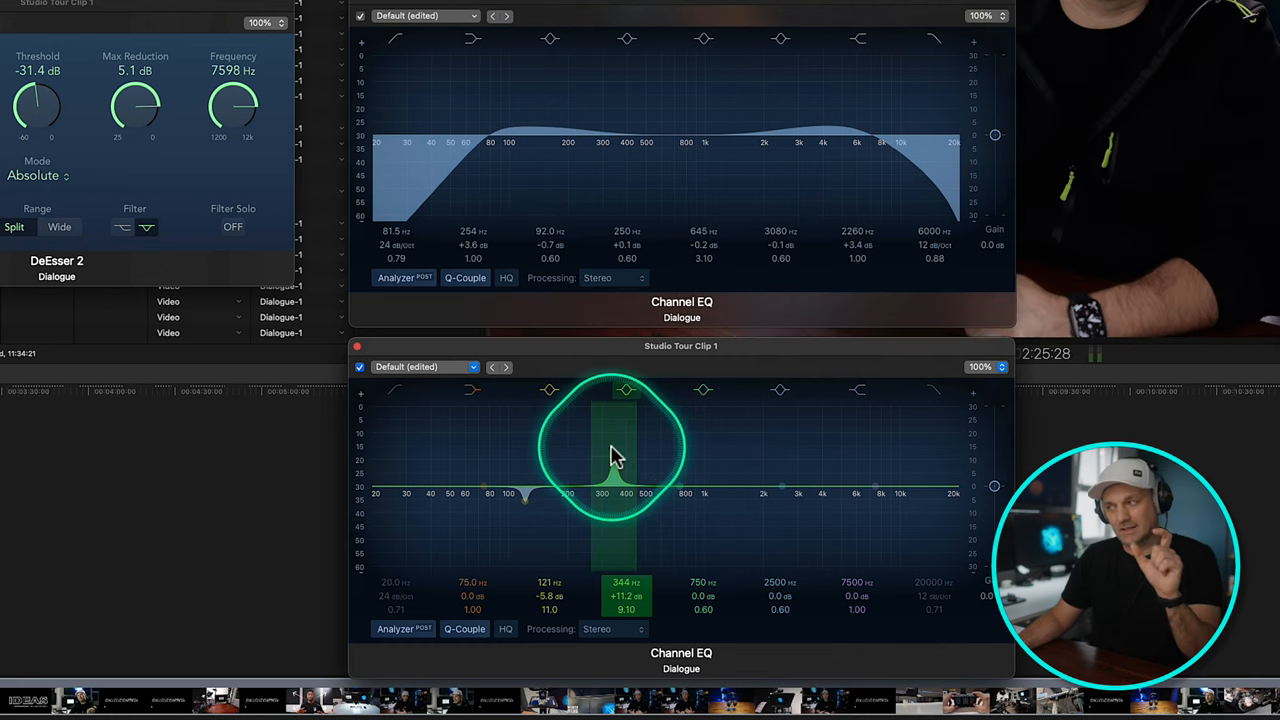
{"action": "left_click", "coordinate": [625, 445]}
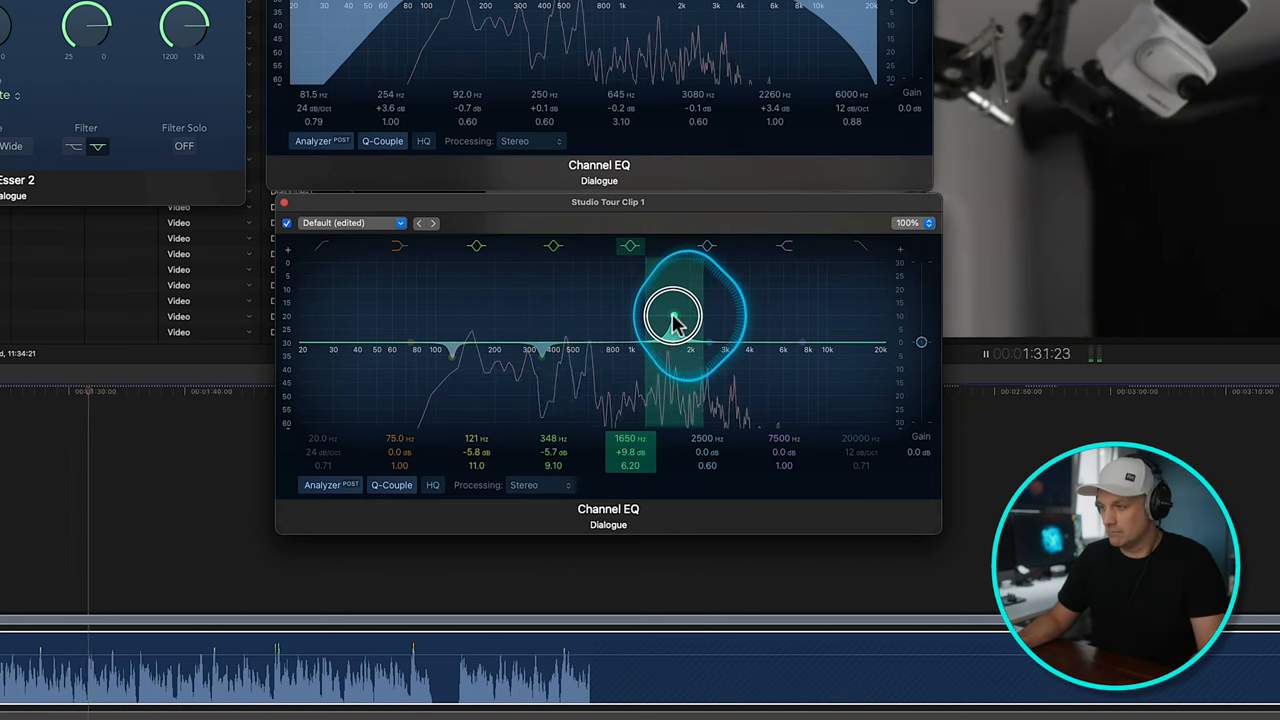
Sweep a narrow mid boost from about 1650 Hz through 765–1940 Hz, settling near 720 Hz.
{"action": "left_click_drag", "start_coordinate": [672, 318], "coordinate": [688, 318]}
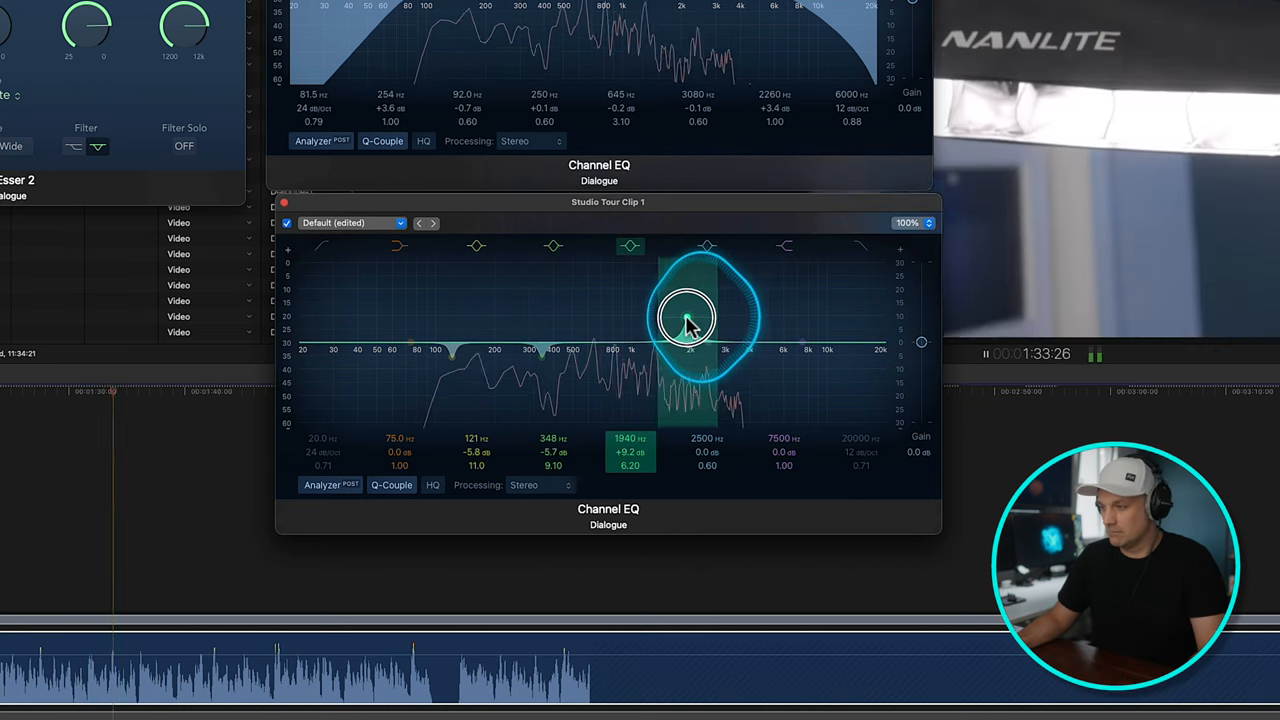
{"action": "left_click_drag", "start_coordinate": [687, 318], "coordinate": [645, 320]}
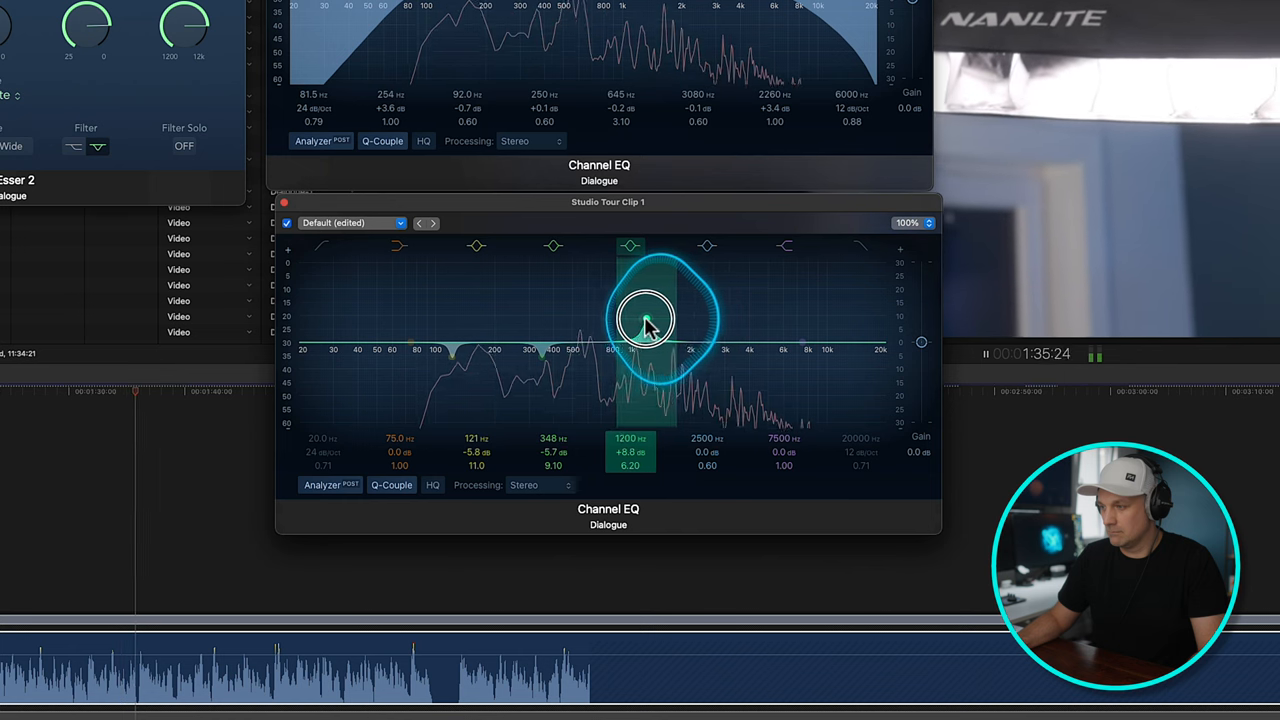
{"action": "left_click_drag", "start_coordinate": [645, 320], "coordinate": [608, 320]}
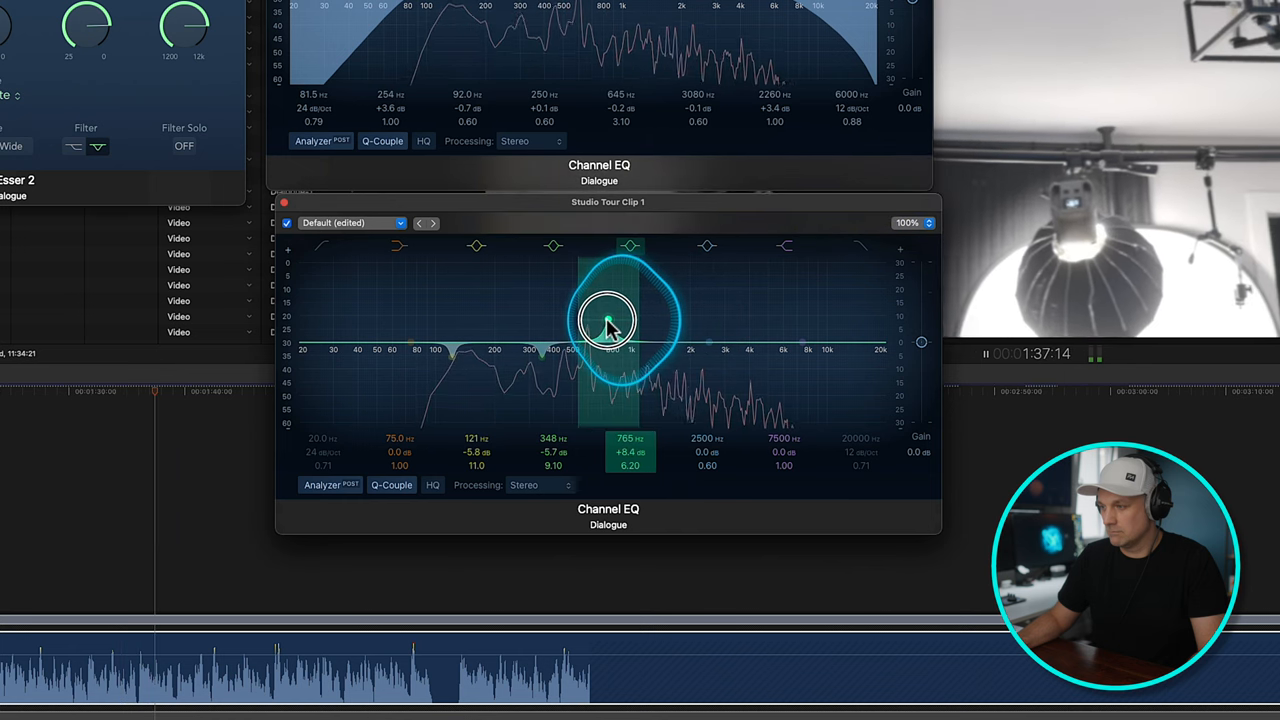
{"action": "left_click_drag", "start_coordinate": [607, 320], "coordinate": [648, 308]}
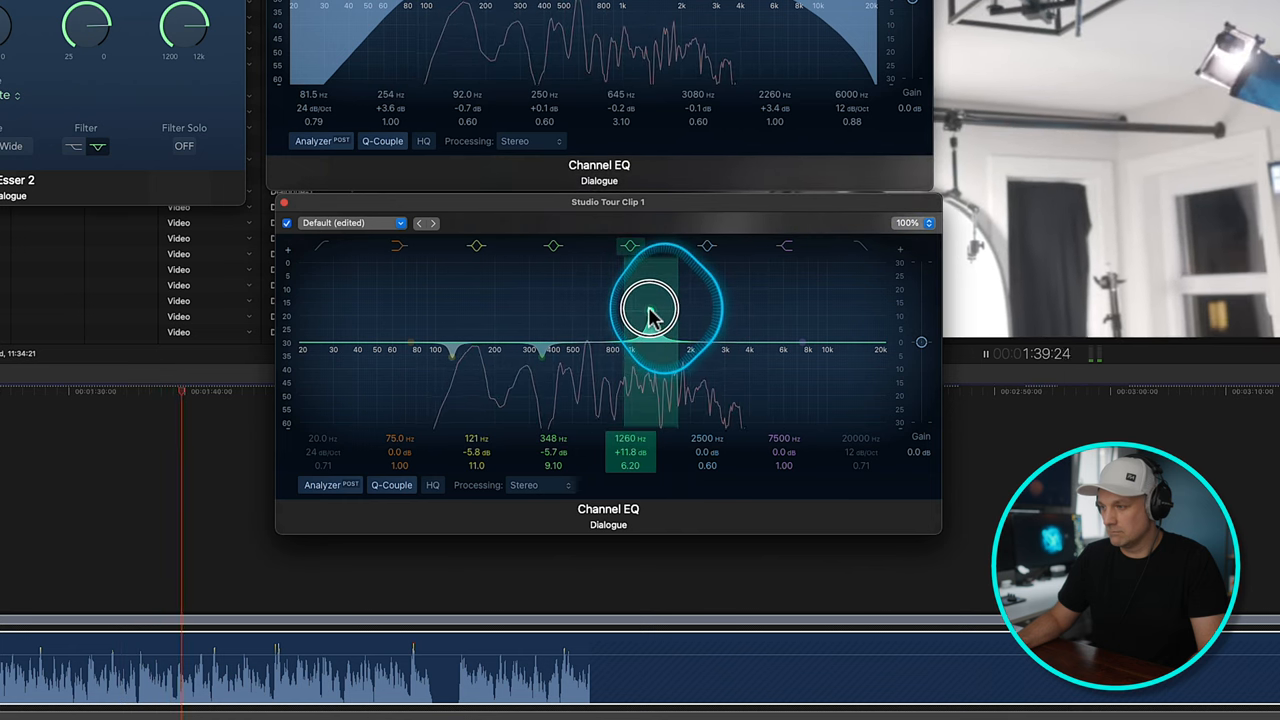
{"action": "left_click_drag", "start_coordinate": [648, 308], "coordinate": [600, 318]}
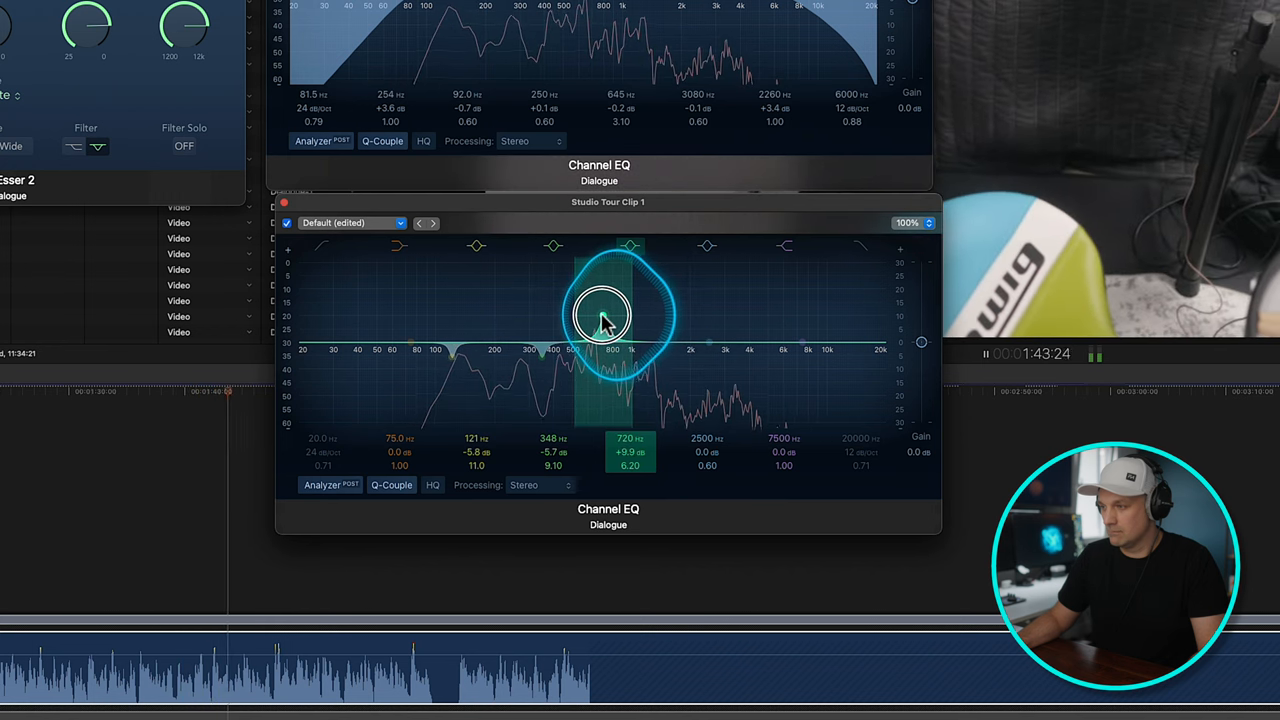
{"action": "left_click_drag", "start_coordinate": [630, 318], "coordinate": [608, 360]}
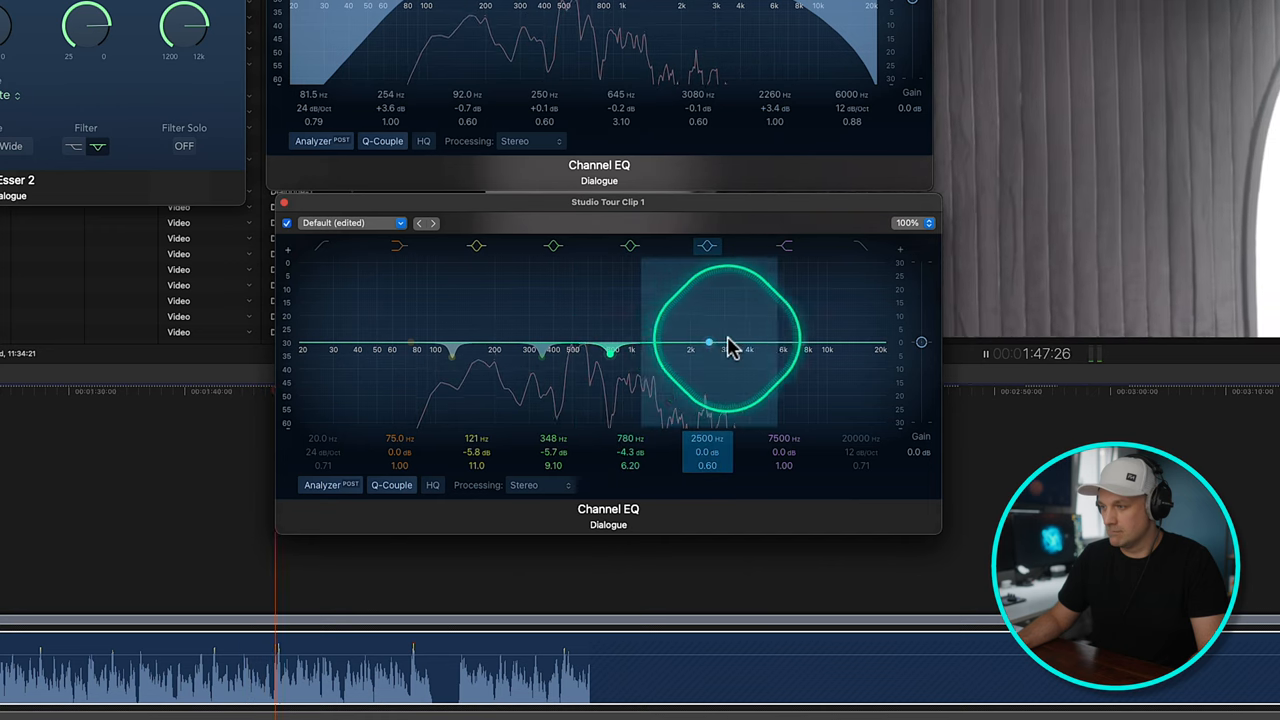
Boost the 2500 Hz band and sweep it upward toward 5.4 kHz and beyond.
{"action": "left_click_drag", "start_coordinate": [708, 345], "coordinate": [705, 315]}
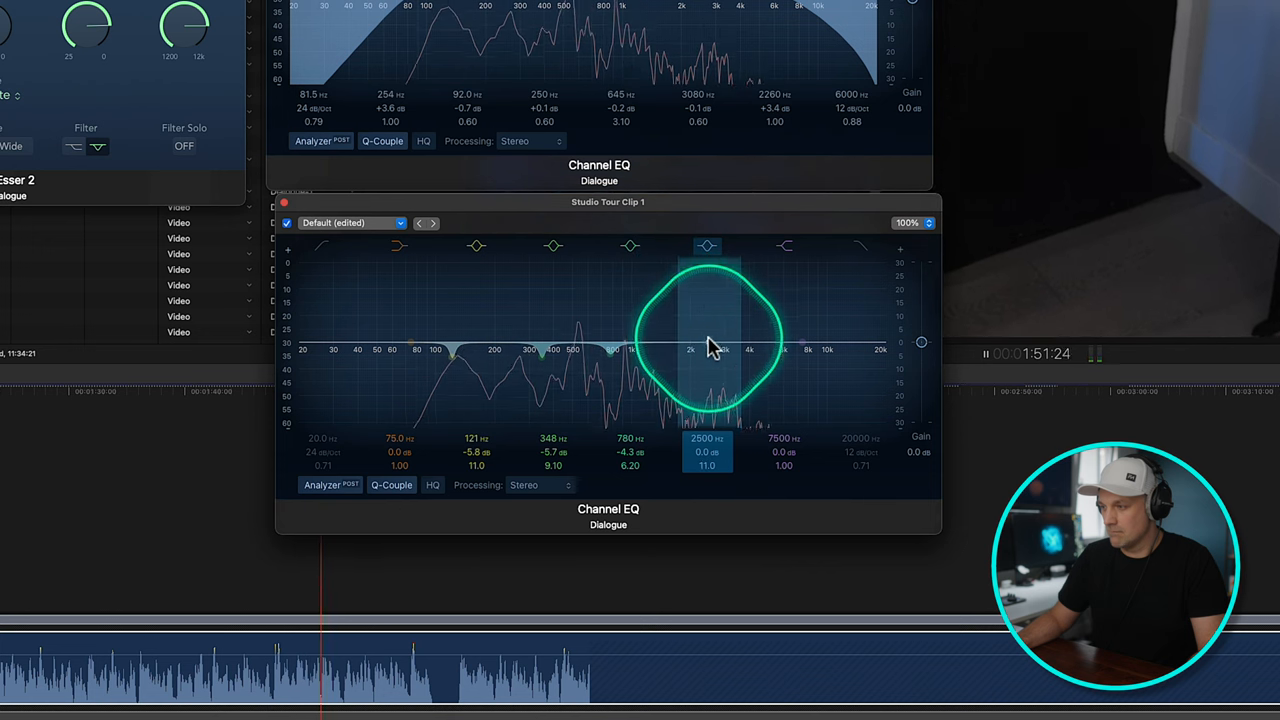
{"action": "left_click_drag", "start_coordinate": [707, 345], "coordinate": [680, 310]}
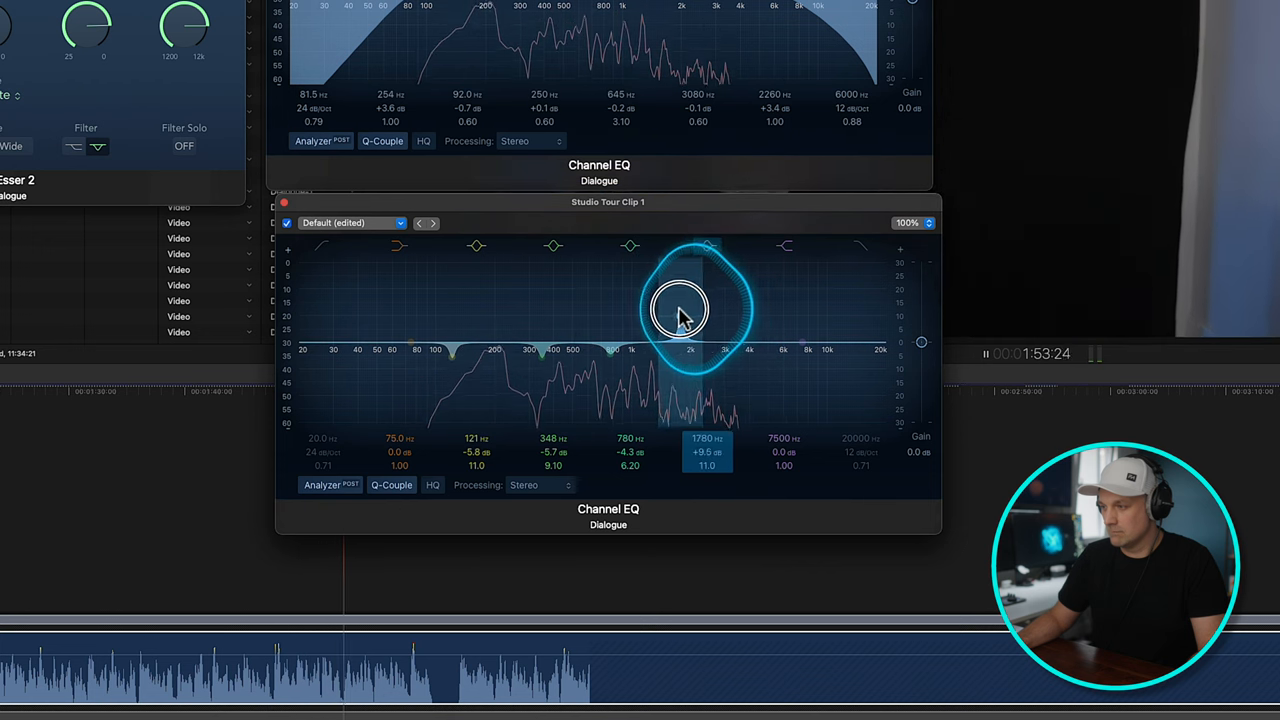
{"action": "left_click_drag", "start_coordinate": [680, 310], "coordinate": [745, 310]}
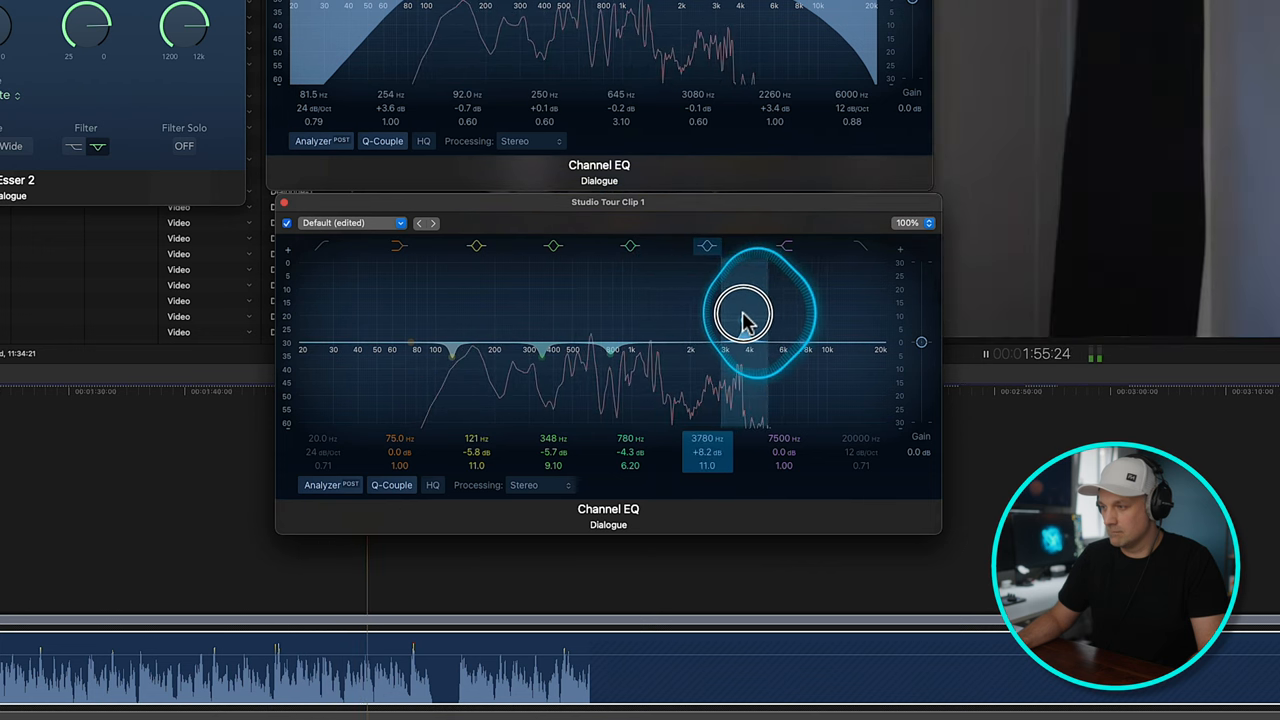
{"action": "left_click_drag", "start_coordinate": [742, 315], "coordinate": [775, 318]}
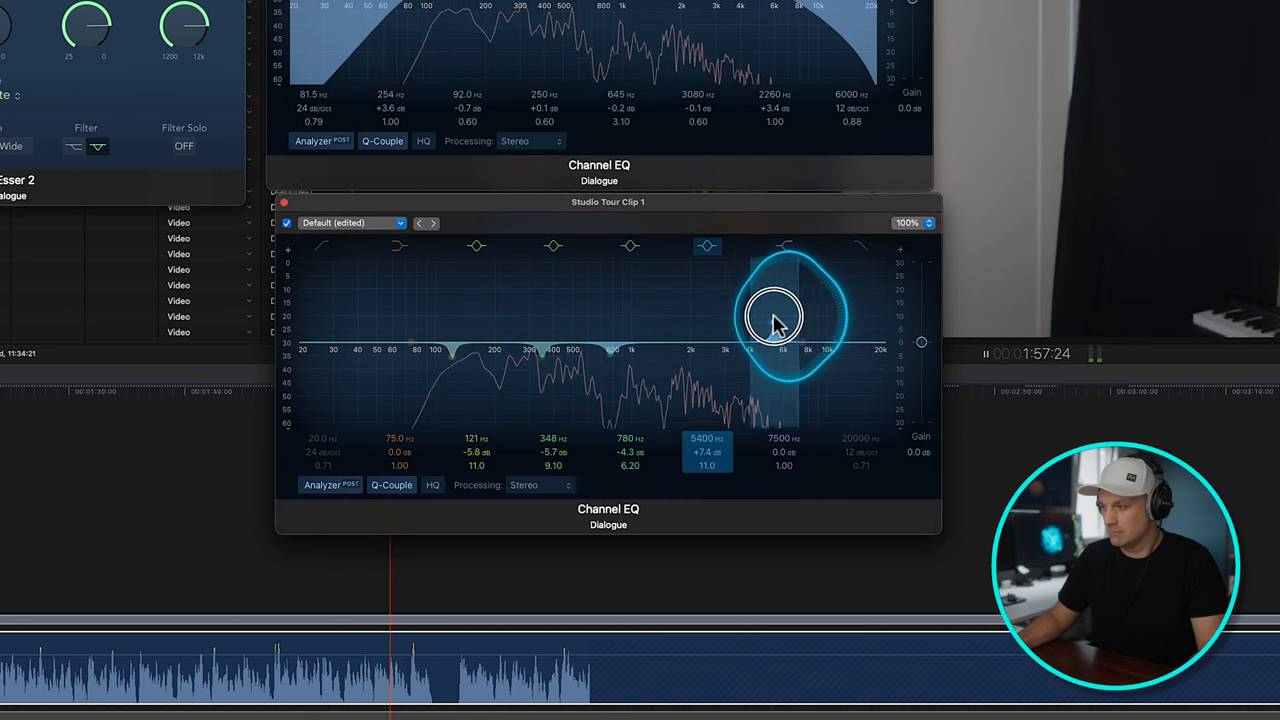
{"action": "left_click_drag", "start_coordinate": [775, 317], "coordinate": [810, 317]}
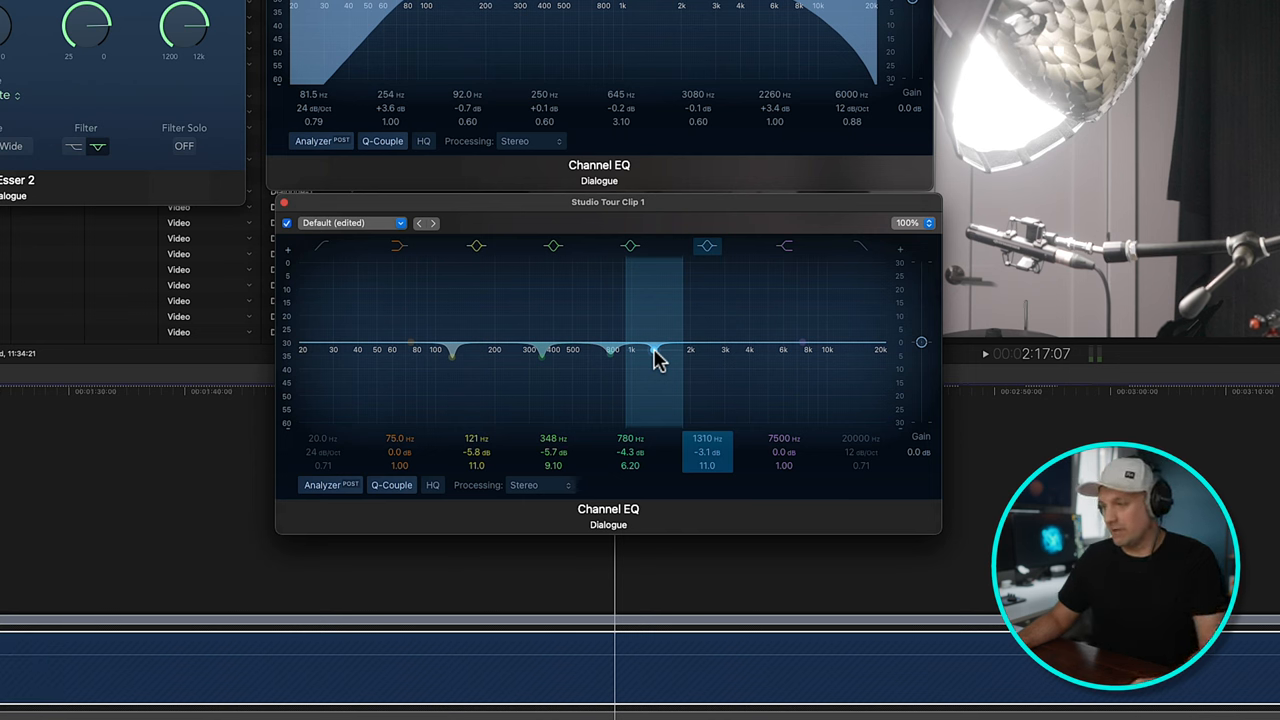
Dip the 1.3 kHz band slightly, then boost the 2.4 kHz band and settle it near +10 dB.
{"action": "left_click_drag", "start_coordinate": [660, 358], "coordinate": [708, 247]}
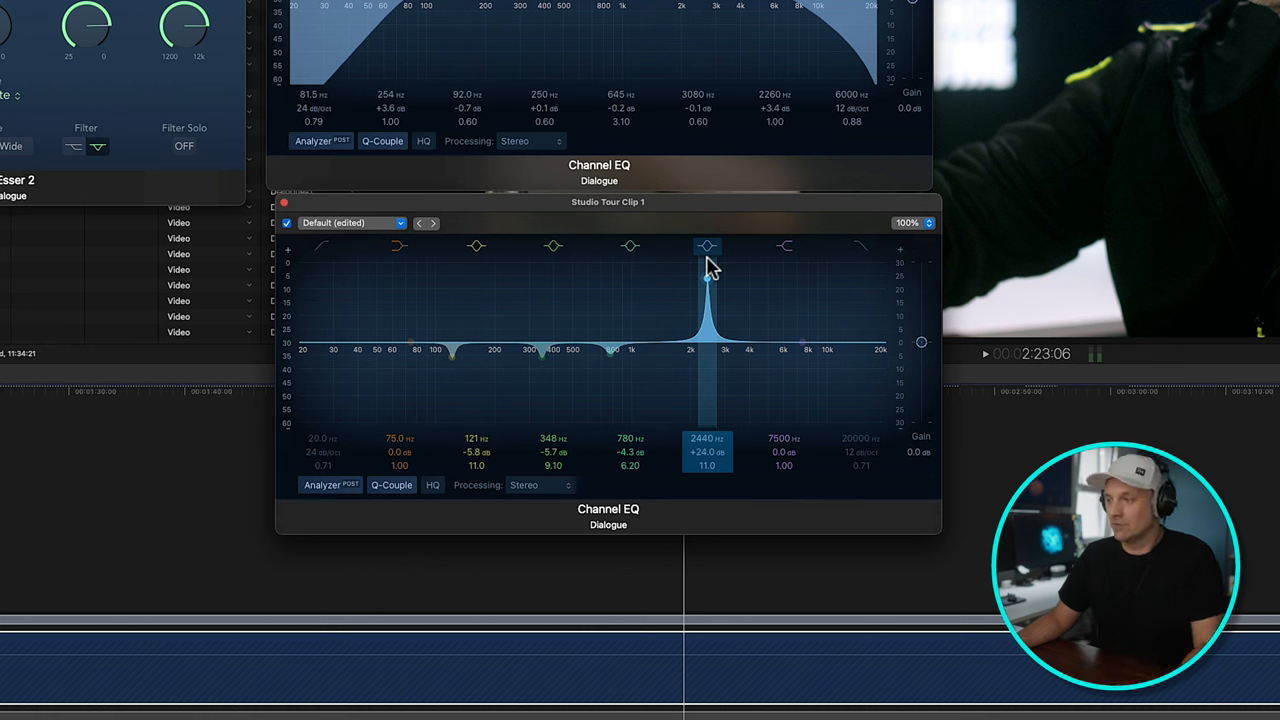
{"action": "left_click_drag", "start_coordinate": [707, 280], "coordinate": [707, 325]}
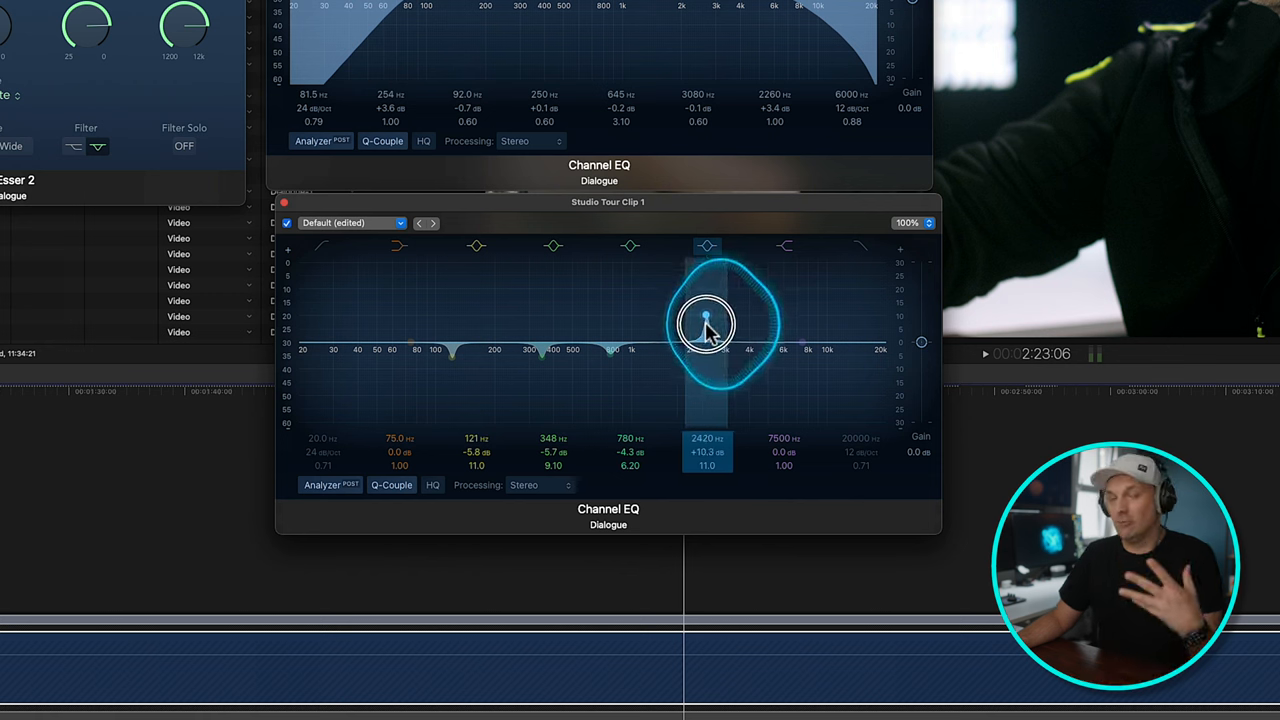
{"action": "left_click_drag", "start_coordinate": [707, 320], "coordinate": [707, 365]}
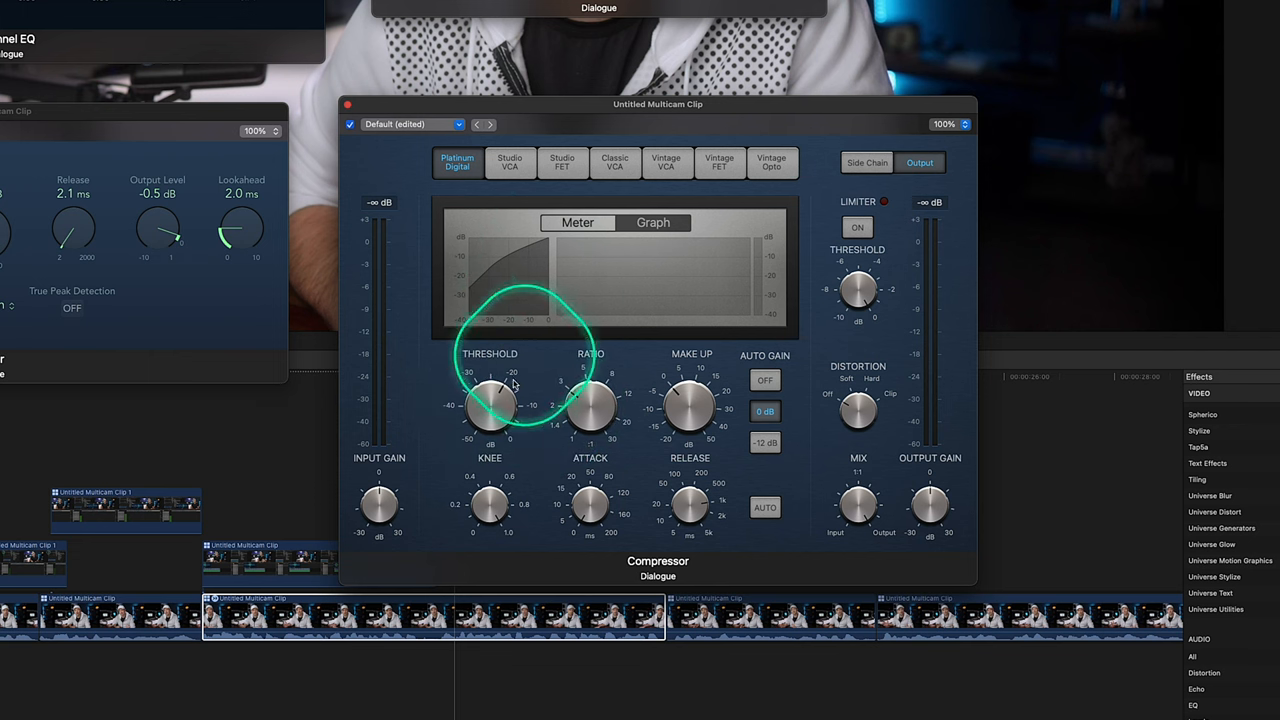
Lower the Compressor threshold to -30 dB and raise the ratio to 2.8:1.
{"action": "left_click_drag", "start_coordinate": [490, 405], "coordinate": [500, 385]}
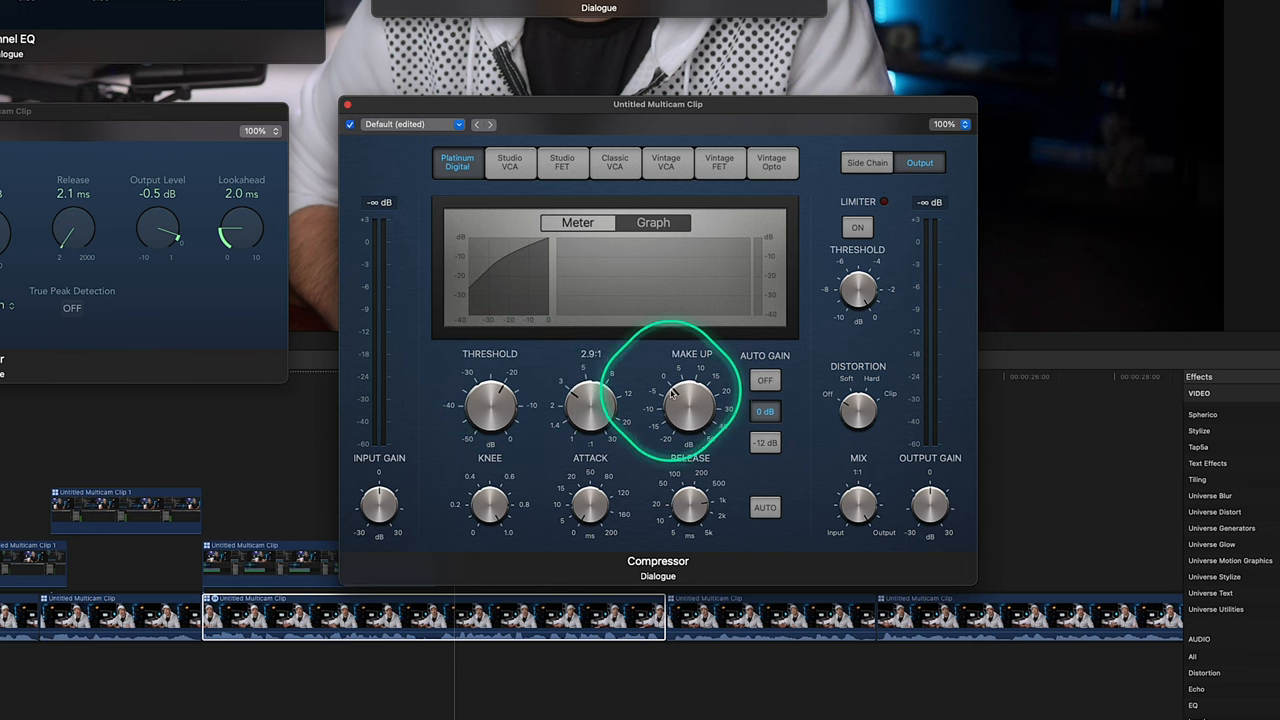
{"action": "mouse_move", "coordinate": [378, 503]}
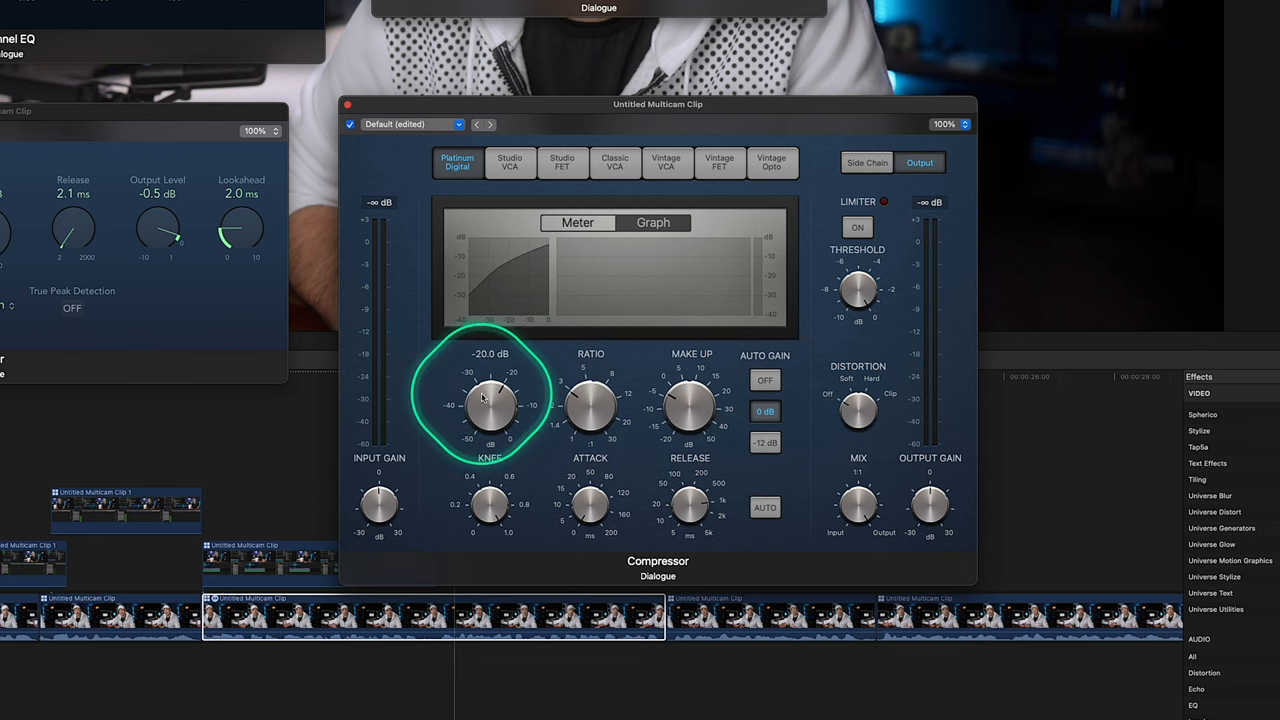
{"action": "left_click_drag", "start_coordinate": [490, 405], "coordinate": [505, 400]}
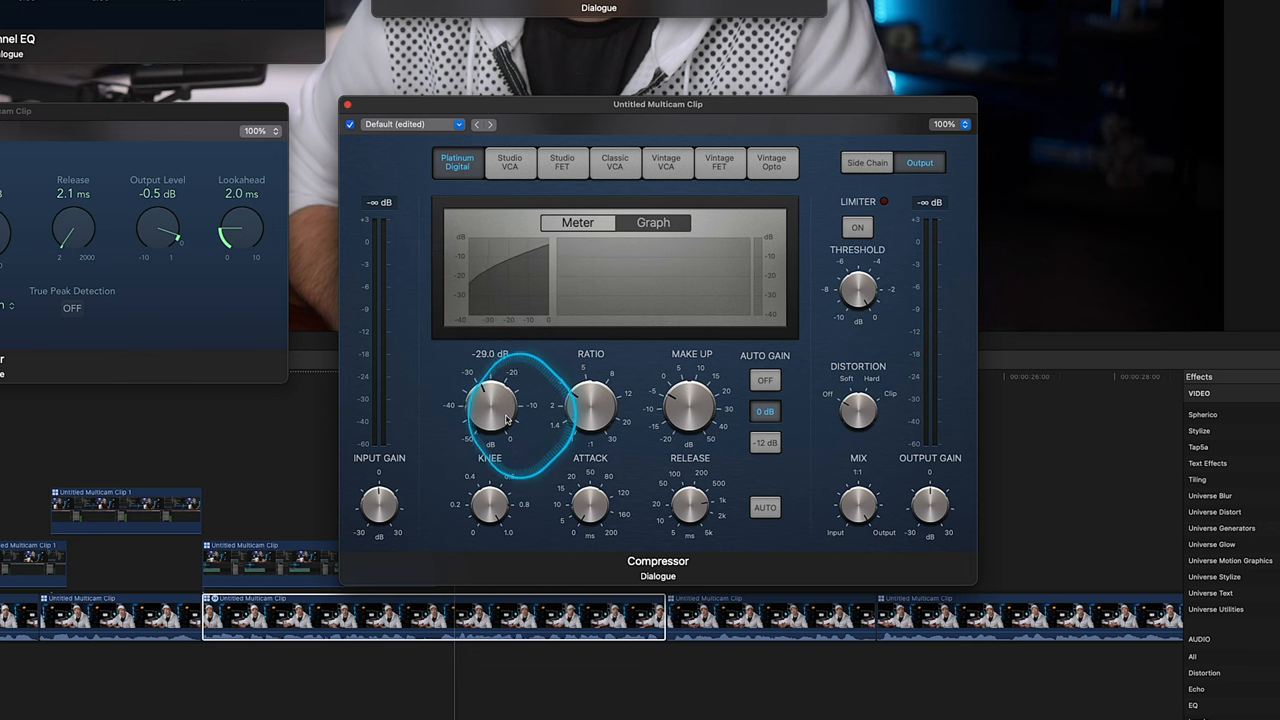
{"action": "left_click_drag", "start_coordinate": [490, 405], "coordinate": [490, 435]}
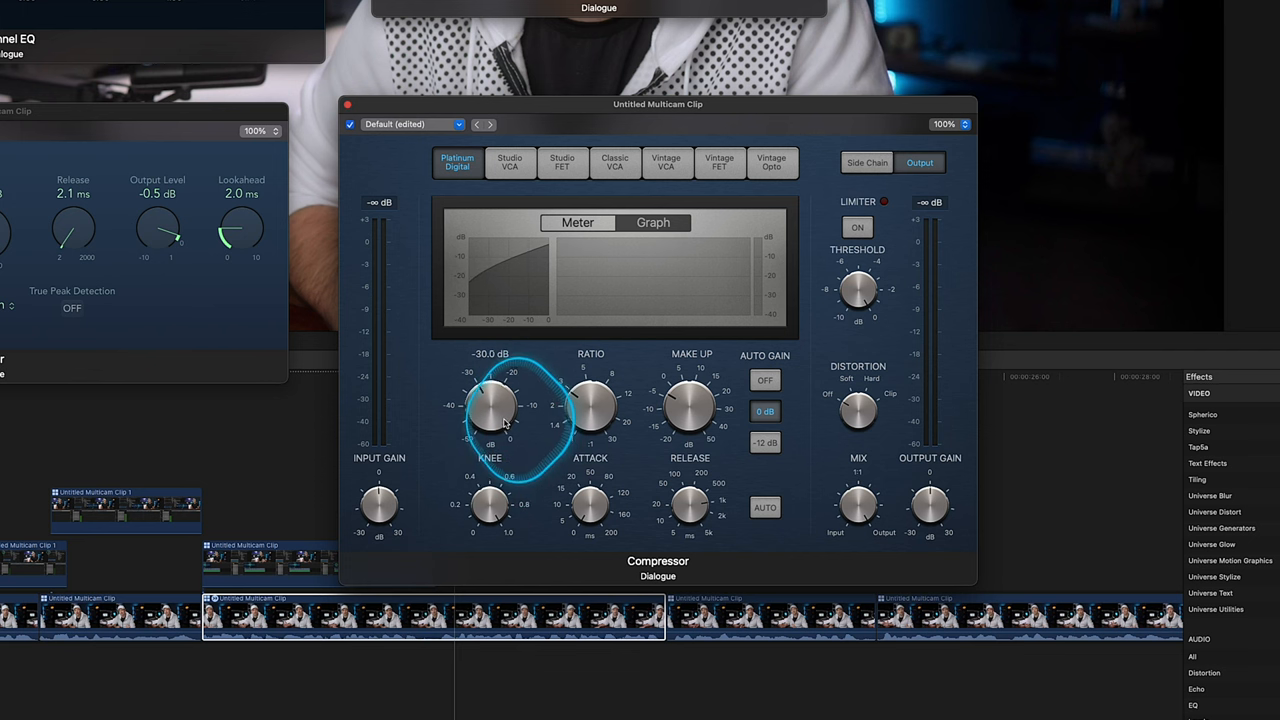
{"action": "left_click_drag", "start_coordinate": [490, 405], "coordinate": [505, 440]}
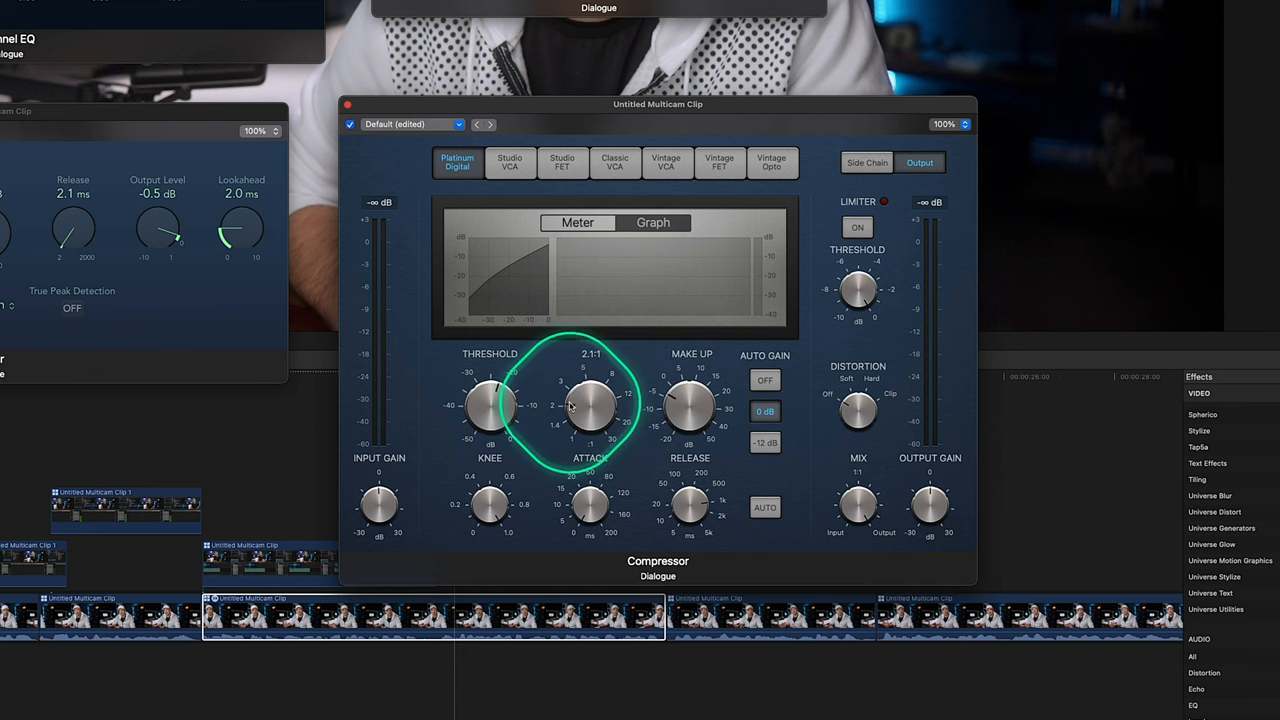
{"action": "left_click_drag", "start_coordinate": [590, 405], "coordinate": [595, 380]}
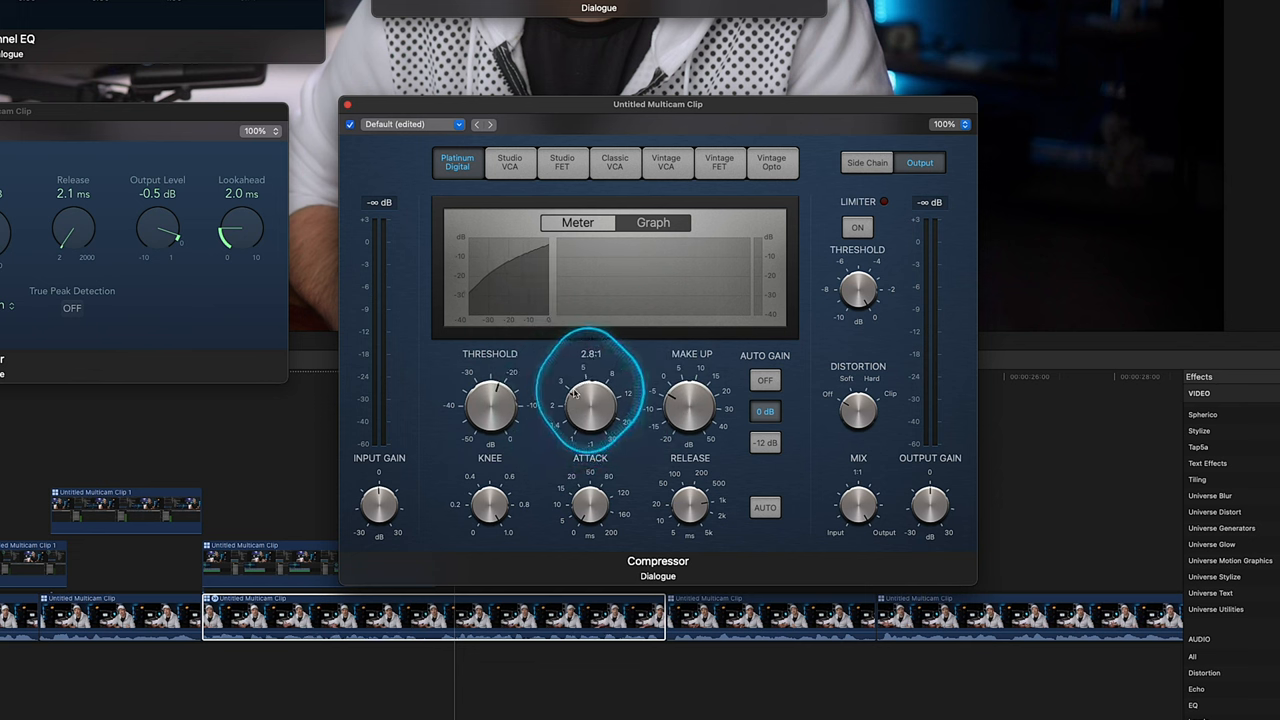
{"action": "left_click_drag", "start_coordinate": [590, 405], "coordinate": [600, 375]}
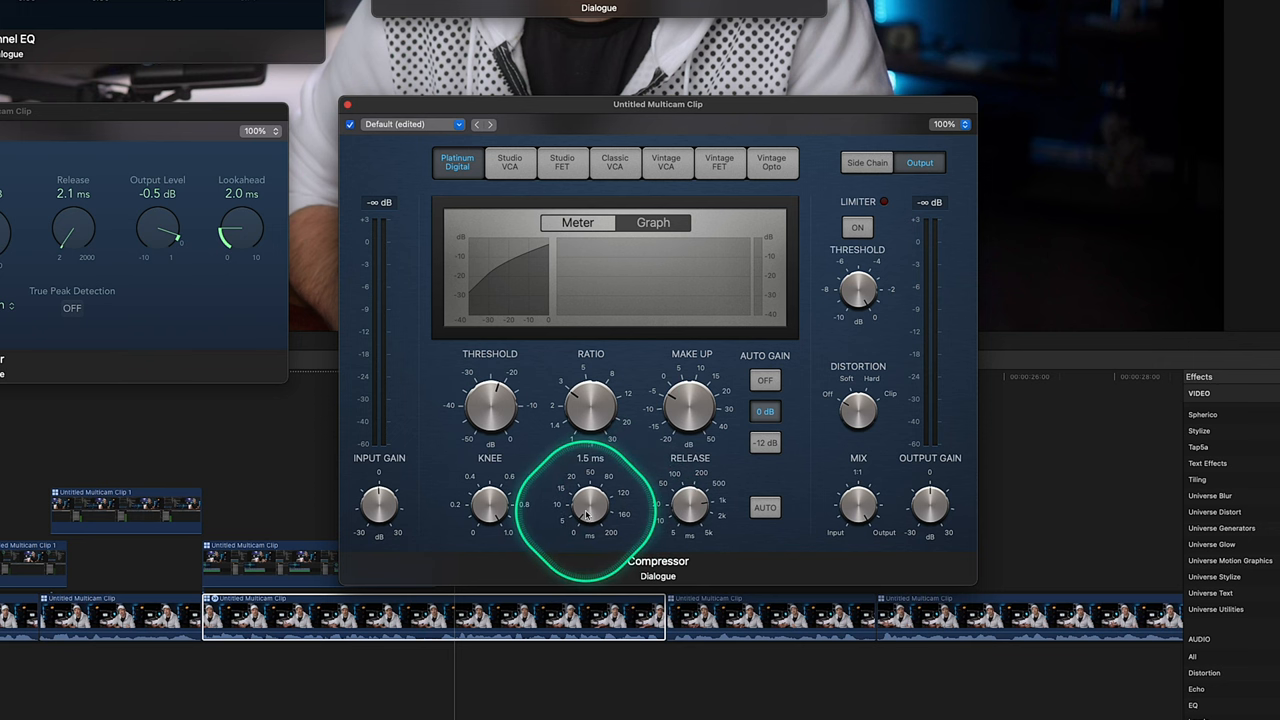
Set the Compressor attack to 1.5 ms, release to 690 ms and ratio to 3.6:1.
{"action": "left_click_drag", "start_coordinate": [590, 505], "coordinate": [590, 490]}
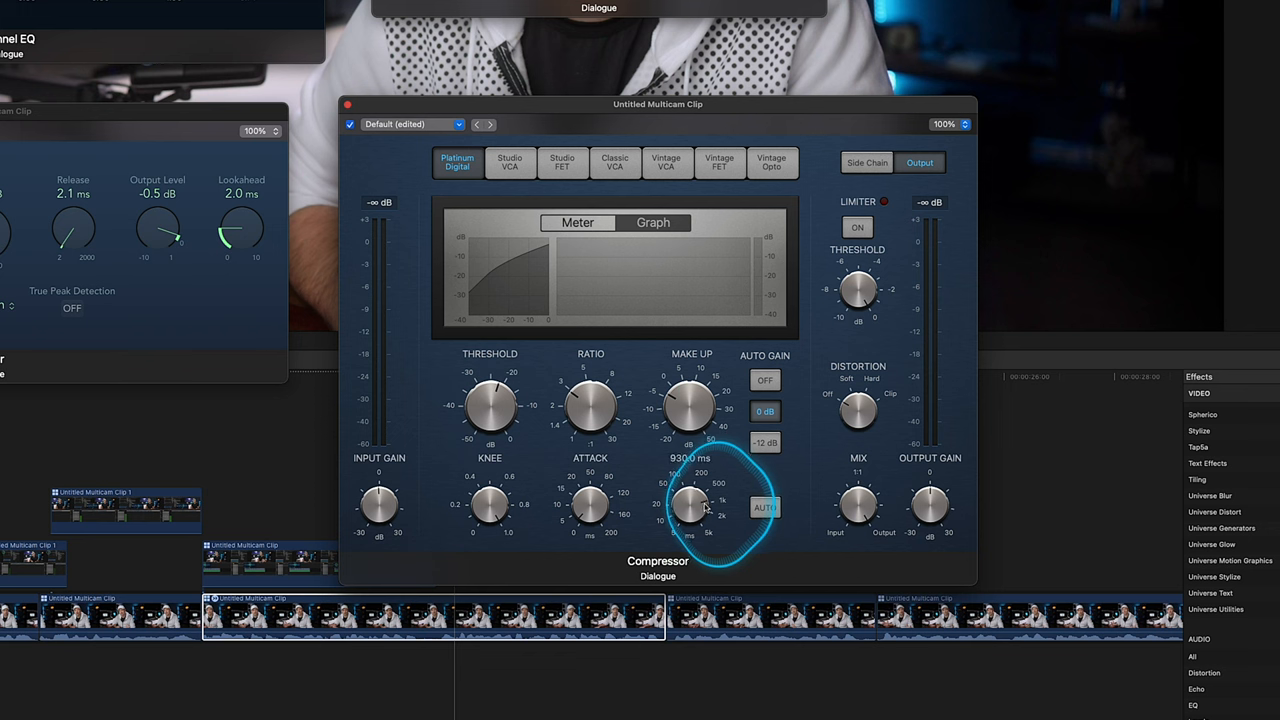
{"action": "left_click_drag", "start_coordinate": [690, 505], "coordinate": [700, 520]}
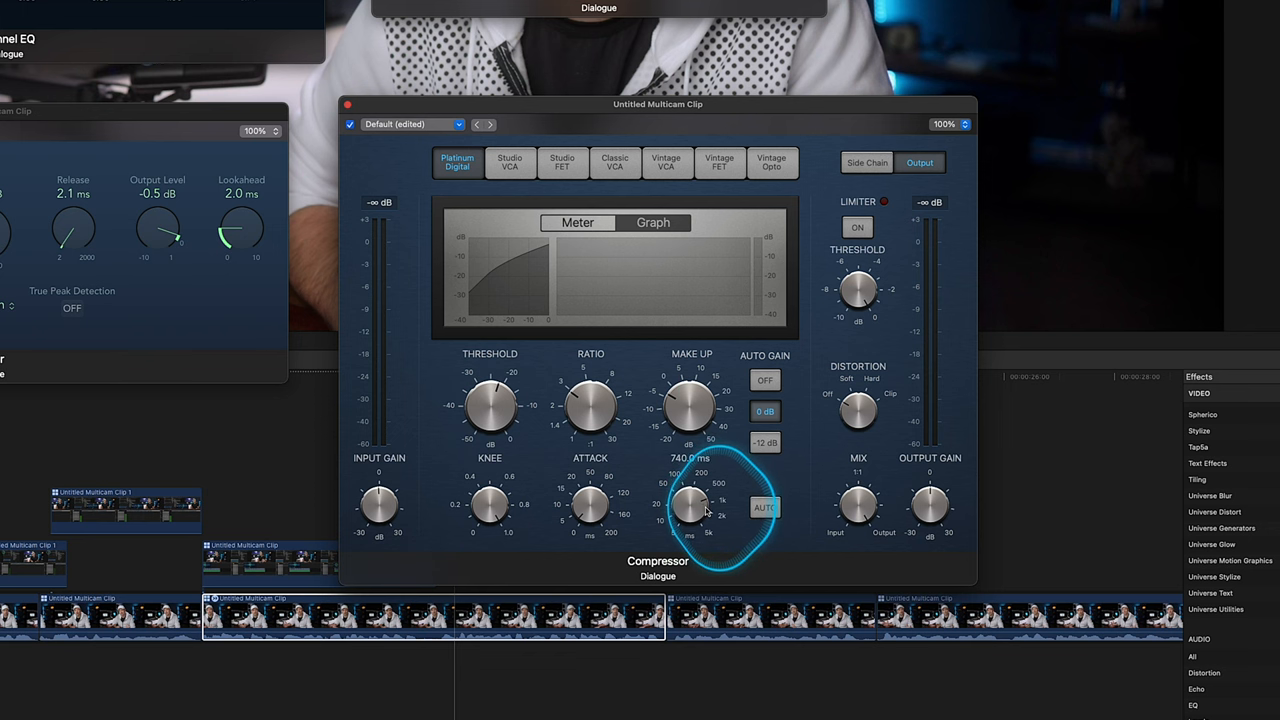
{"action": "left_click_drag", "start_coordinate": [690, 505], "coordinate": [700, 480]}
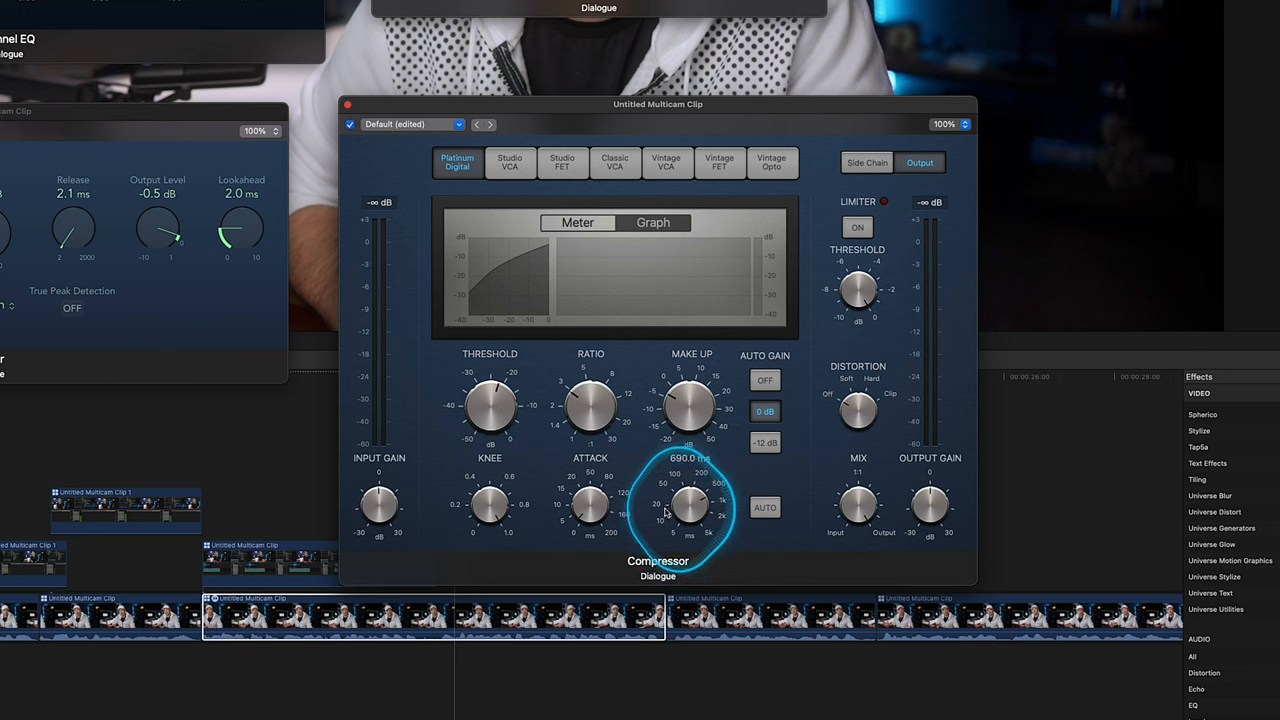
{"action": "left_click_drag", "start_coordinate": [688, 505], "coordinate": [688, 525]}
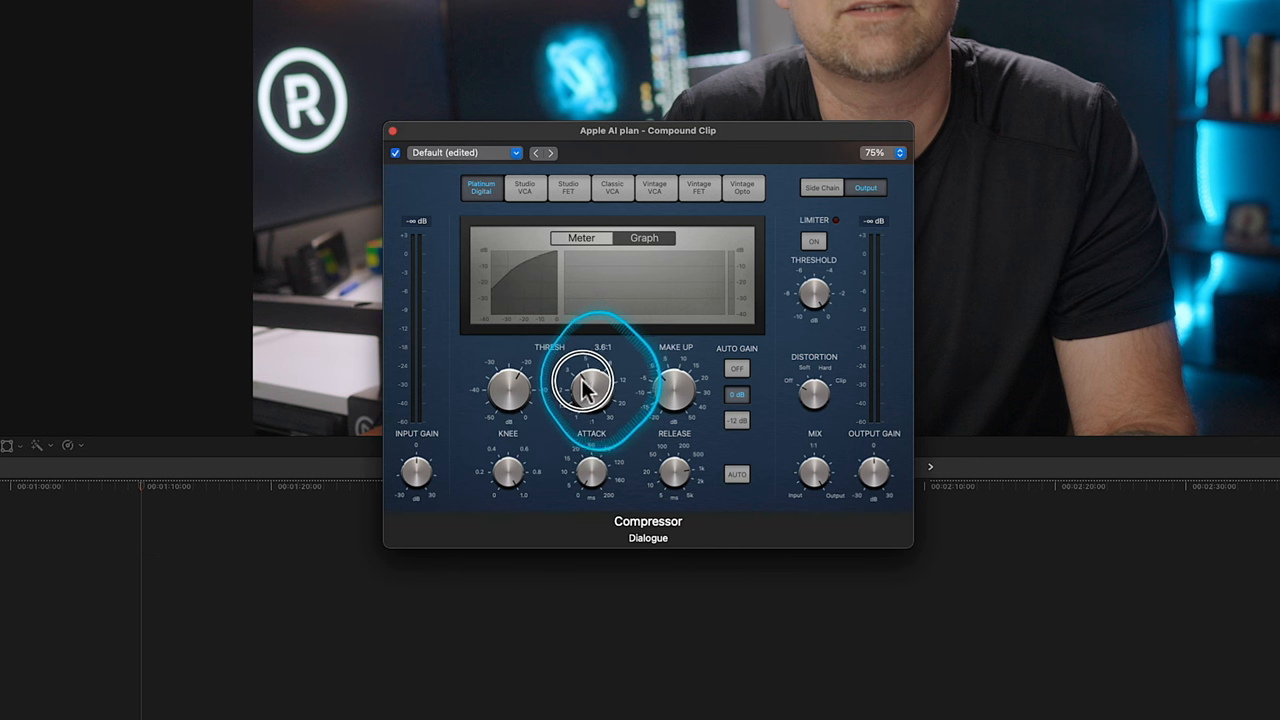
{"action": "left_click_drag", "start_coordinate": [585, 385], "coordinate": [585, 400]}
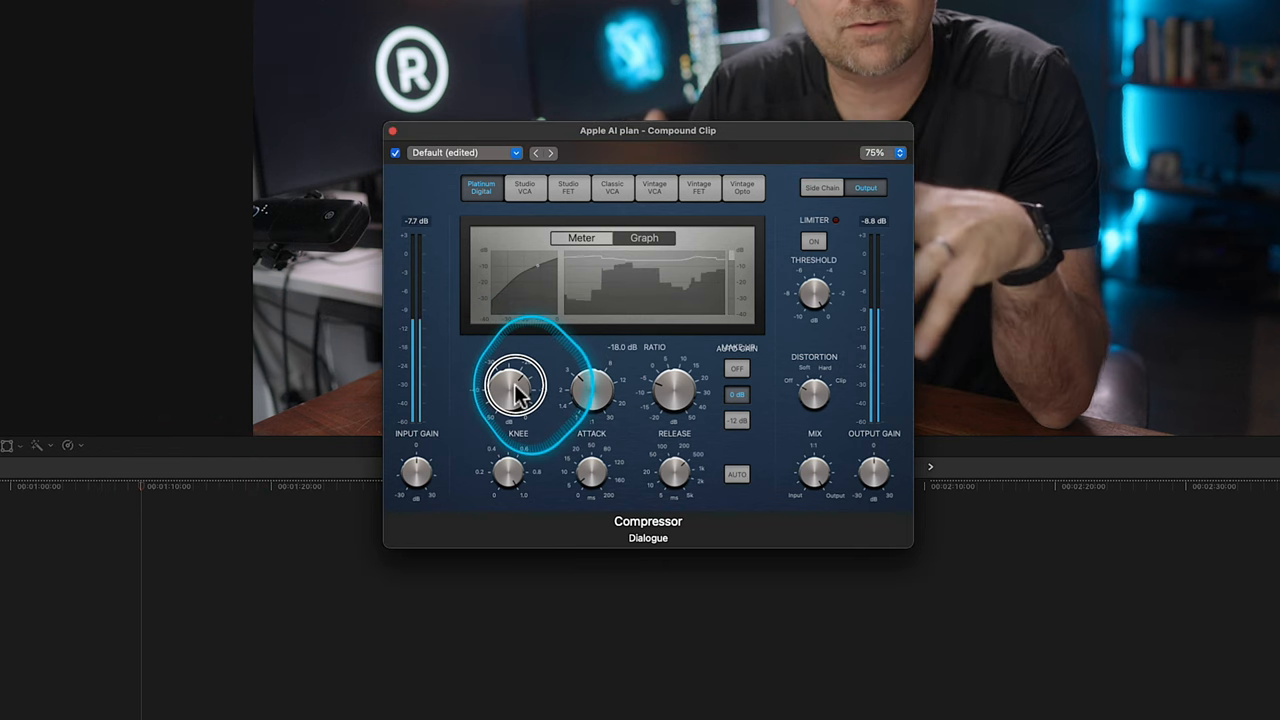
During playback, move the threshold between -44 dB and higher, then set the ratio to 2.9:1.
{"action": "left_click_drag", "start_coordinate": [515, 385], "coordinate": [535, 425]}
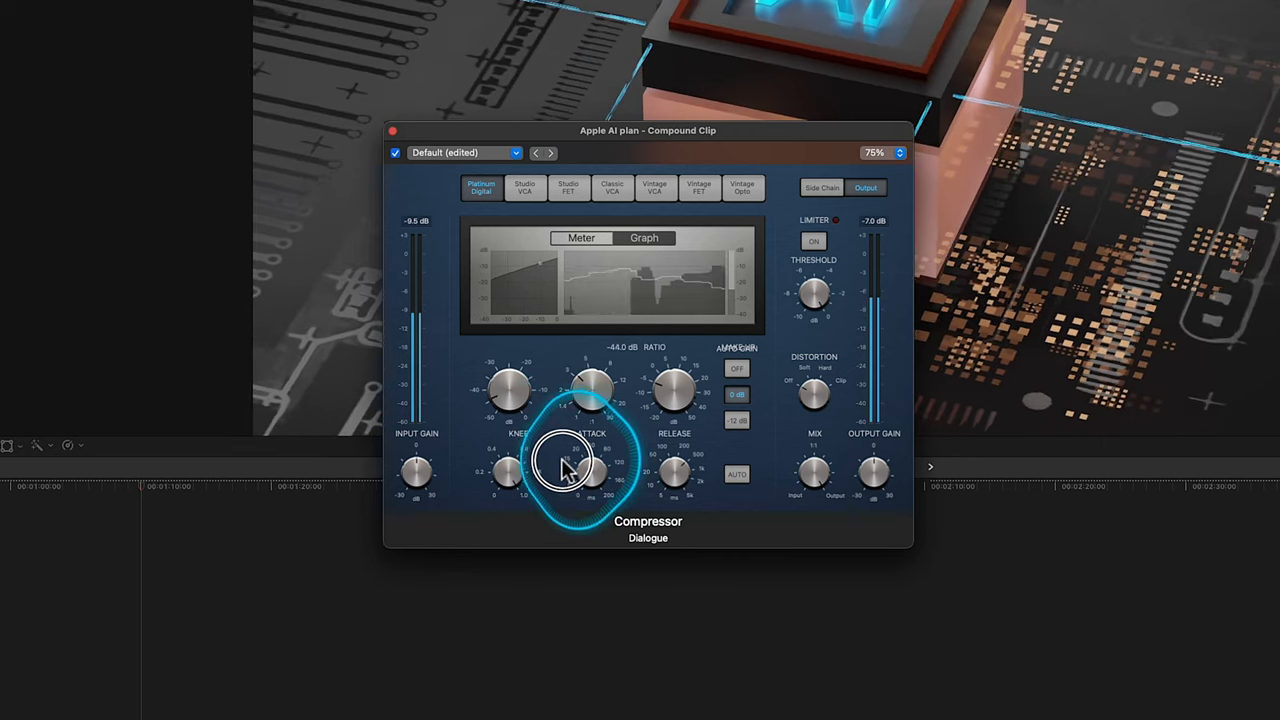
{"action": "left_click_drag", "start_coordinate": [565, 470], "coordinate": [585, 500]}
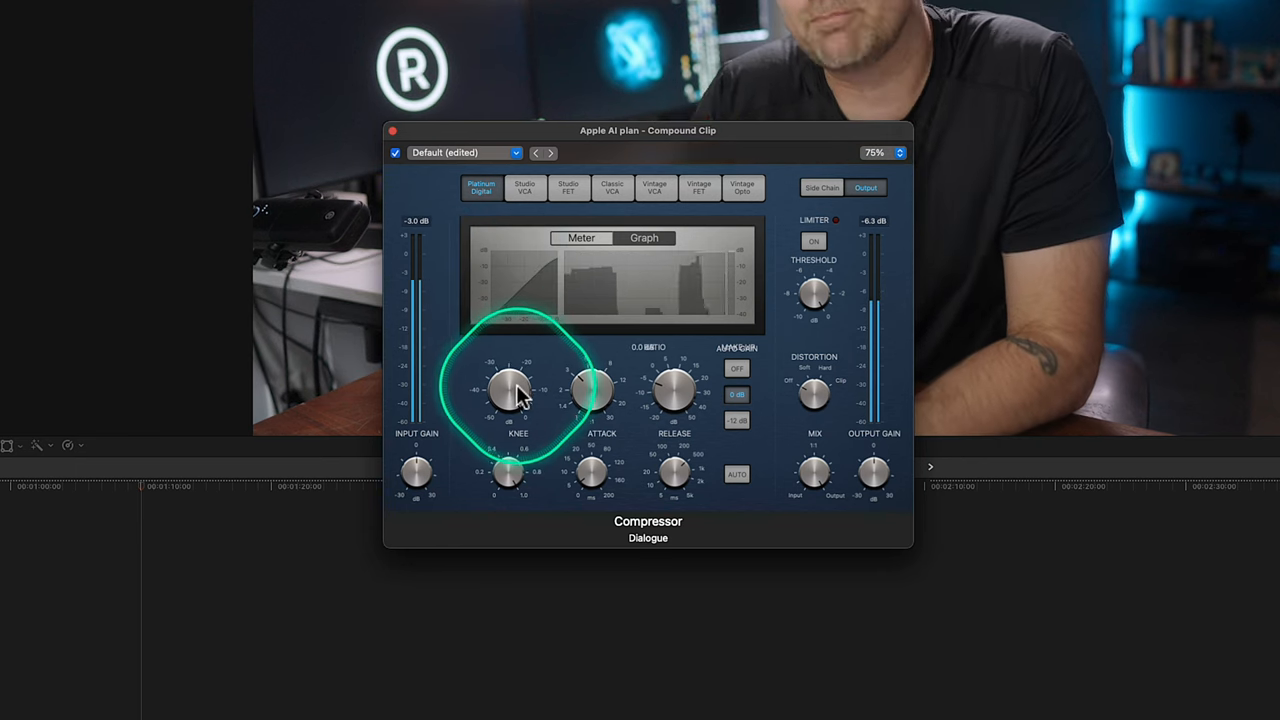
{"action": "left_click_drag", "start_coordinate": [510, 390], "coordinate": [510, 430]}
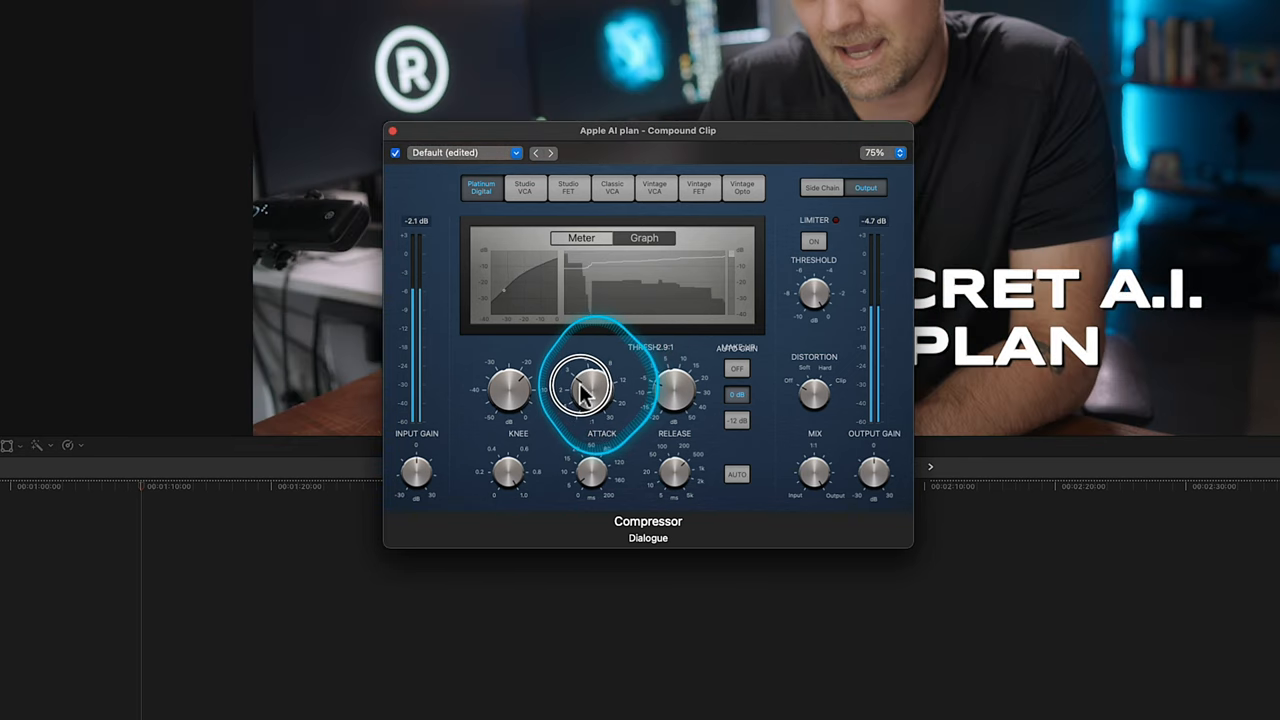
{"action": "left_click_drag", "start_coordinate": [581, 385], "coordinate": [581, 360]}
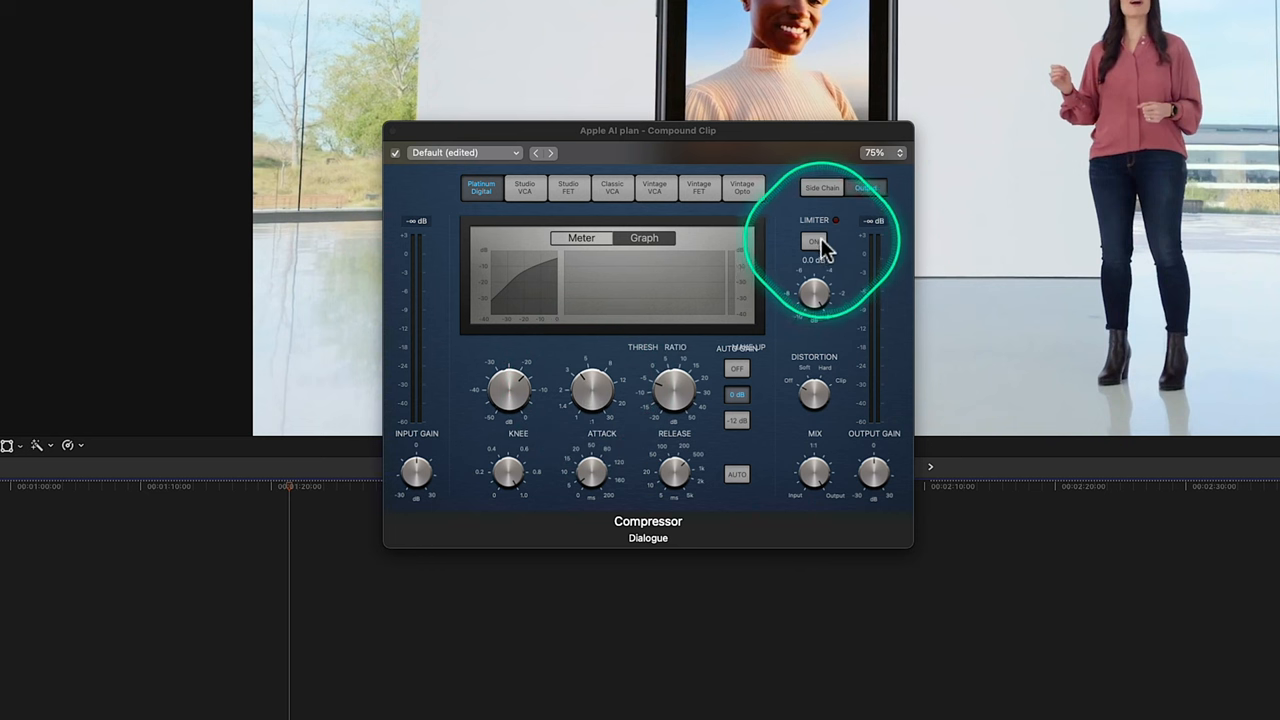
Switch on the Compressor's built-in limiter and bring its threshold toward -3.0 dB.
{"action": "left_click", "coordinate": [814, 241]}
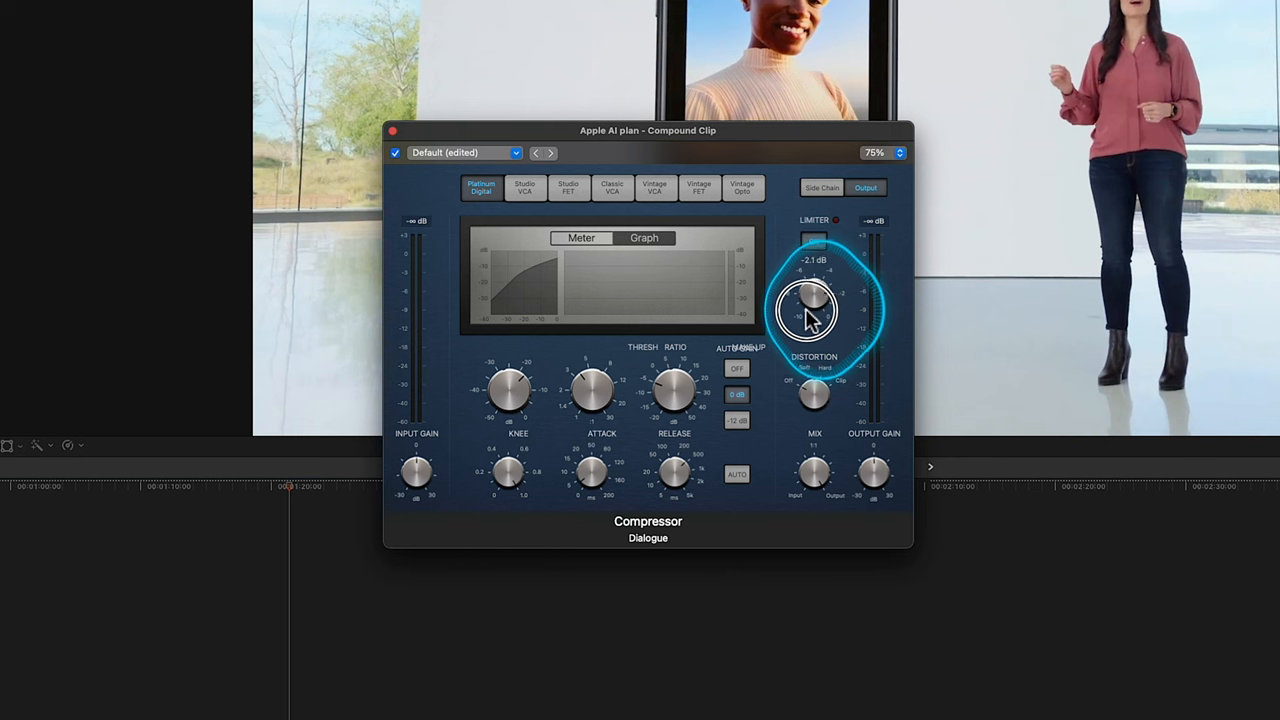
{"action": "left_click_drag", "start_coordinate": [815, 305], "coordinate": [810, 320]}
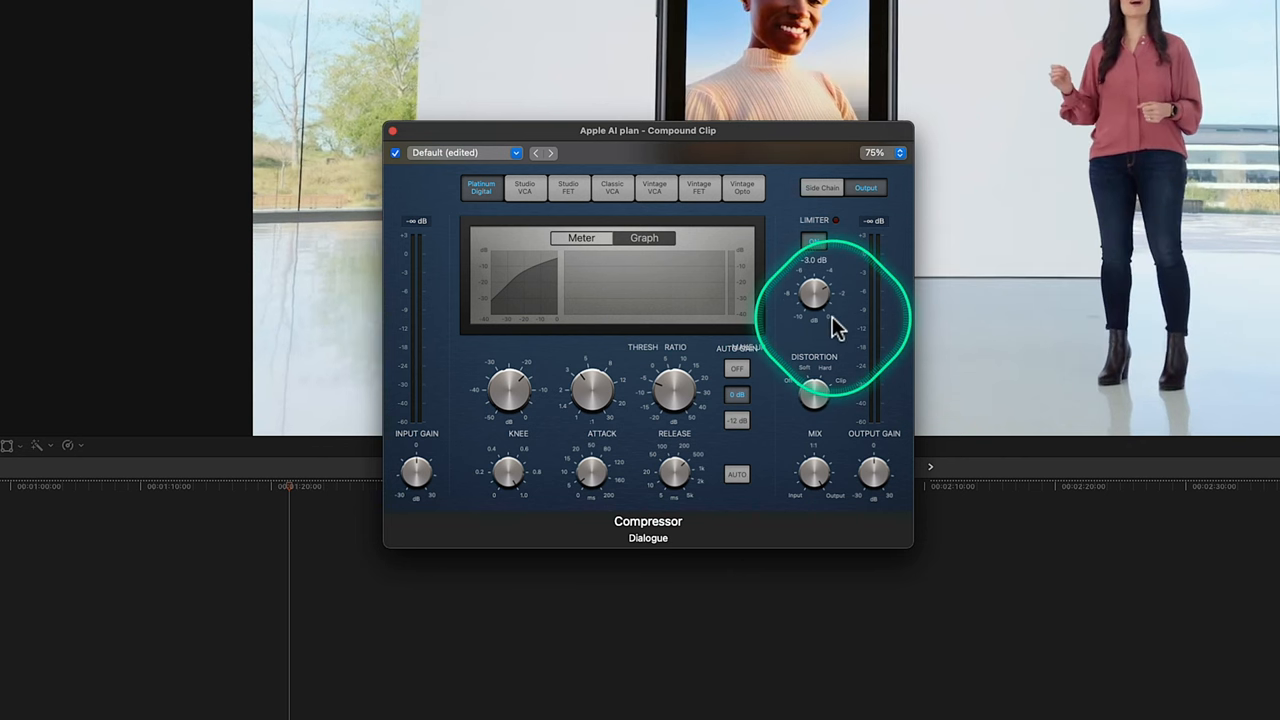
{"action": "left_click", "coordinate": [814, 241]}
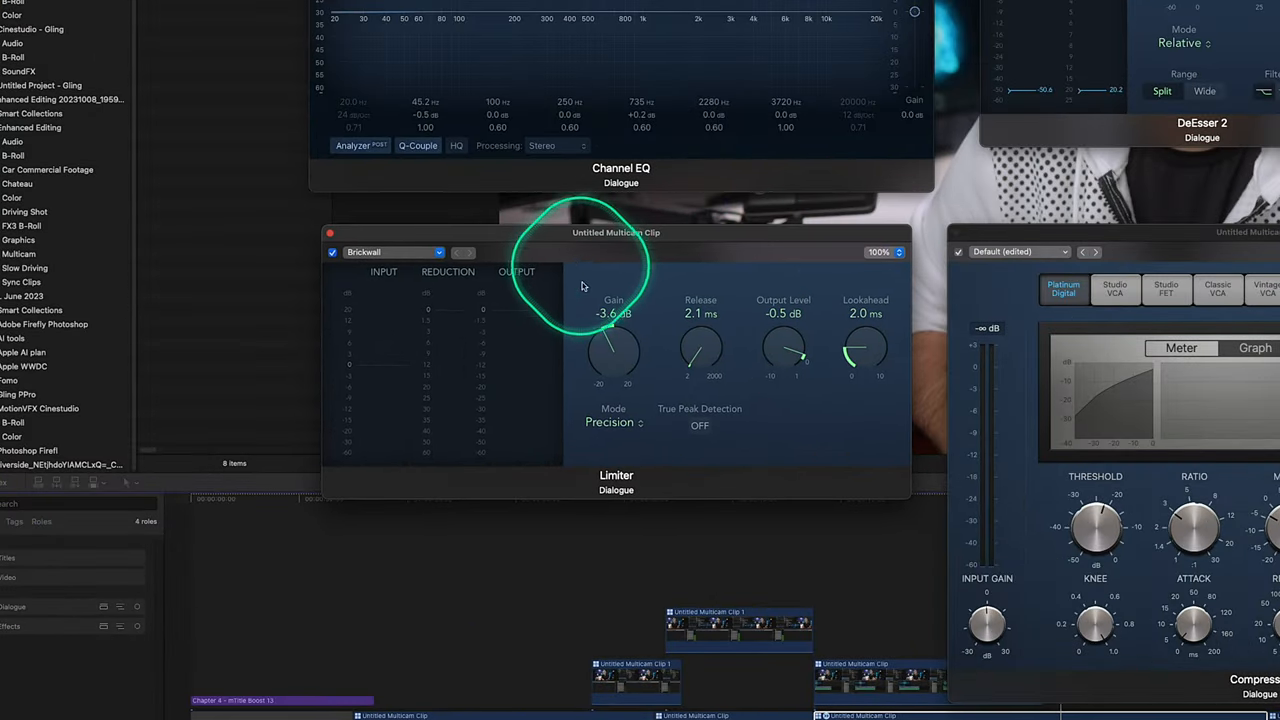
Set the Limiter gain near -3 dB and switch its Mode to Legacy.
{"action": "left_click_drag", "start_coordinate": [583, 286], "coordinate": [610, 332]}
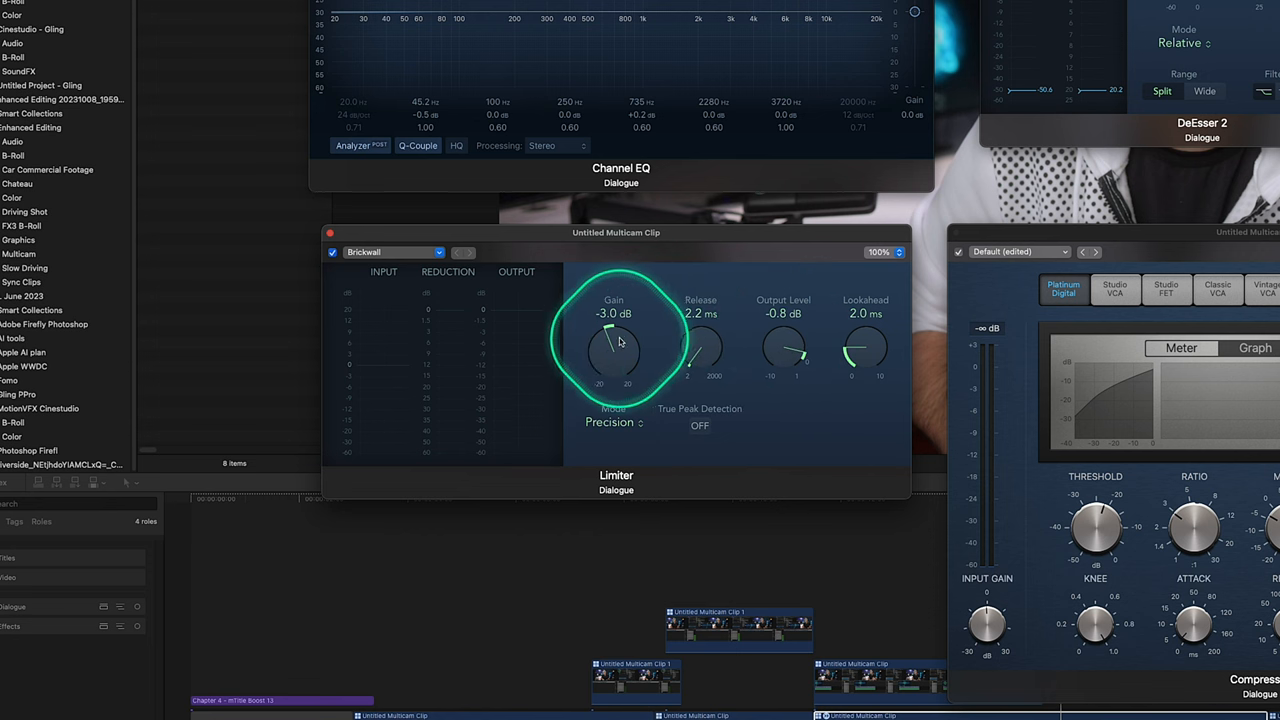
{"action": "left_click_drag", "start_coordinate": [613, 345], "coordinate": [610, 350]}
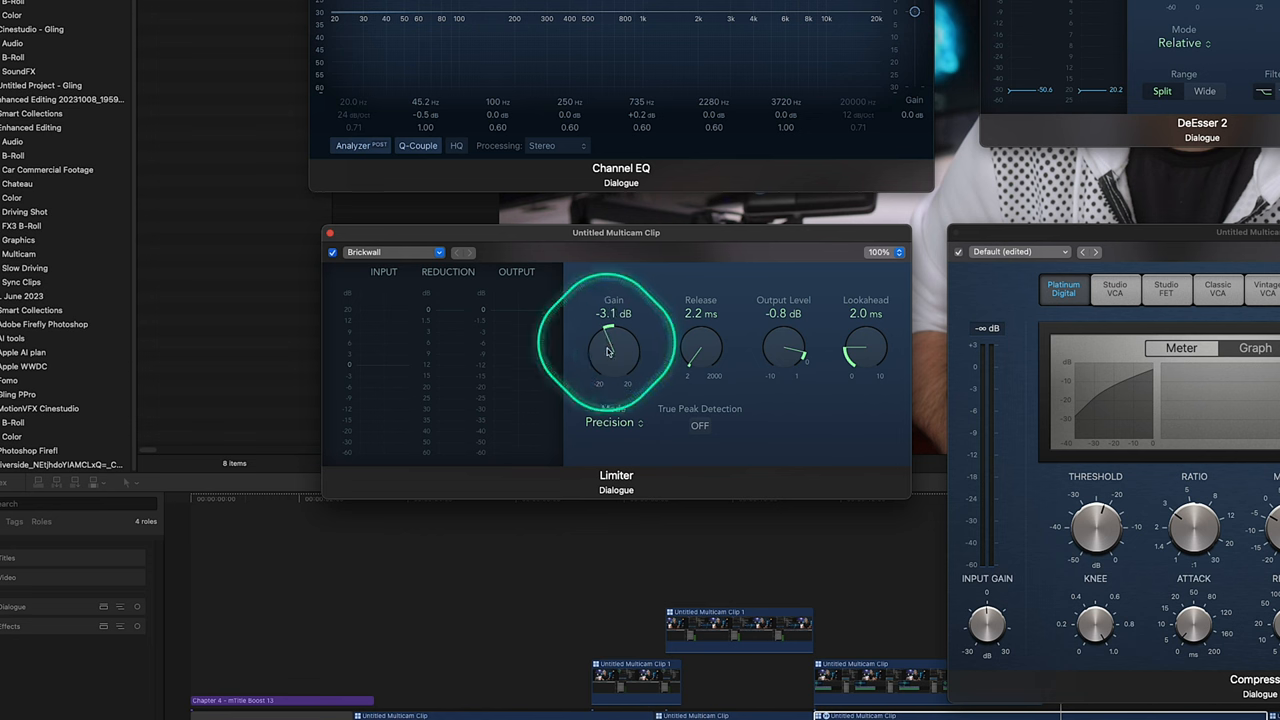
{"action": "left_click", "coordinate": [614, 421]}
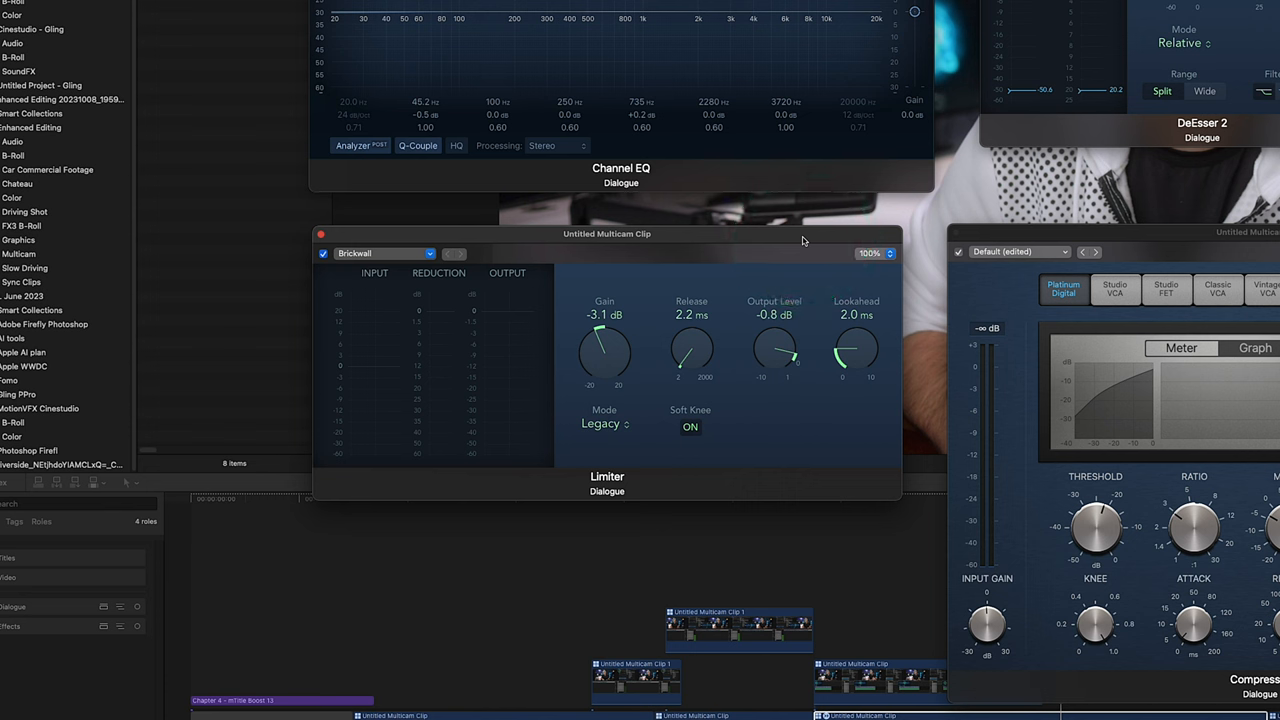
{"action": "left_click", "coordinate": [604, 355]}
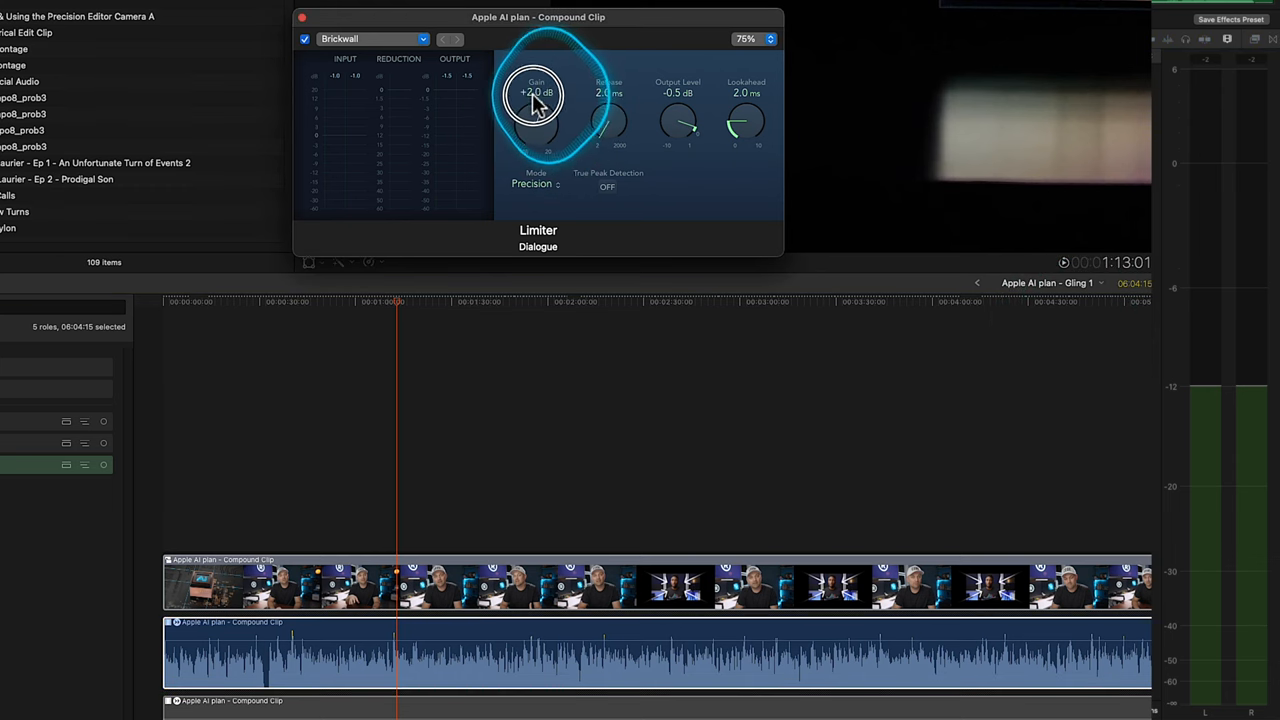
Set the Brickwall Limiter gain to +3.0 dB, release to 26 ms and output level to -3.0 dB.
{"action": "left_click_drag", "start_coordinate": [535, 95], "coordinate": [528, 105]}
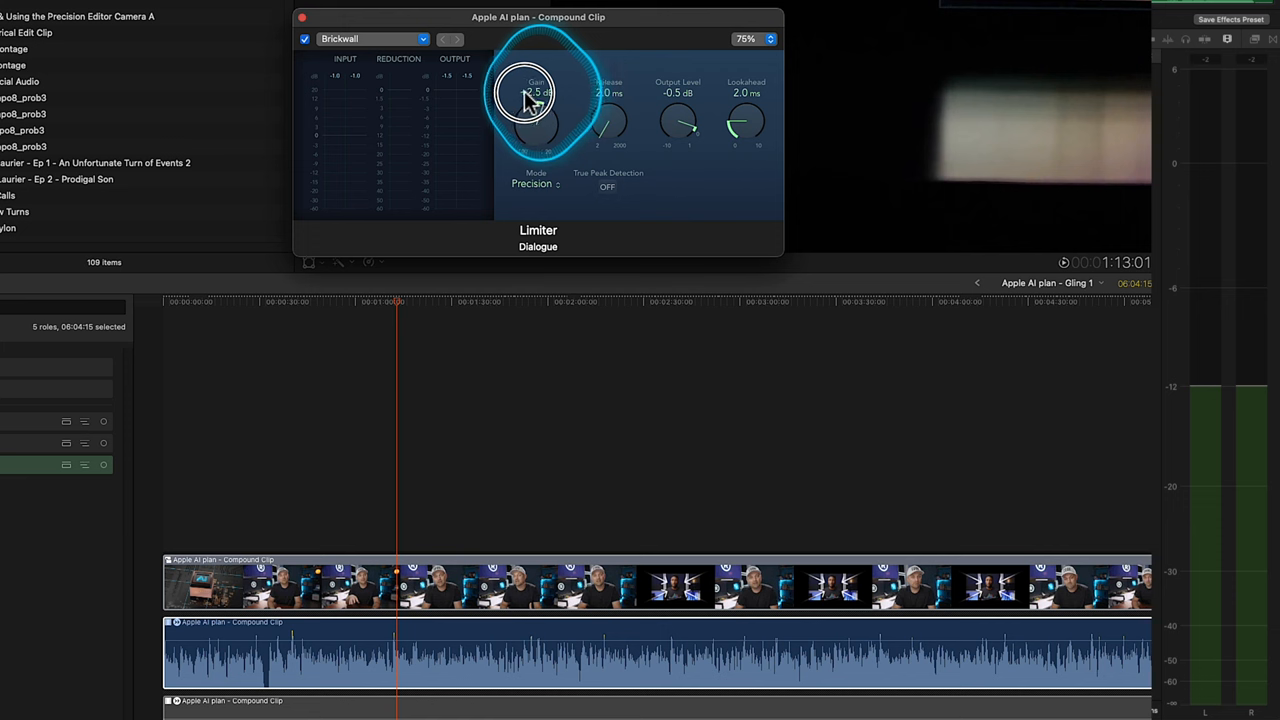
{"action": "left_click_drag", "start_coordinate": [535, 95], "coordinate": [530, 110]}
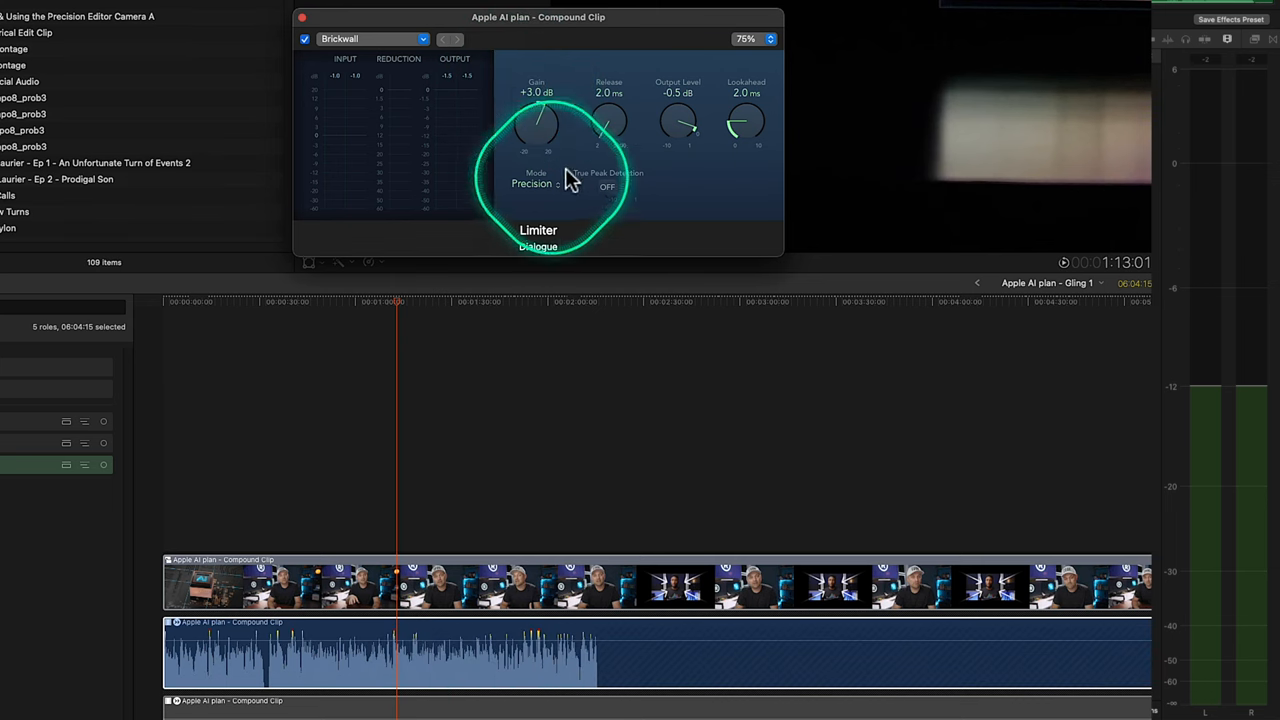
{"action": "left_click_drag", "start_coordinate": [609, 125], "coordinate": [600, 60]}
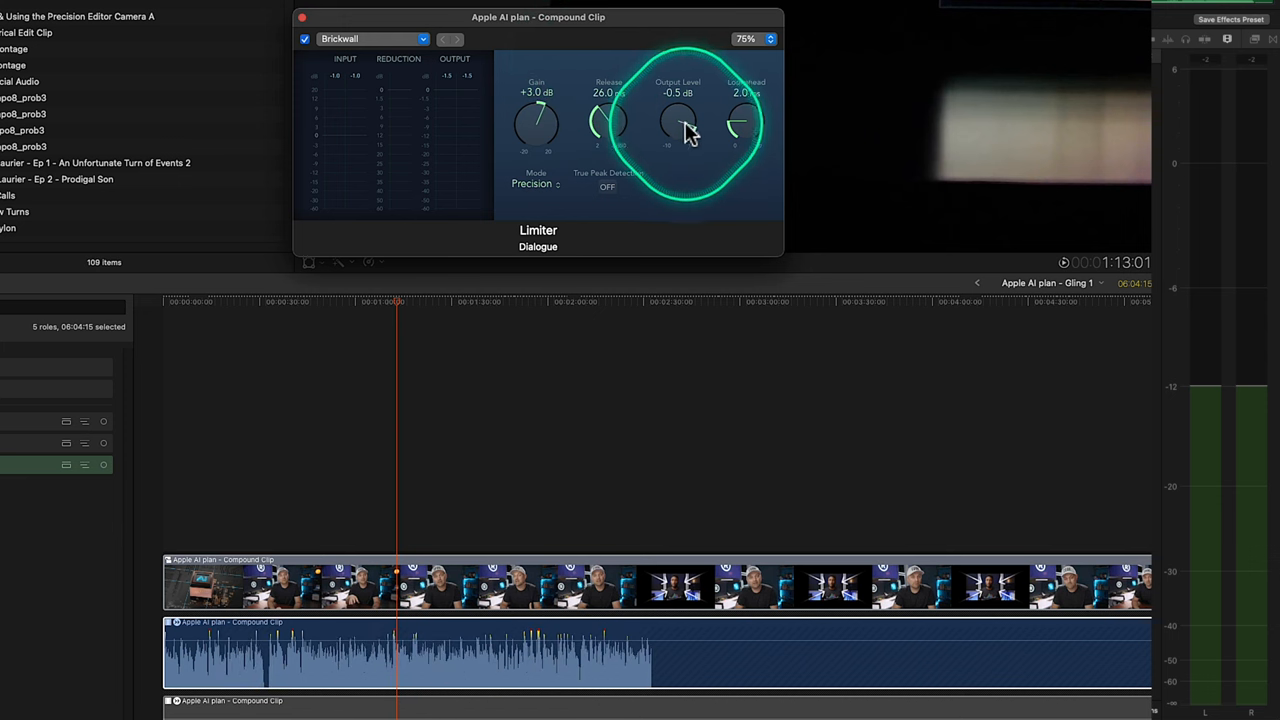
{"action": "left_click_drag", "start_coordinate": [678, 125], "coordinate": [693, 195]}
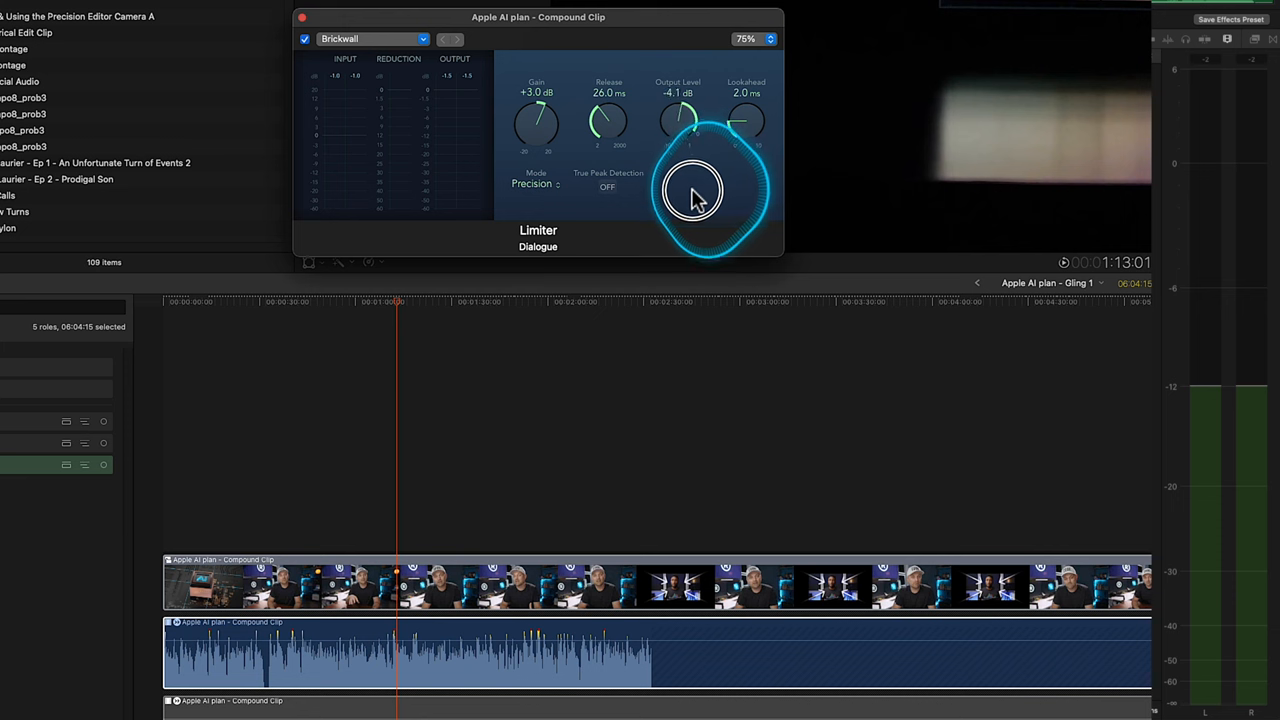
{"action": "left_click_drag", "start_coordinate": [692, 195], "coordinate": [688, 178]}
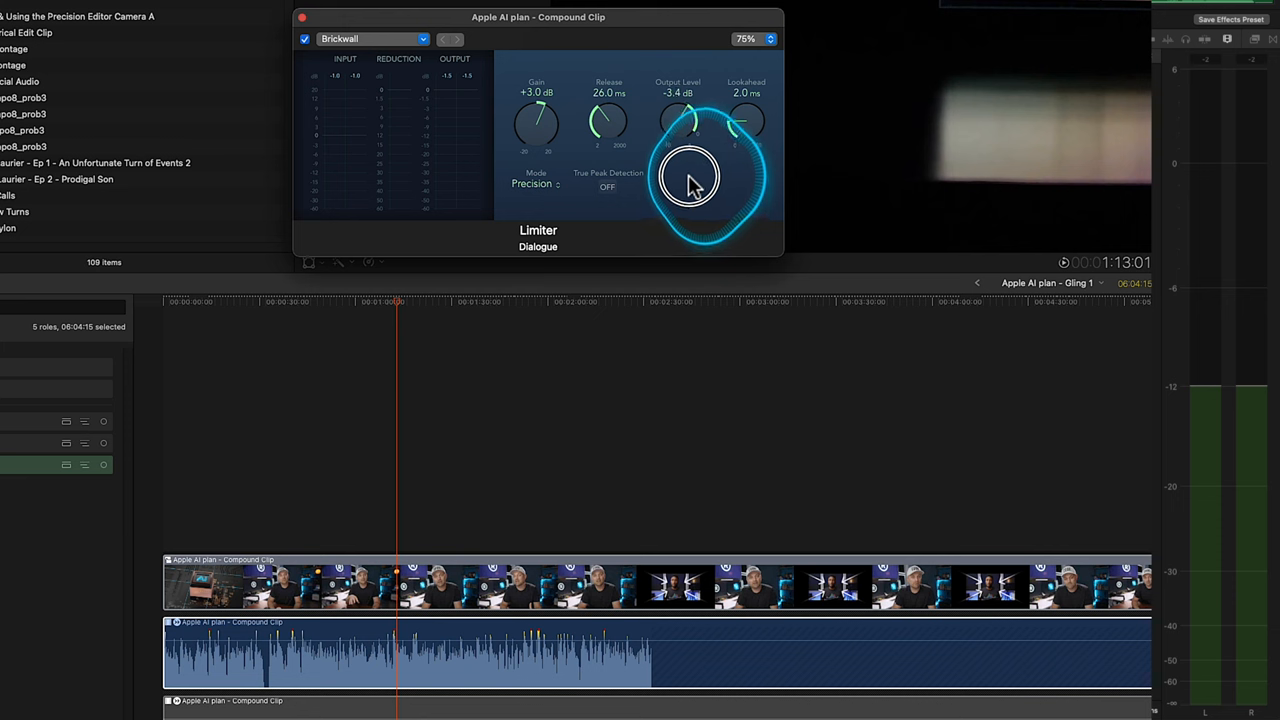
{"action": "left_click_drag", "start_coordinate": [690, 185], "coordinate": [695, 170]}
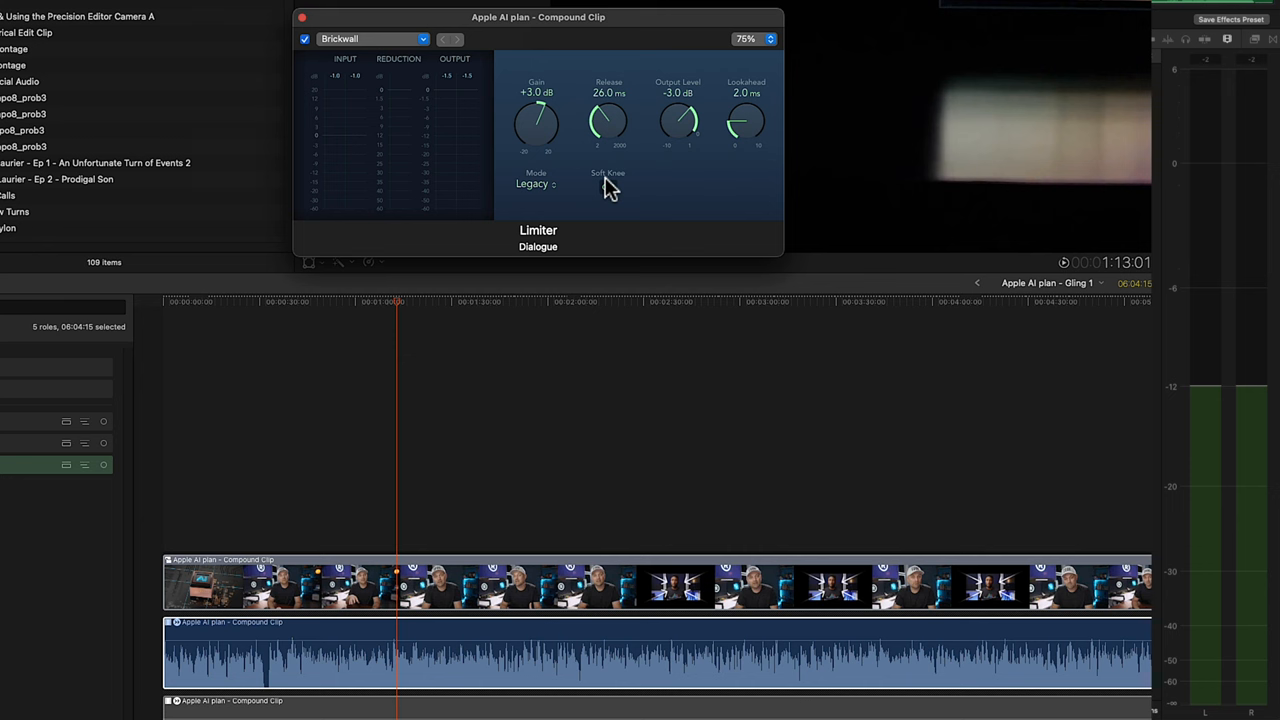
Turn on Soft Knee and raise the Limiter gain to +12.5 dB.
{"action": "left_click", "coordinate": [608, 187]}
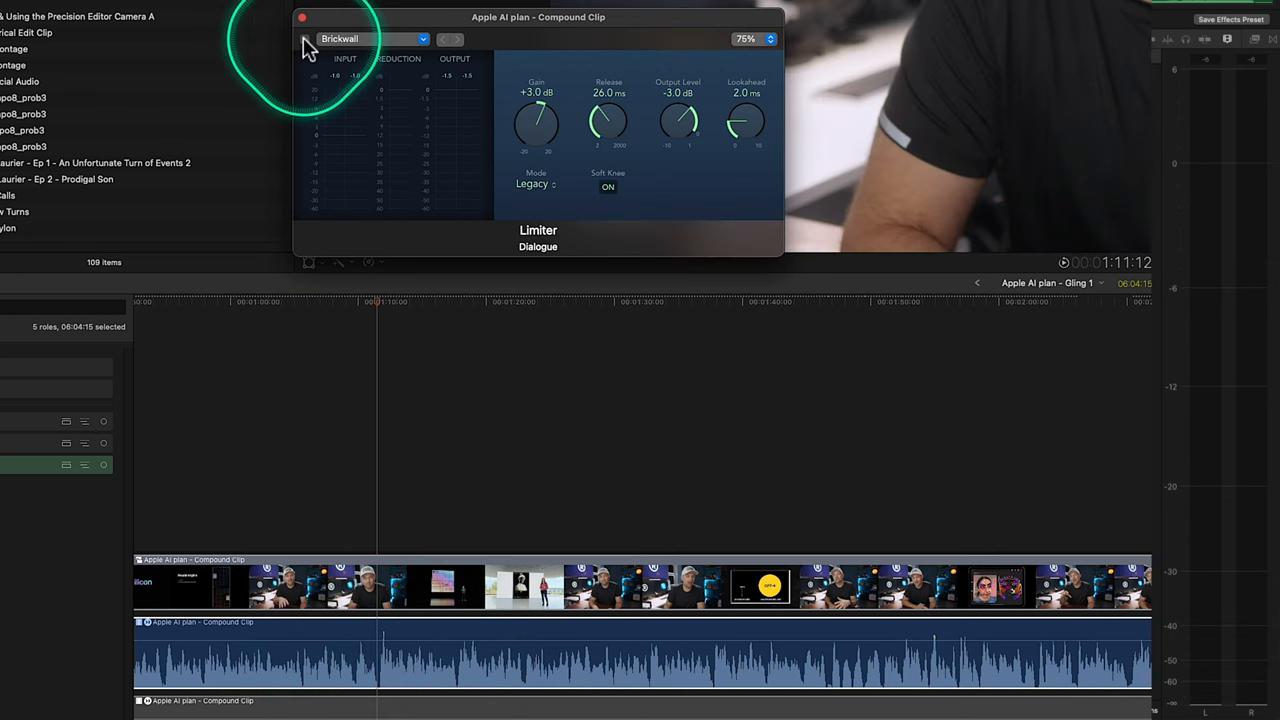
{"action": "left_click", "coordinate": [305, 39]}
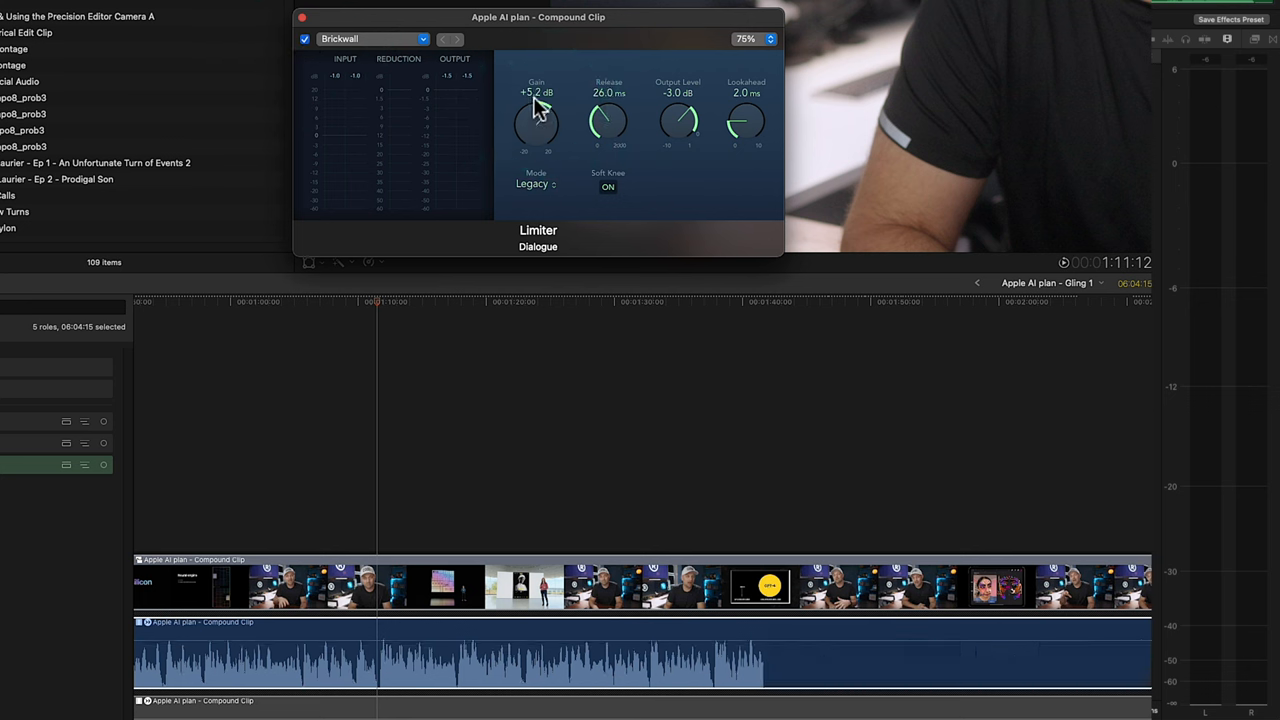
{"action": "left_click_drag", "start_coordinate": [536, 122], "coordinate": [545, 115]}
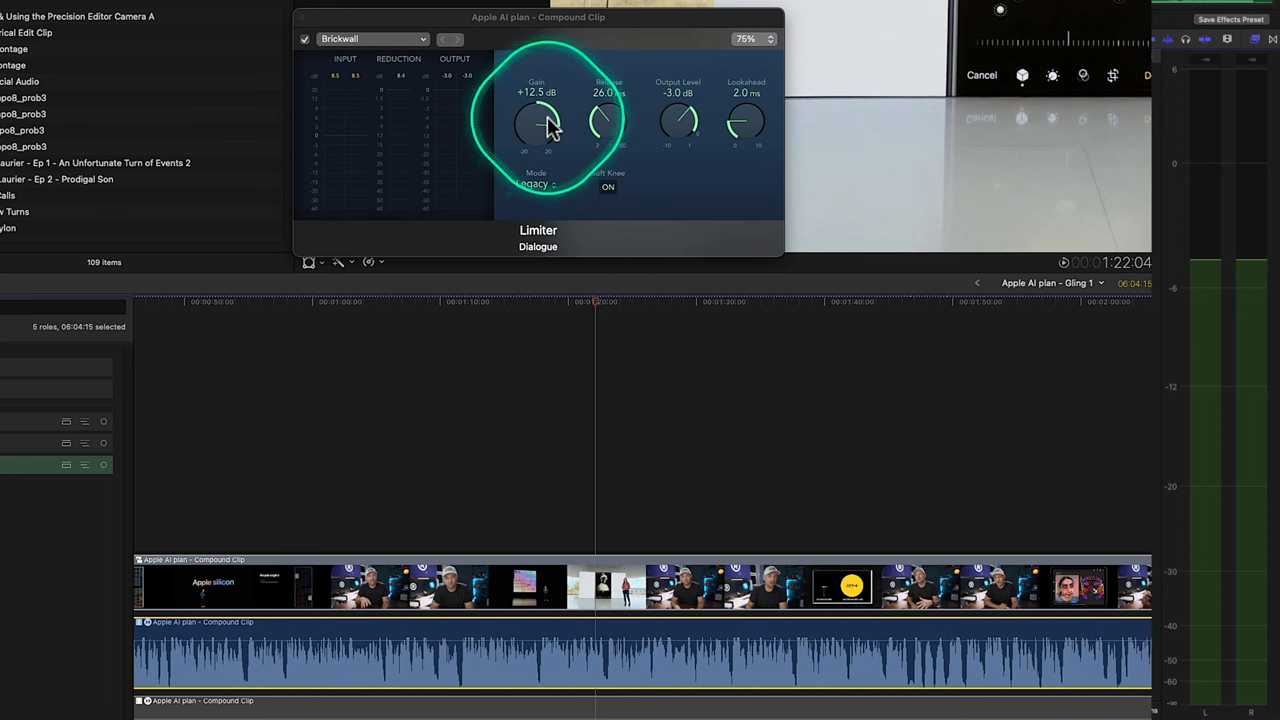
Lower the Limiter Gain knob from +12.5 dB to +6.0 dB.
{"action": "left_click_drag", "start_coordinate": [545, 125], "coordinate": [550, 155]}
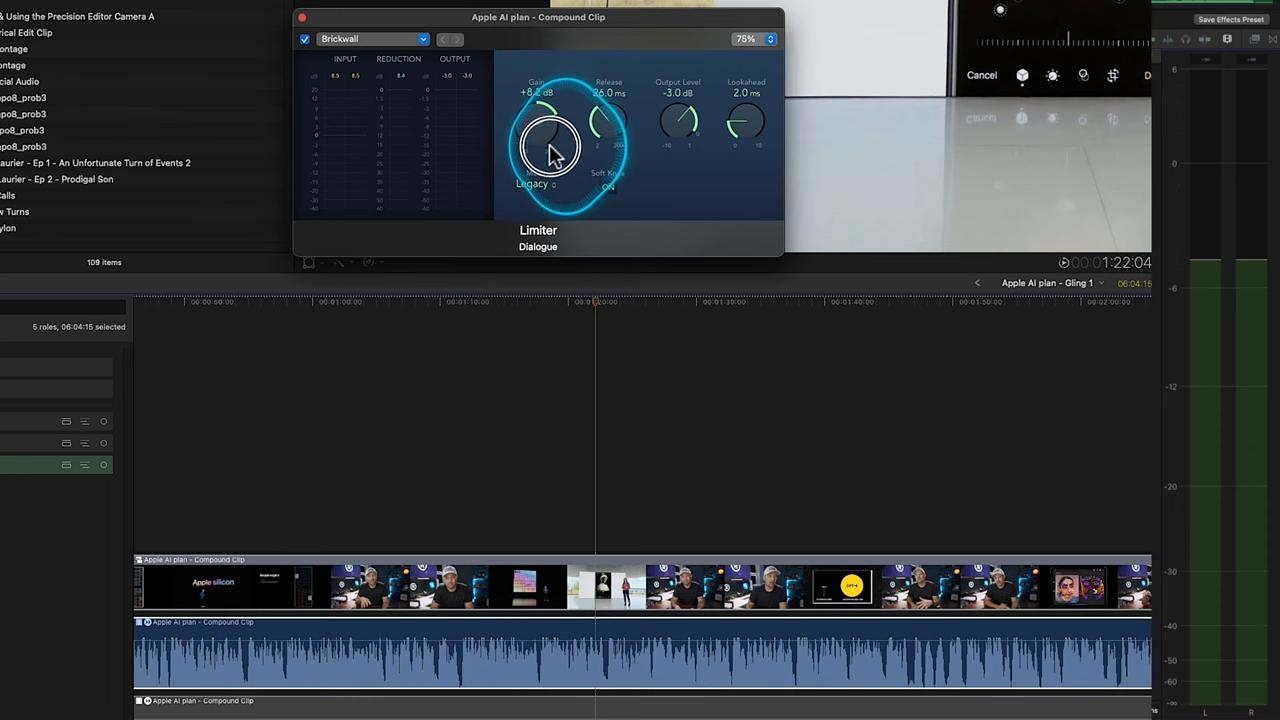
{"action": "left_click_drag", "start_coordinate": [548, 140], "coordinate": [548, 160]}
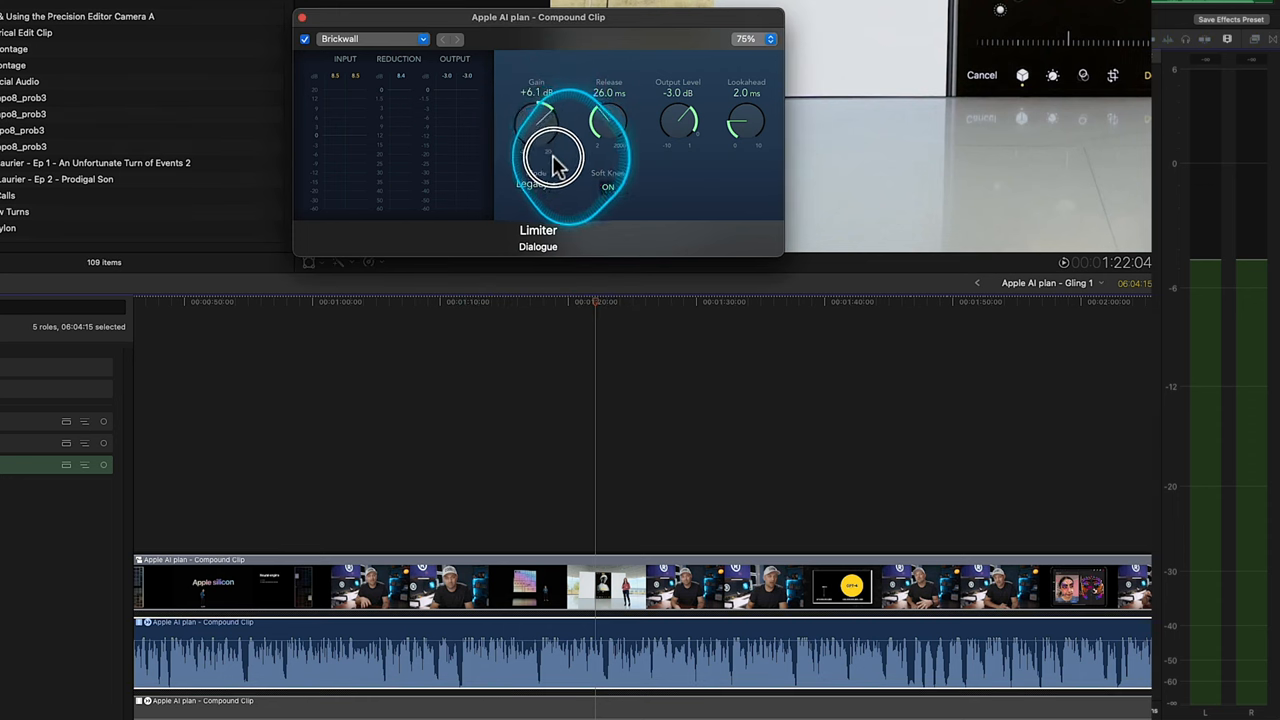
{"action": "left_click_drag", "start_coordinate": [548, 160], "coordinate": [548, 165]}
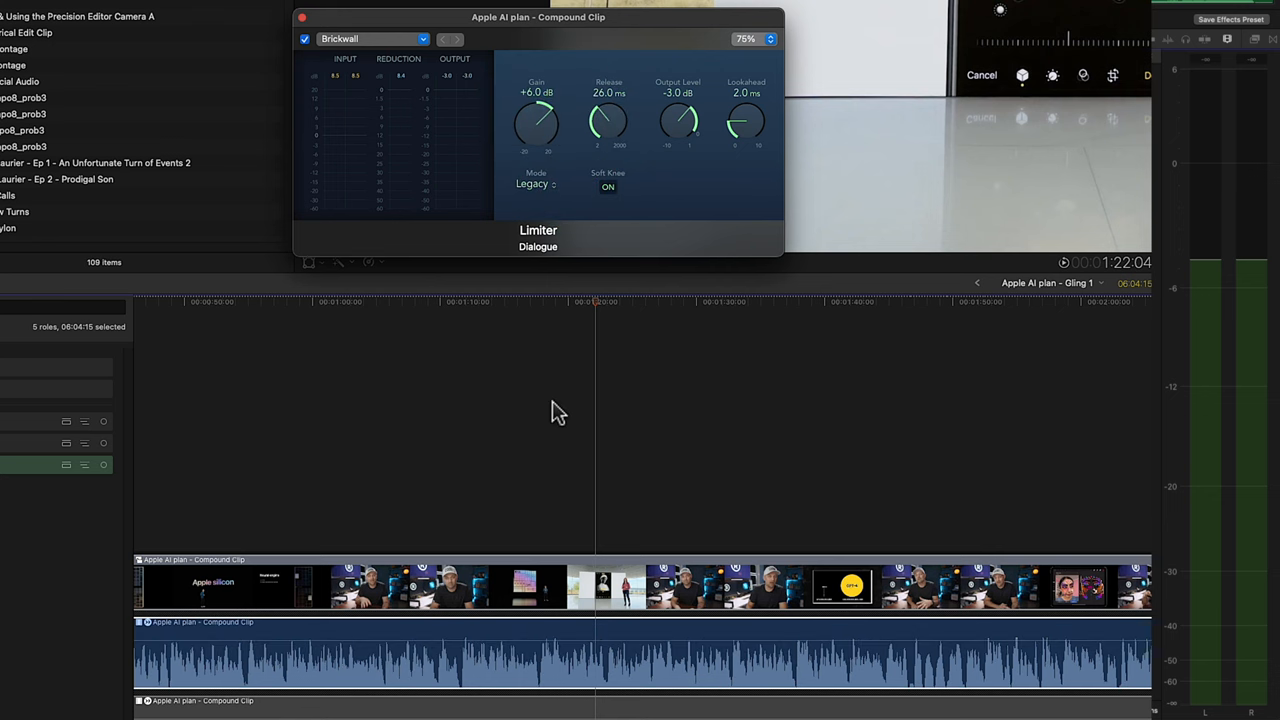
{"action": "left_click", "coordinate": [500, 310]}
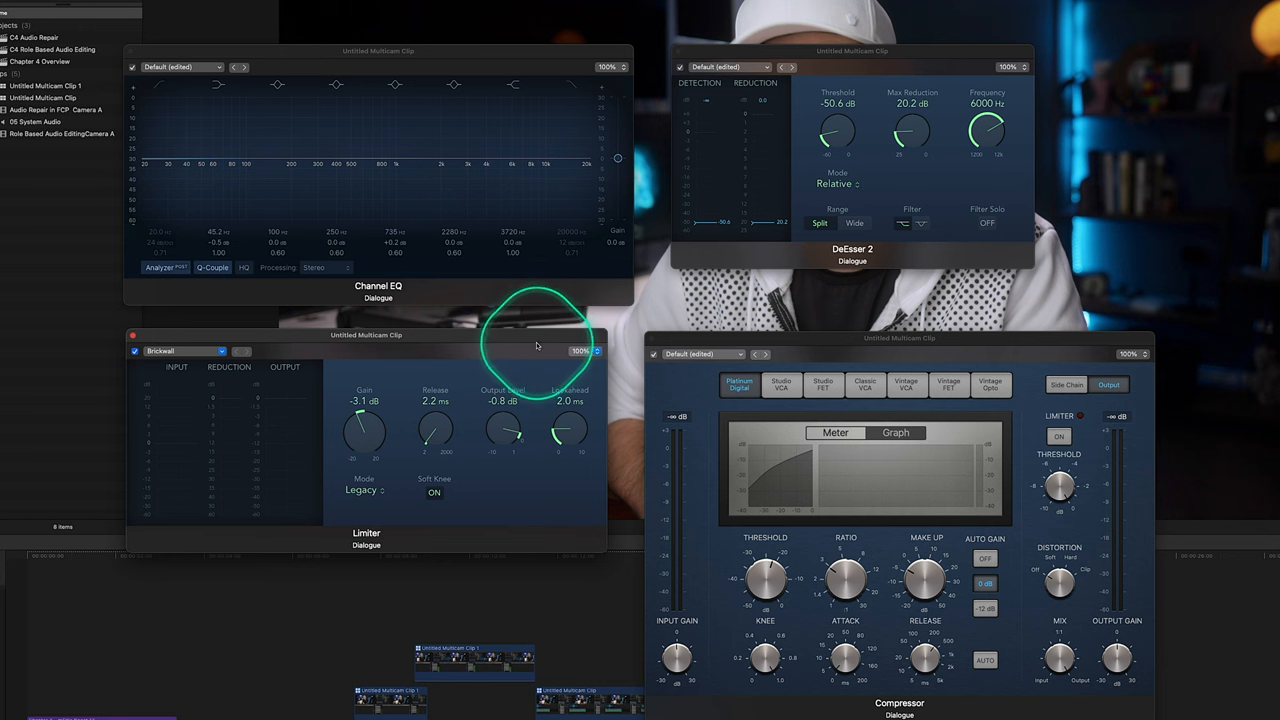
{"action": "mouse_move", "coordinate": [698, 345]}
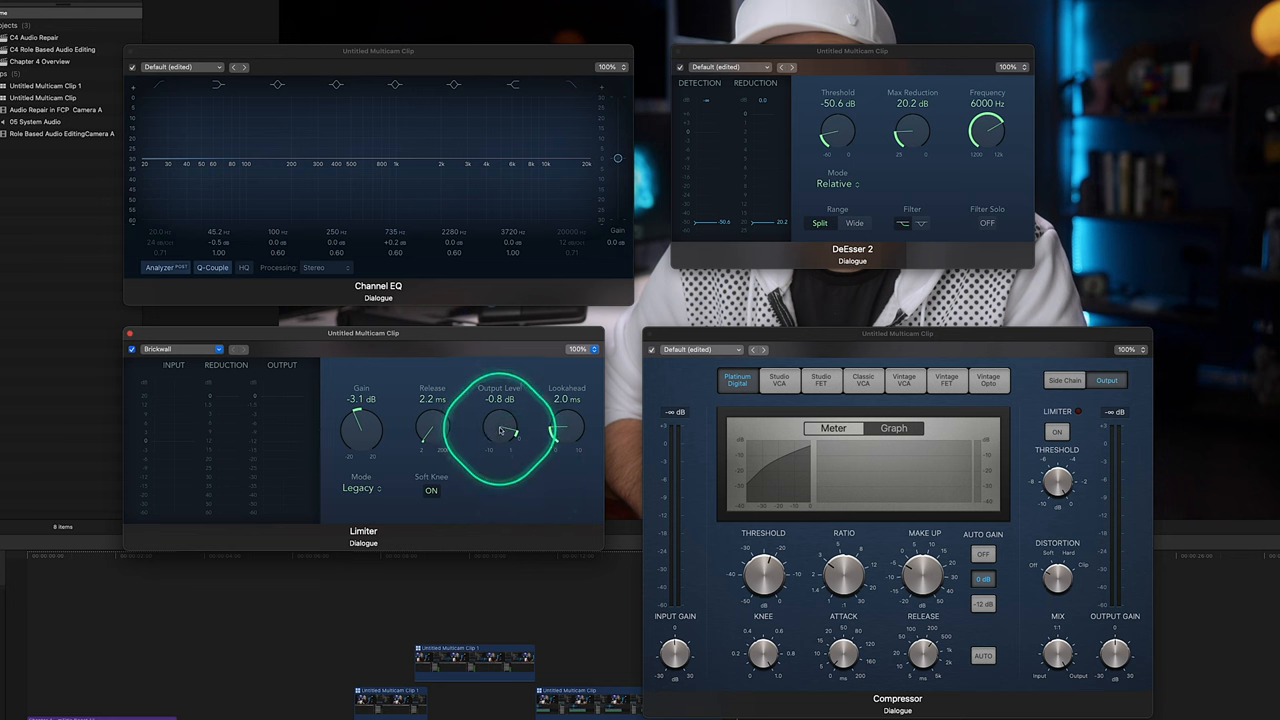
Turn the Limiter Output Level knob from -0.8 dB down to -3.0 dB.
{"action": "left_click_drag", "start_coordinate": [500, 430], "coordinate": [515, 420]}
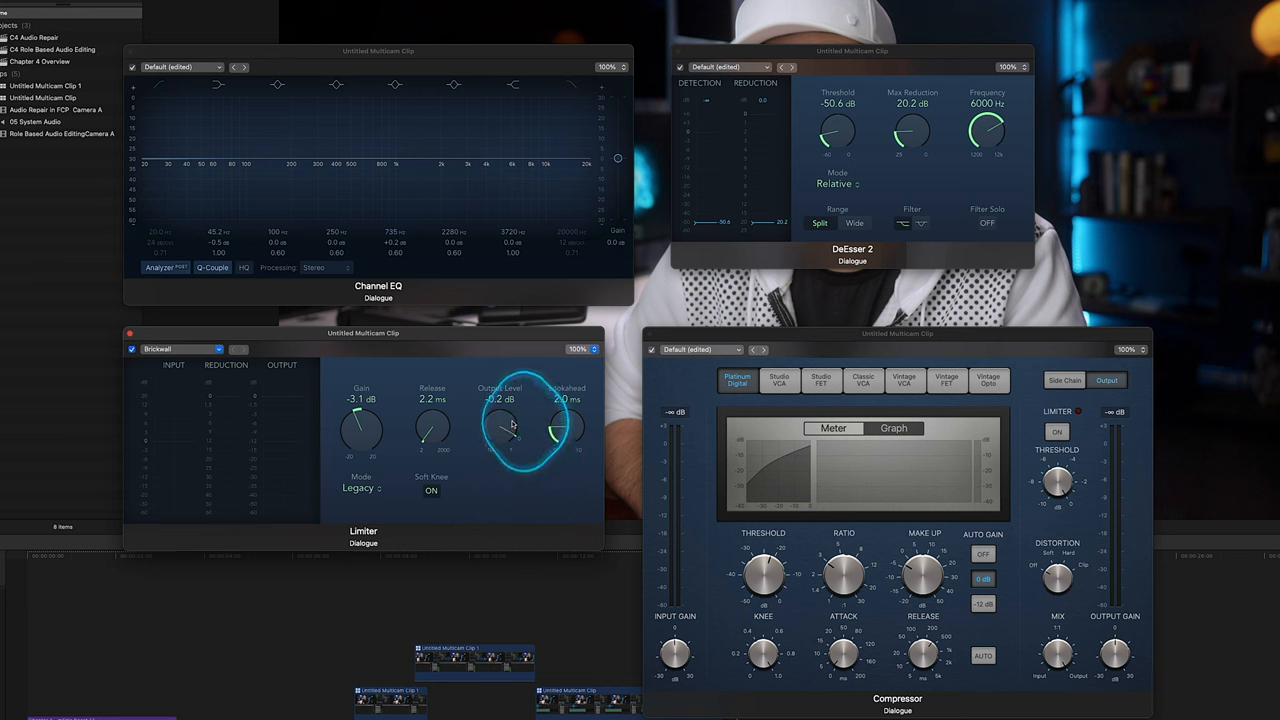
{"action": "left_click_drag", "start_coordinate": [513, 422], "coordinate": [505, 455]}
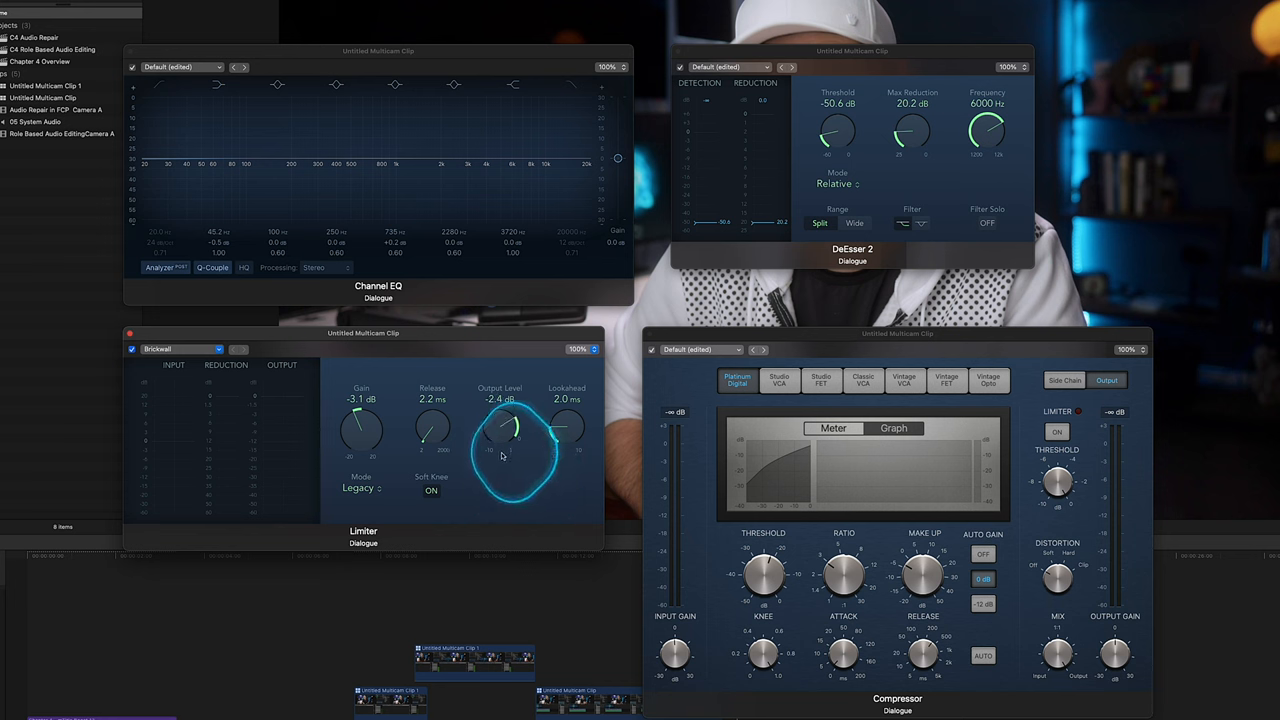
{"action": "left_click_drag", "start_coordinate": [500, 430], "coordinate": [510, 470]}
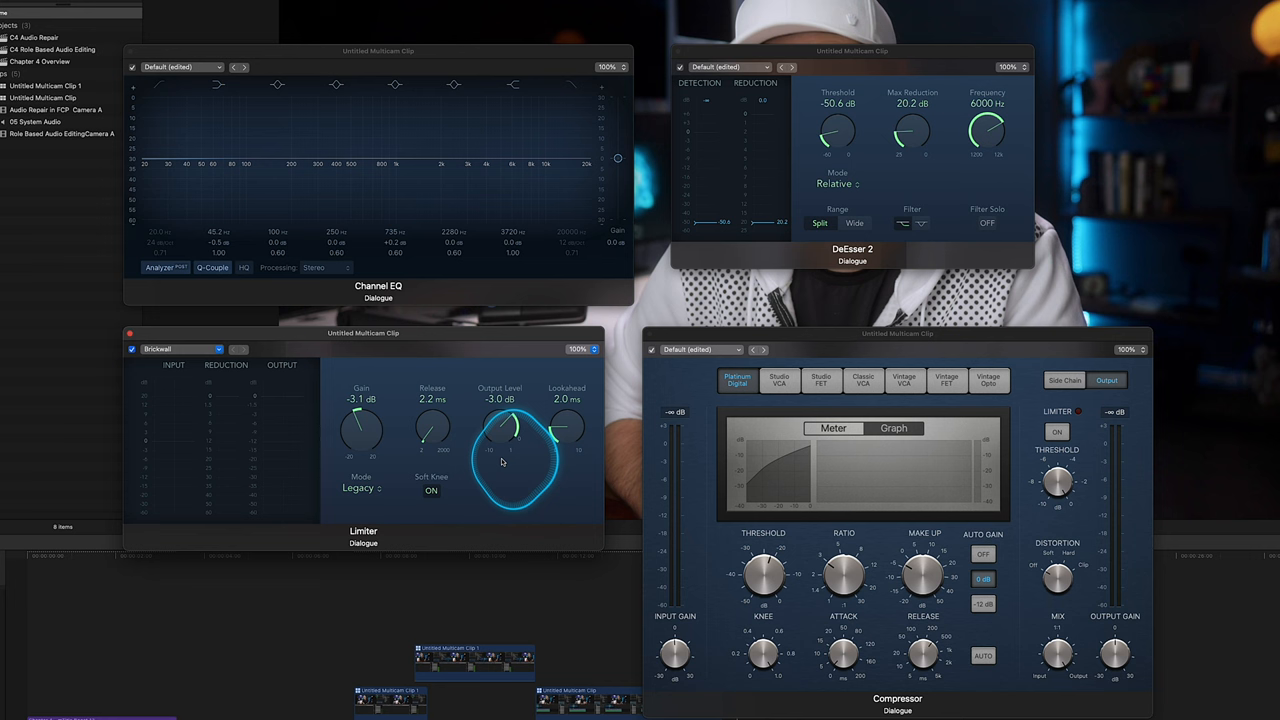